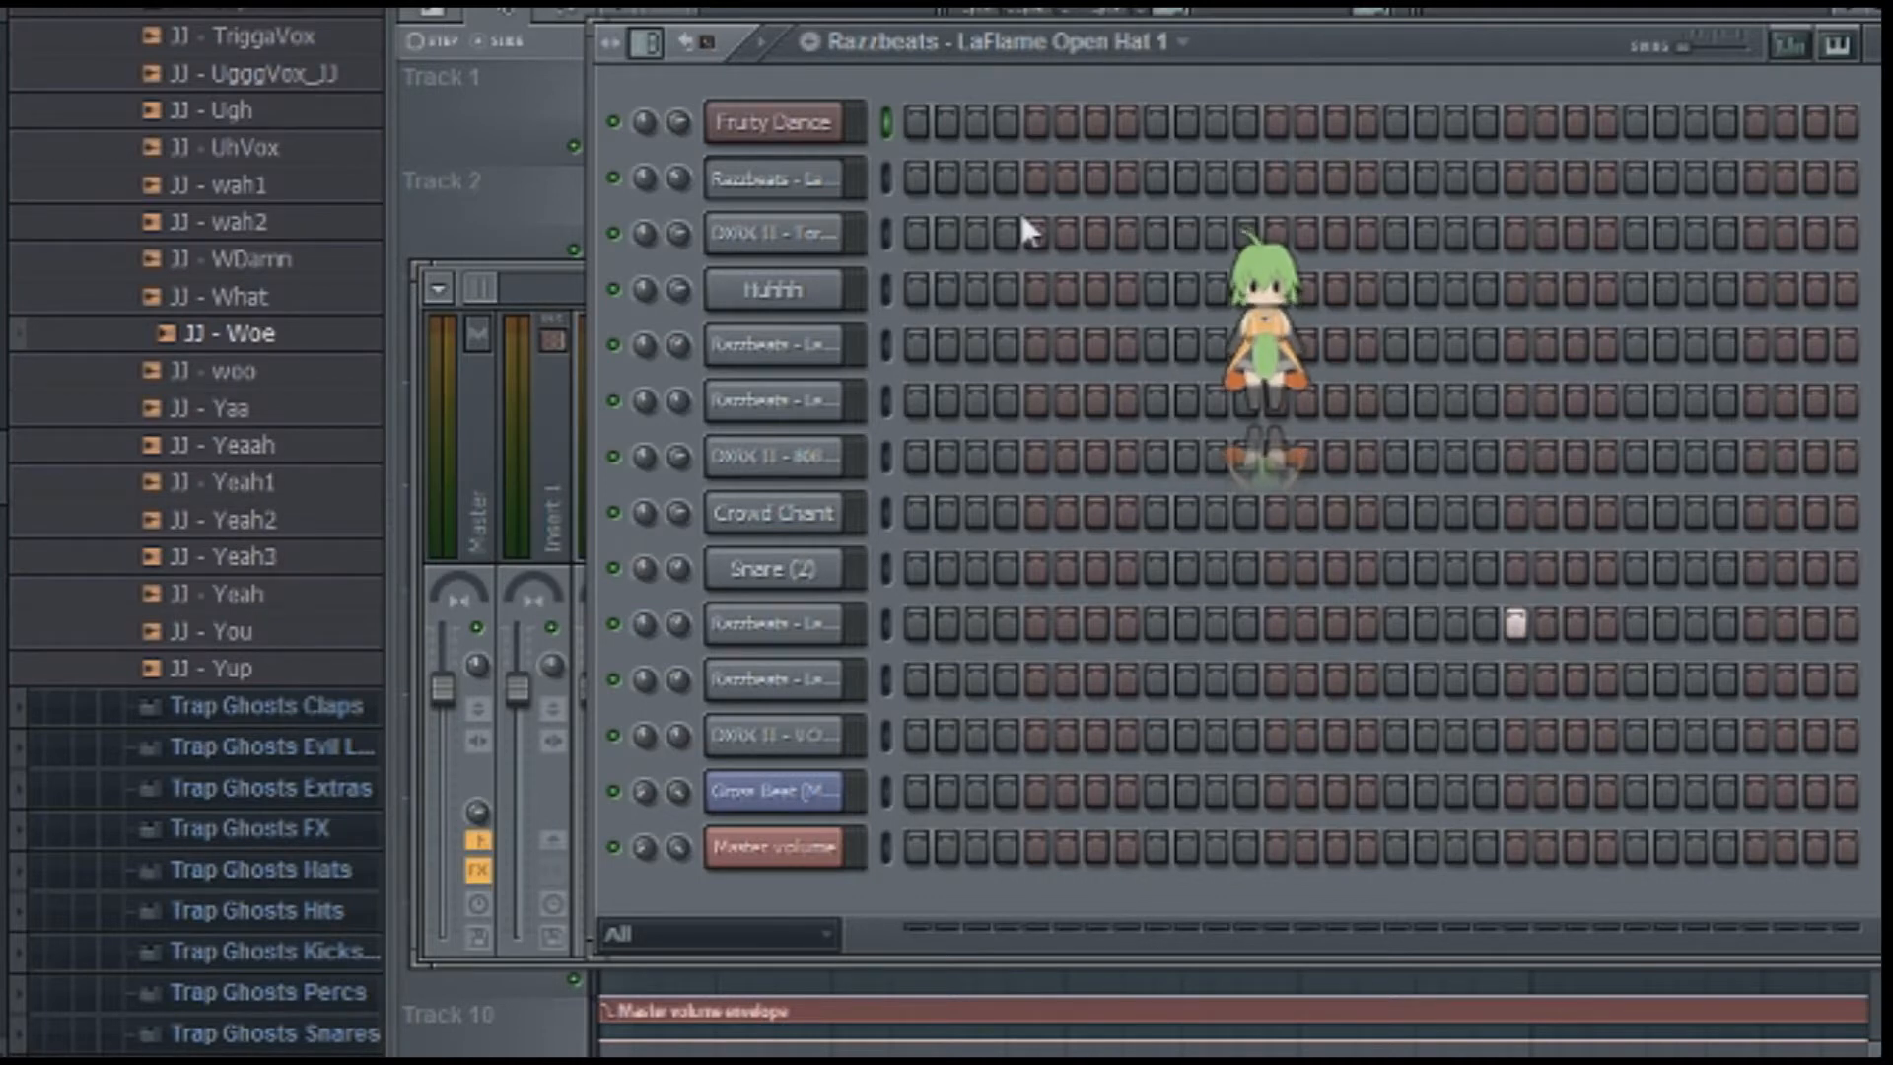
{"action": "mouse_move", "coordinate": [1072, 154]}
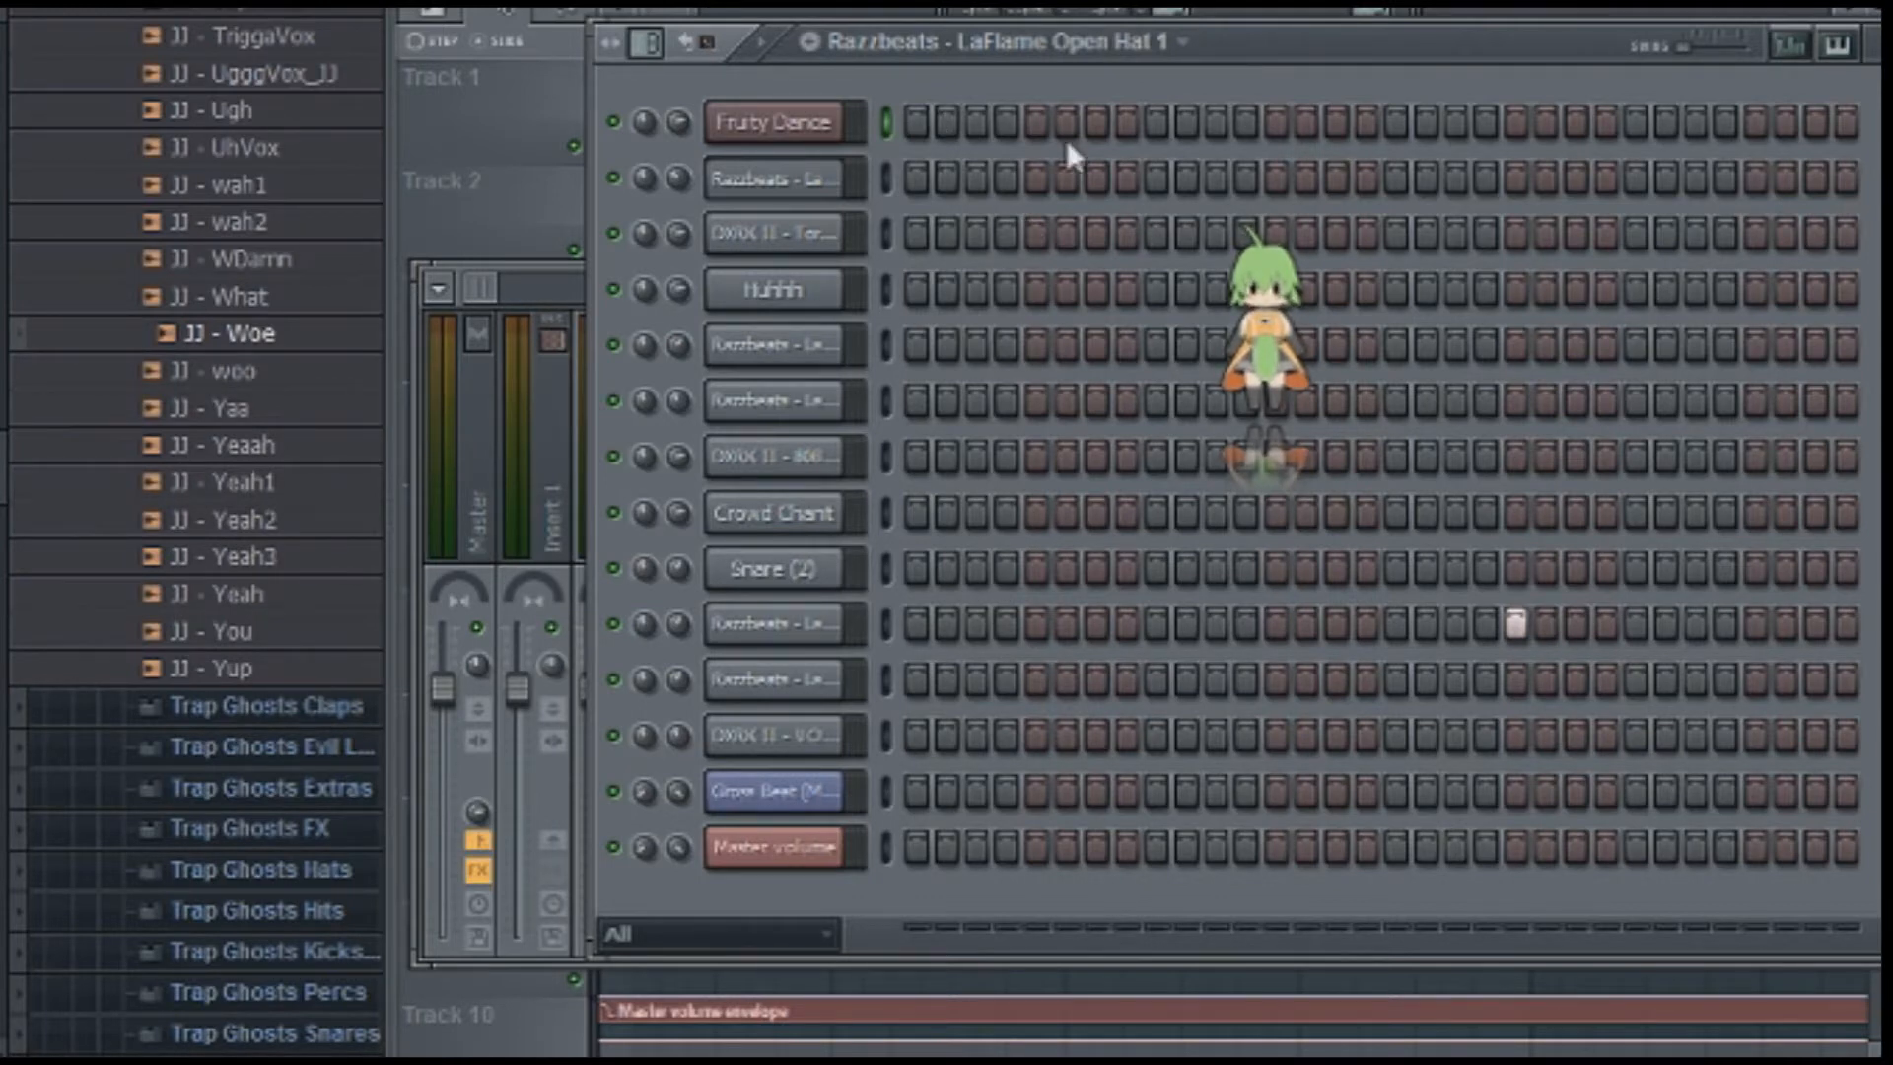
{"action": "mouse_move", "coordinate": [1162, 87]}
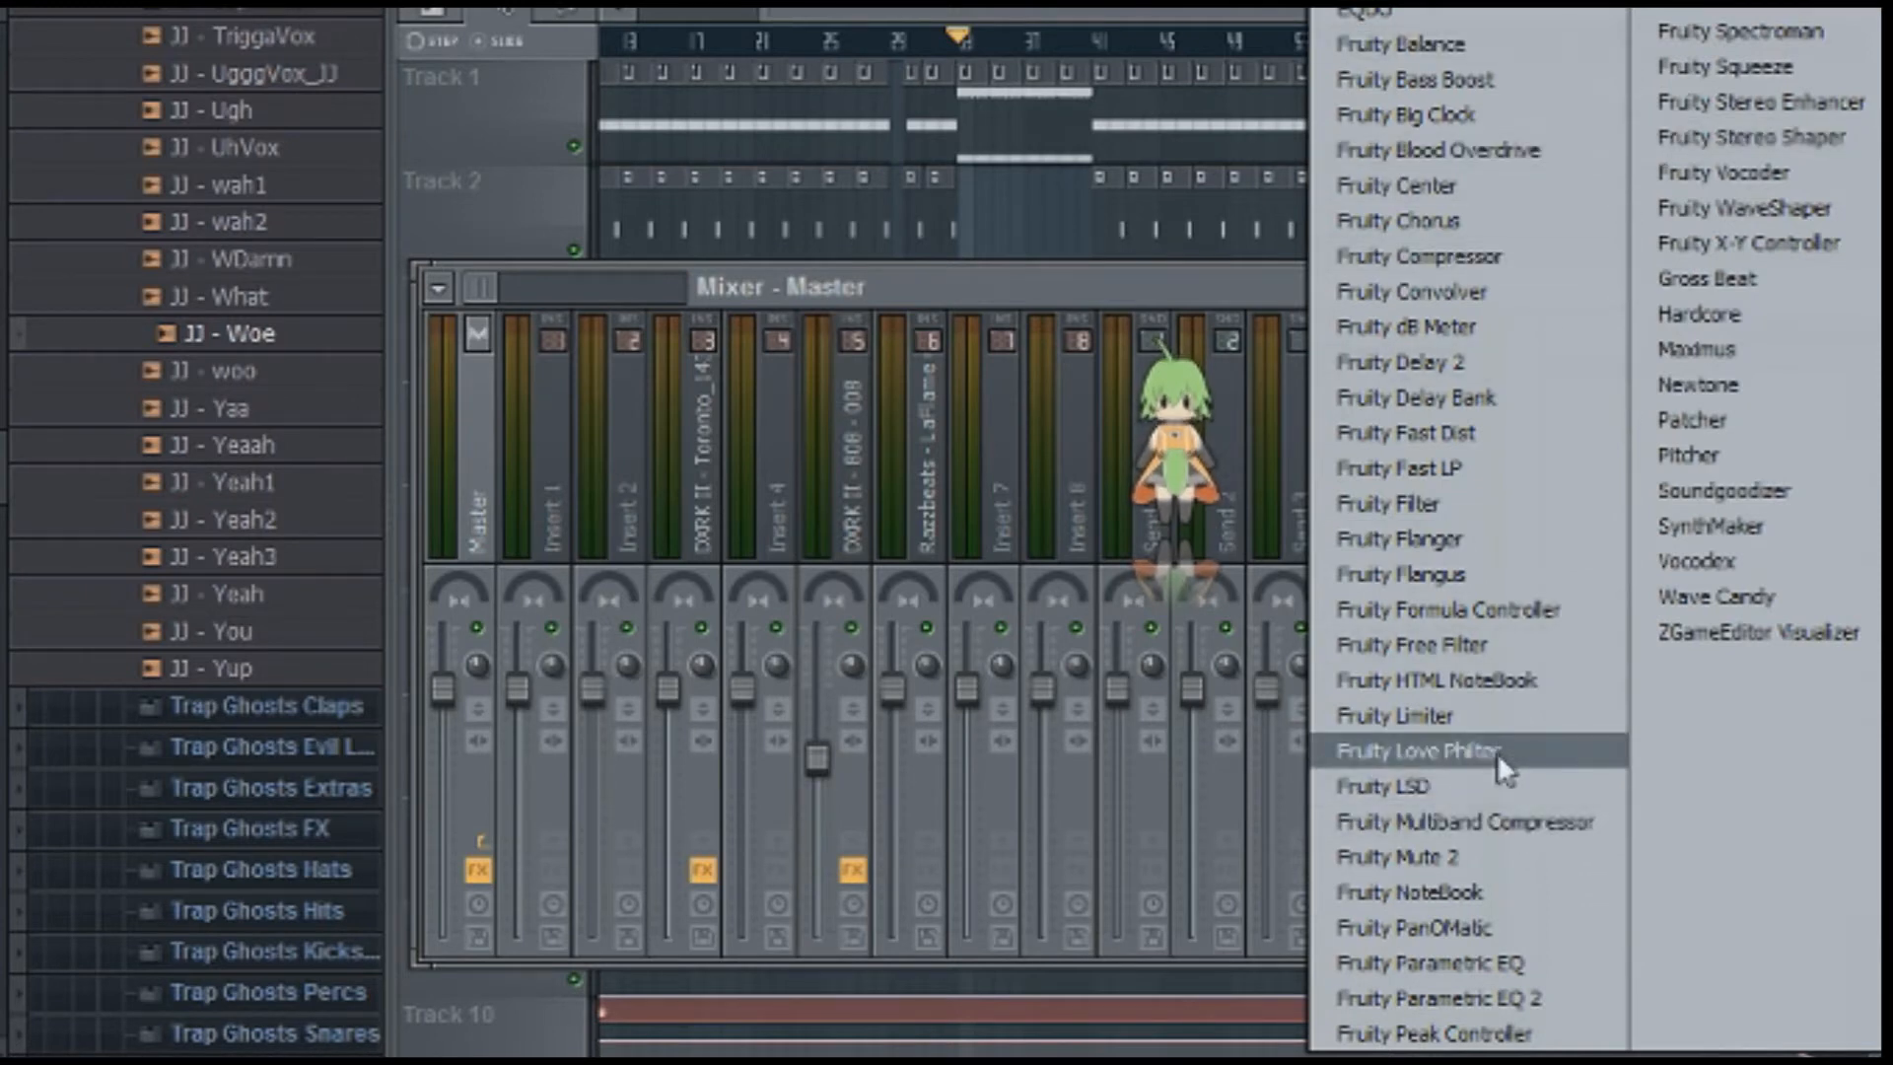
Insert Fruity Love Philter on the Master and load the Simple triangle lowpass LFO preset.
{"action": "left_click", "coordinate": [1440, 749]}
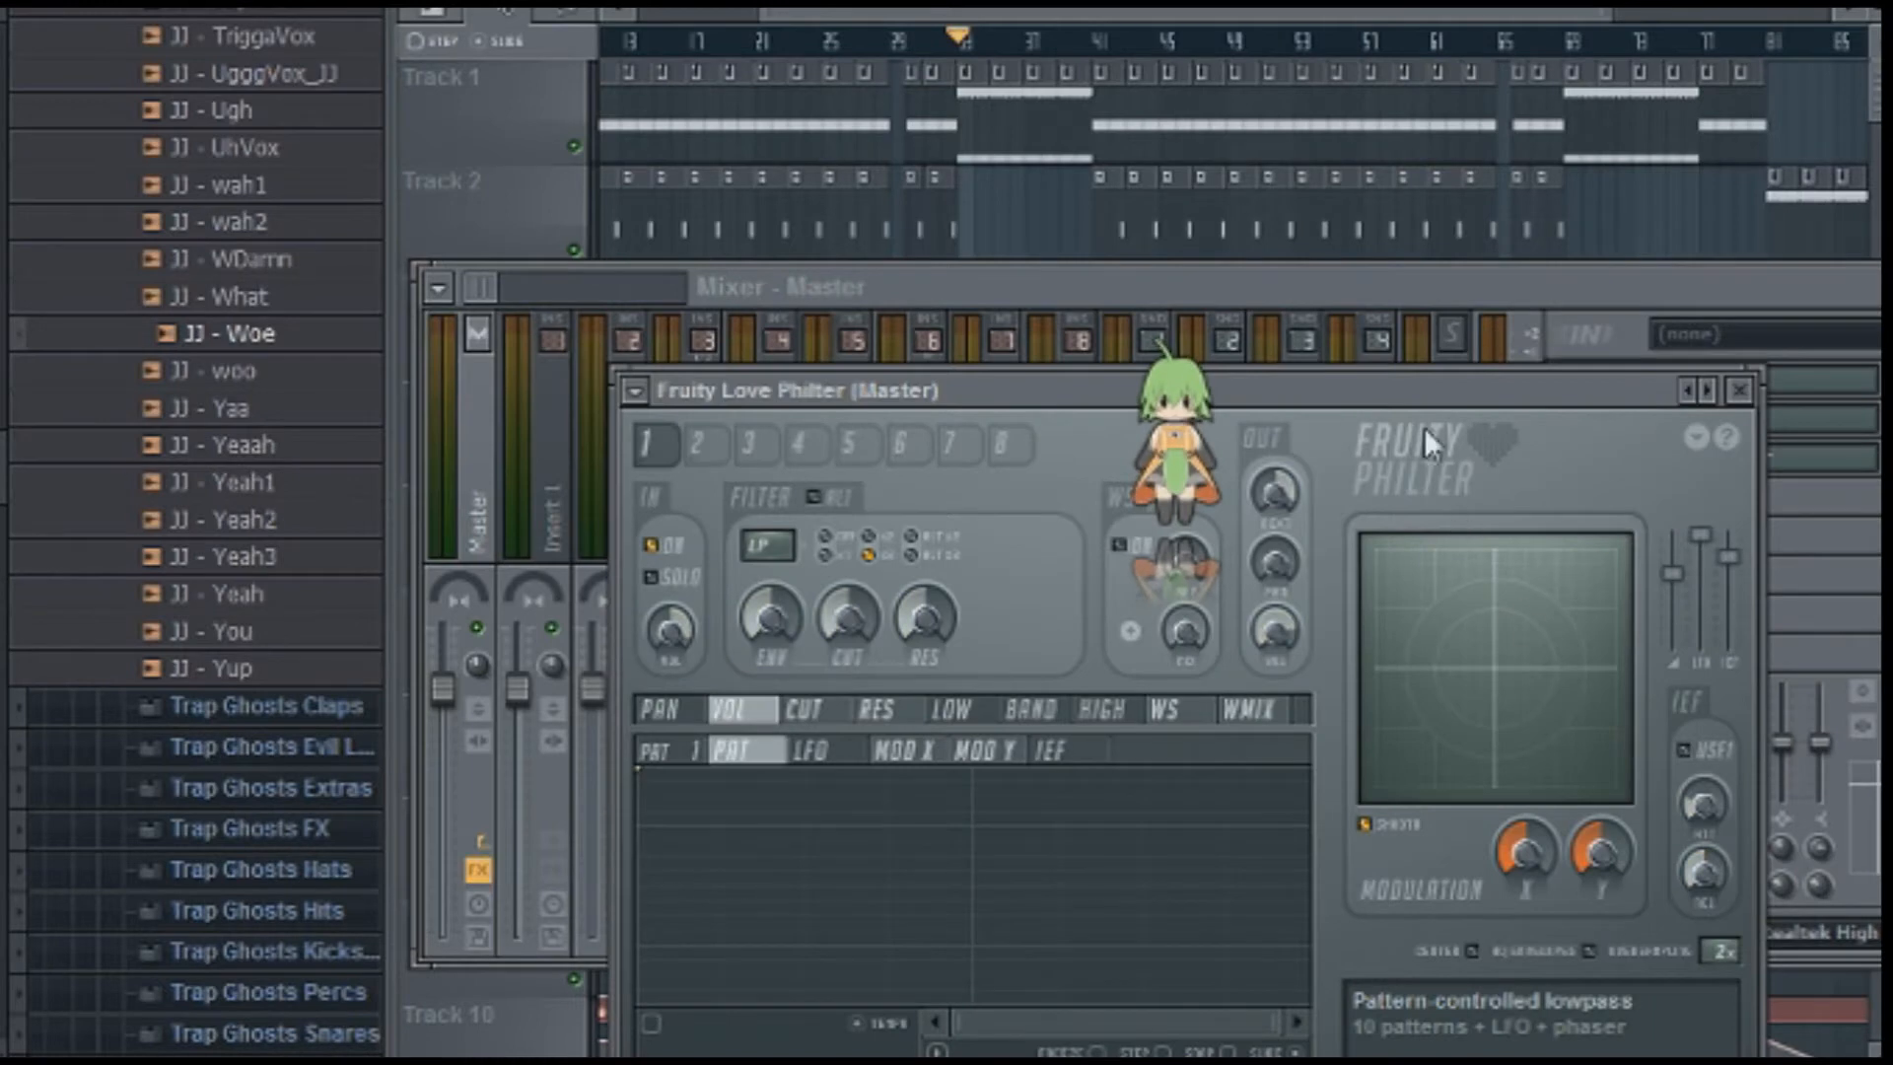
{"action": "left_click_drag", "start_coordinate": [750, 390], "coordinate": [677, 100]}
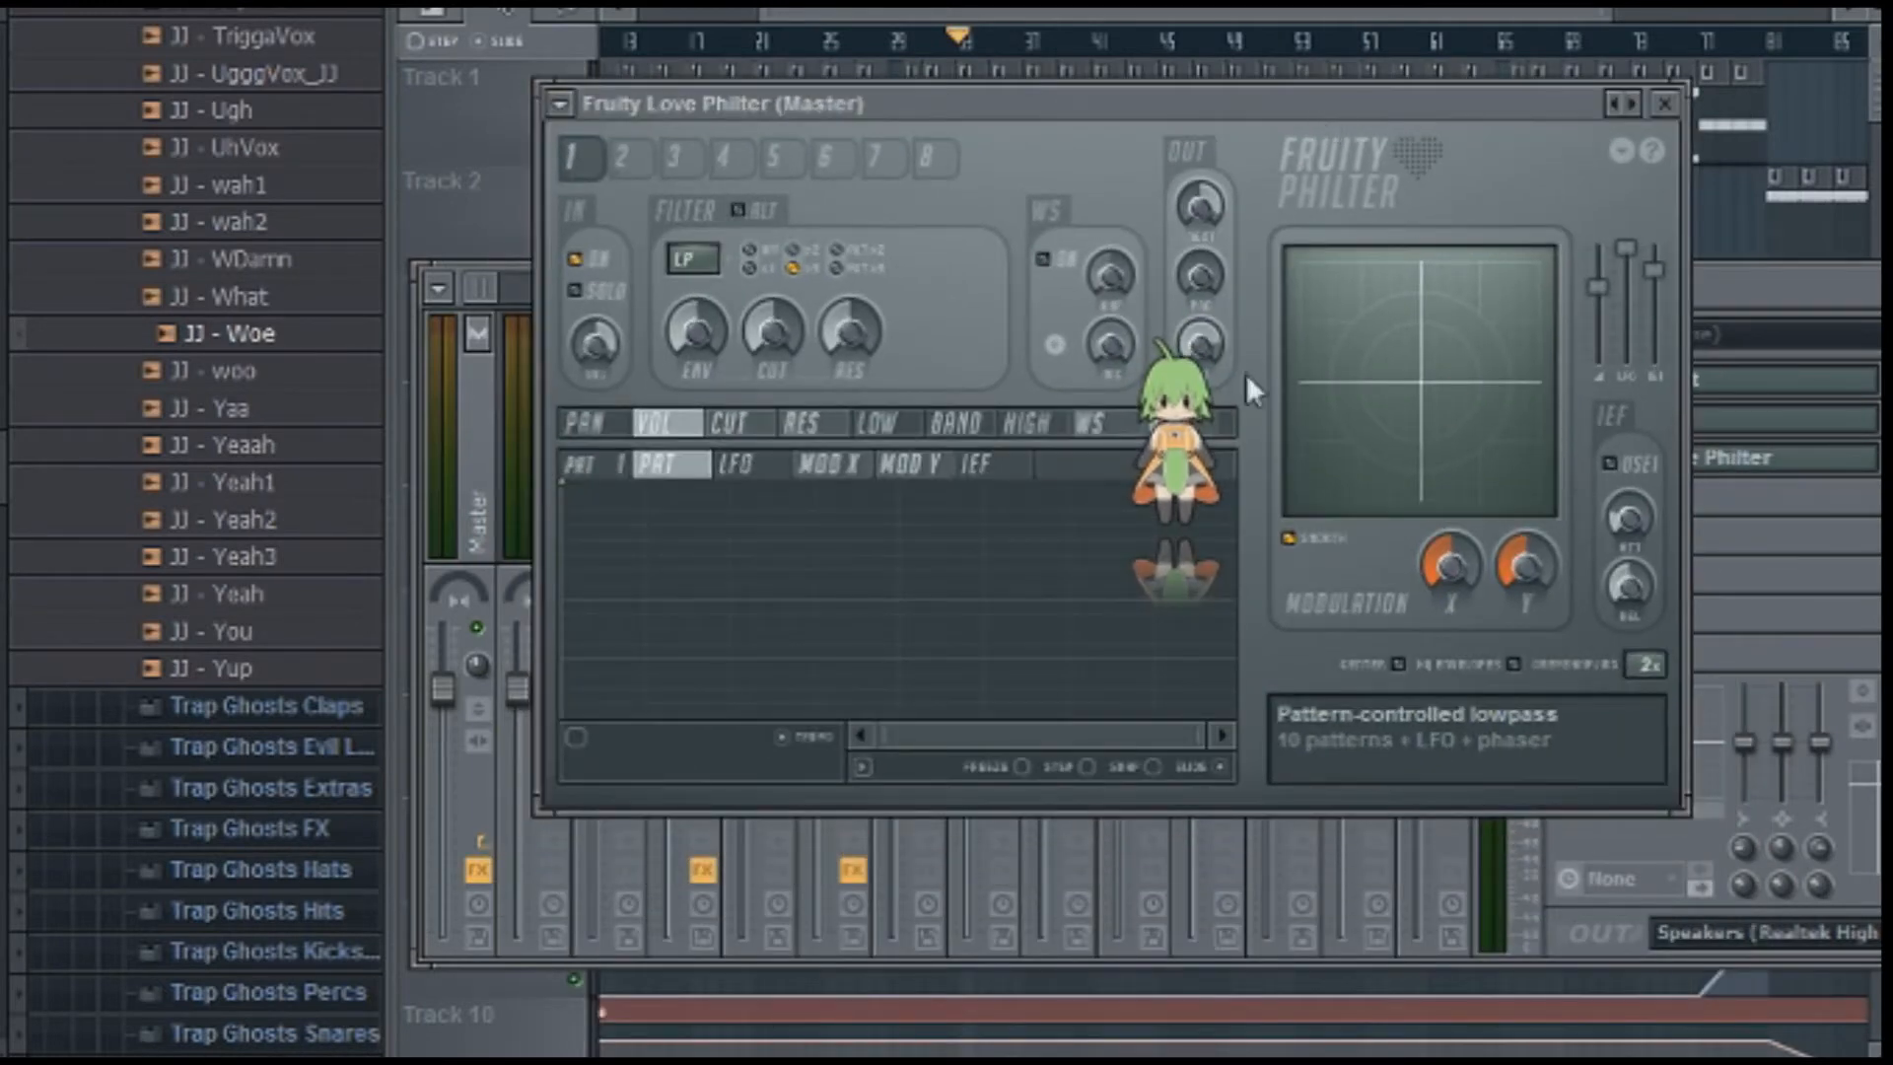
{"action": "left_click", "coordinate": [560, 105]}
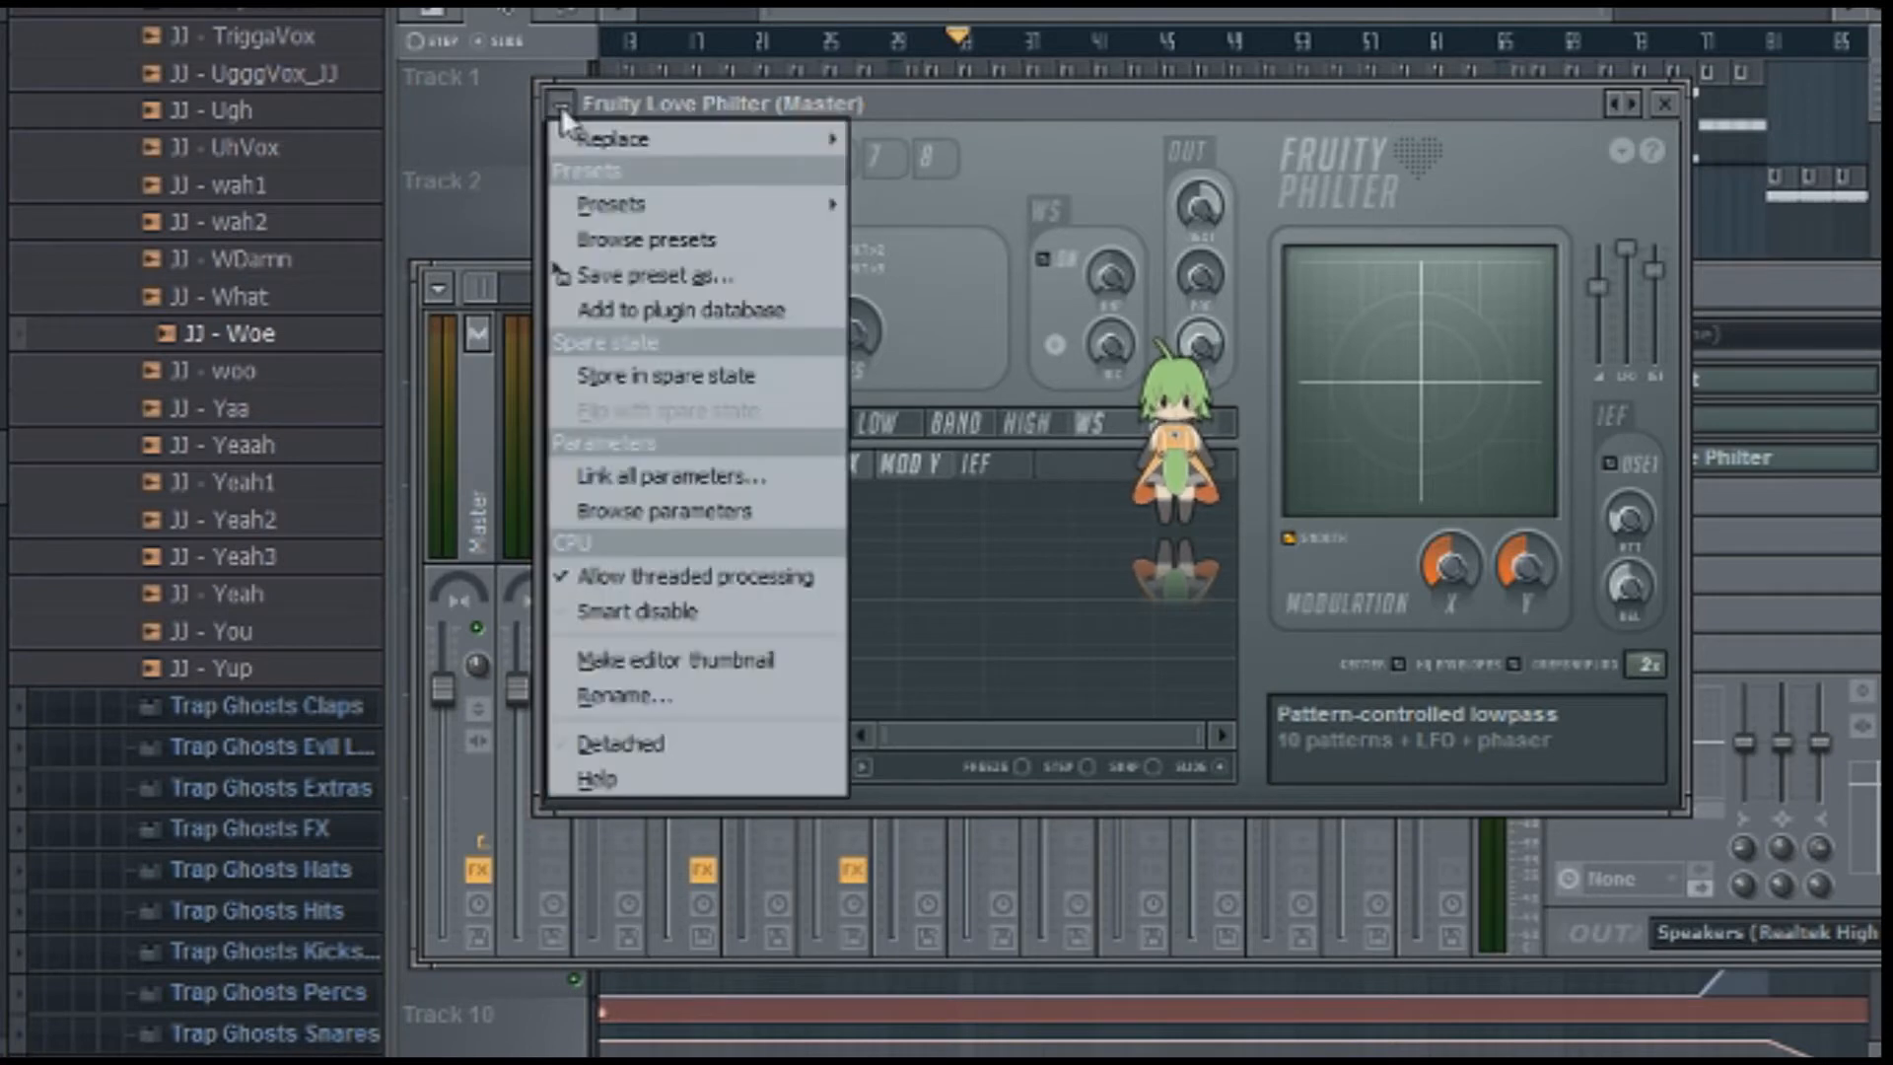
{"action": "left_click", "coordinate": [558, 106]}
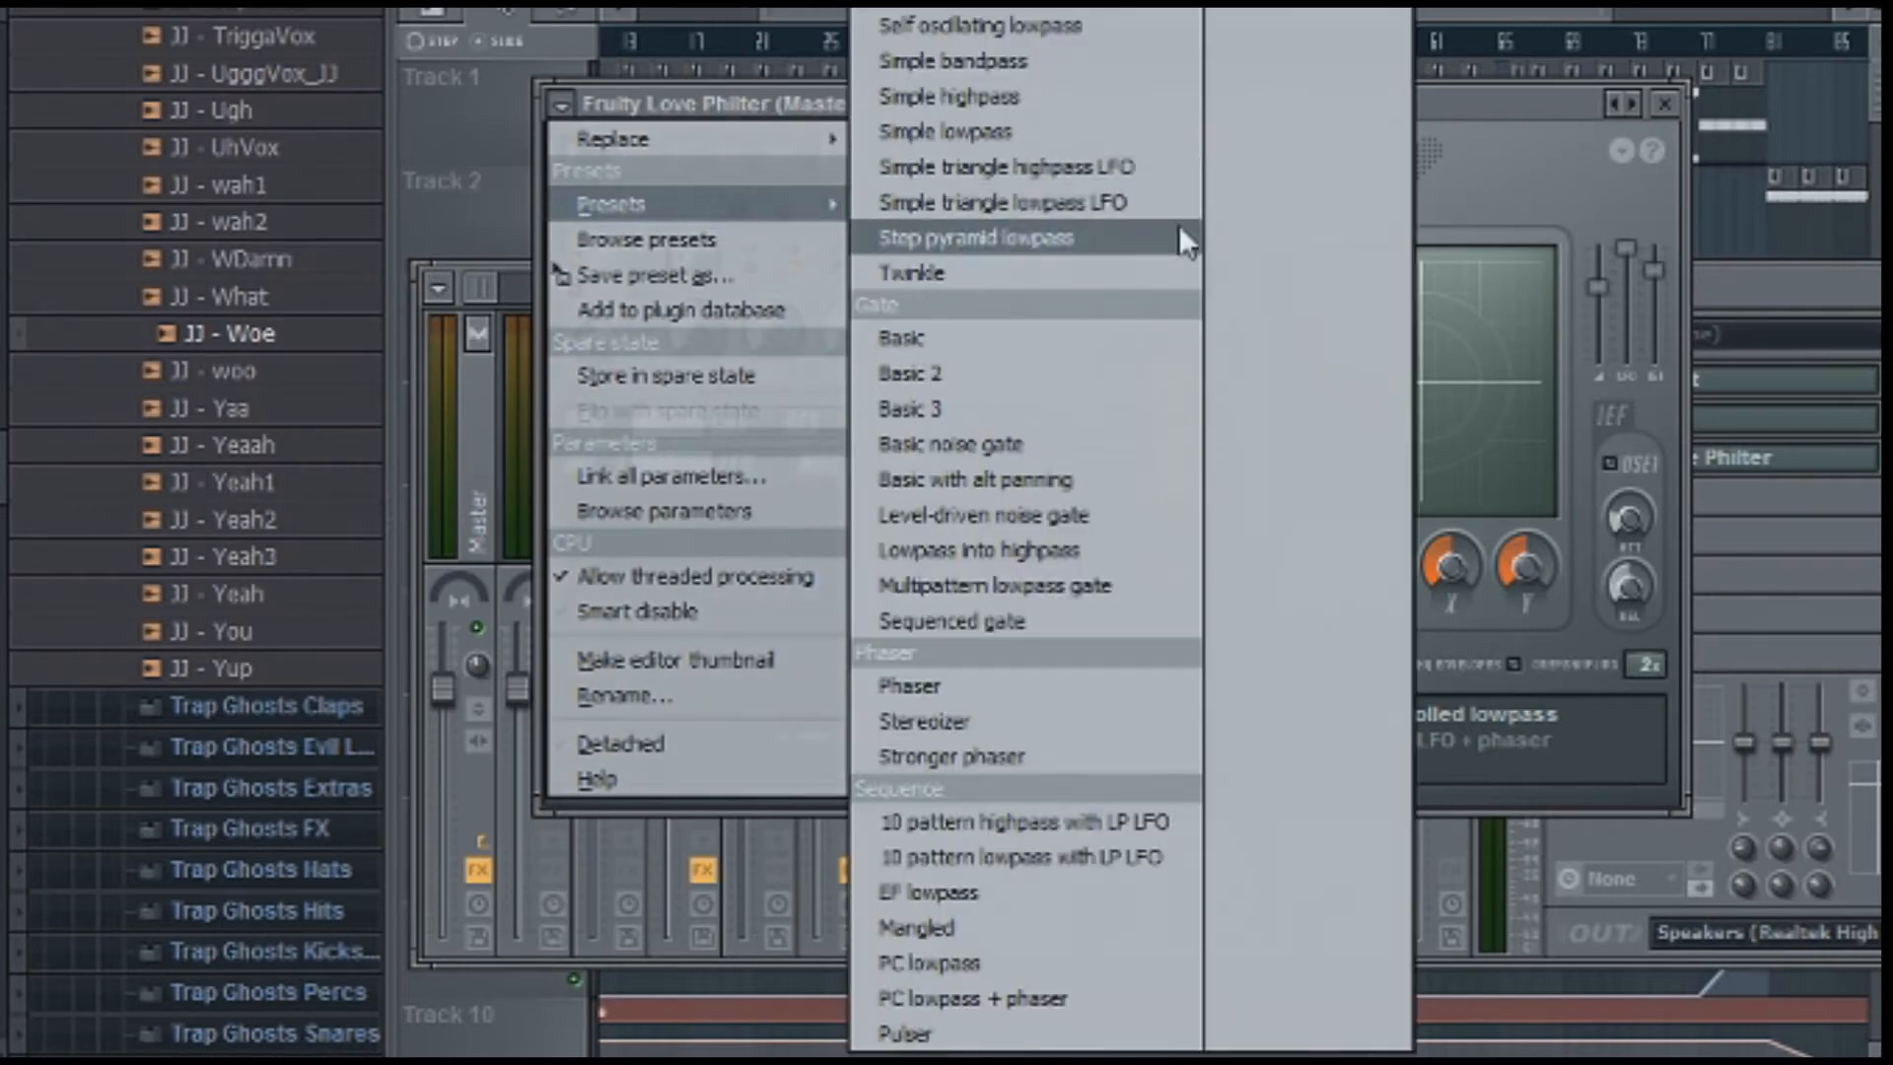
{"action": "mouse_move", "coordinate": [1120, 201]}
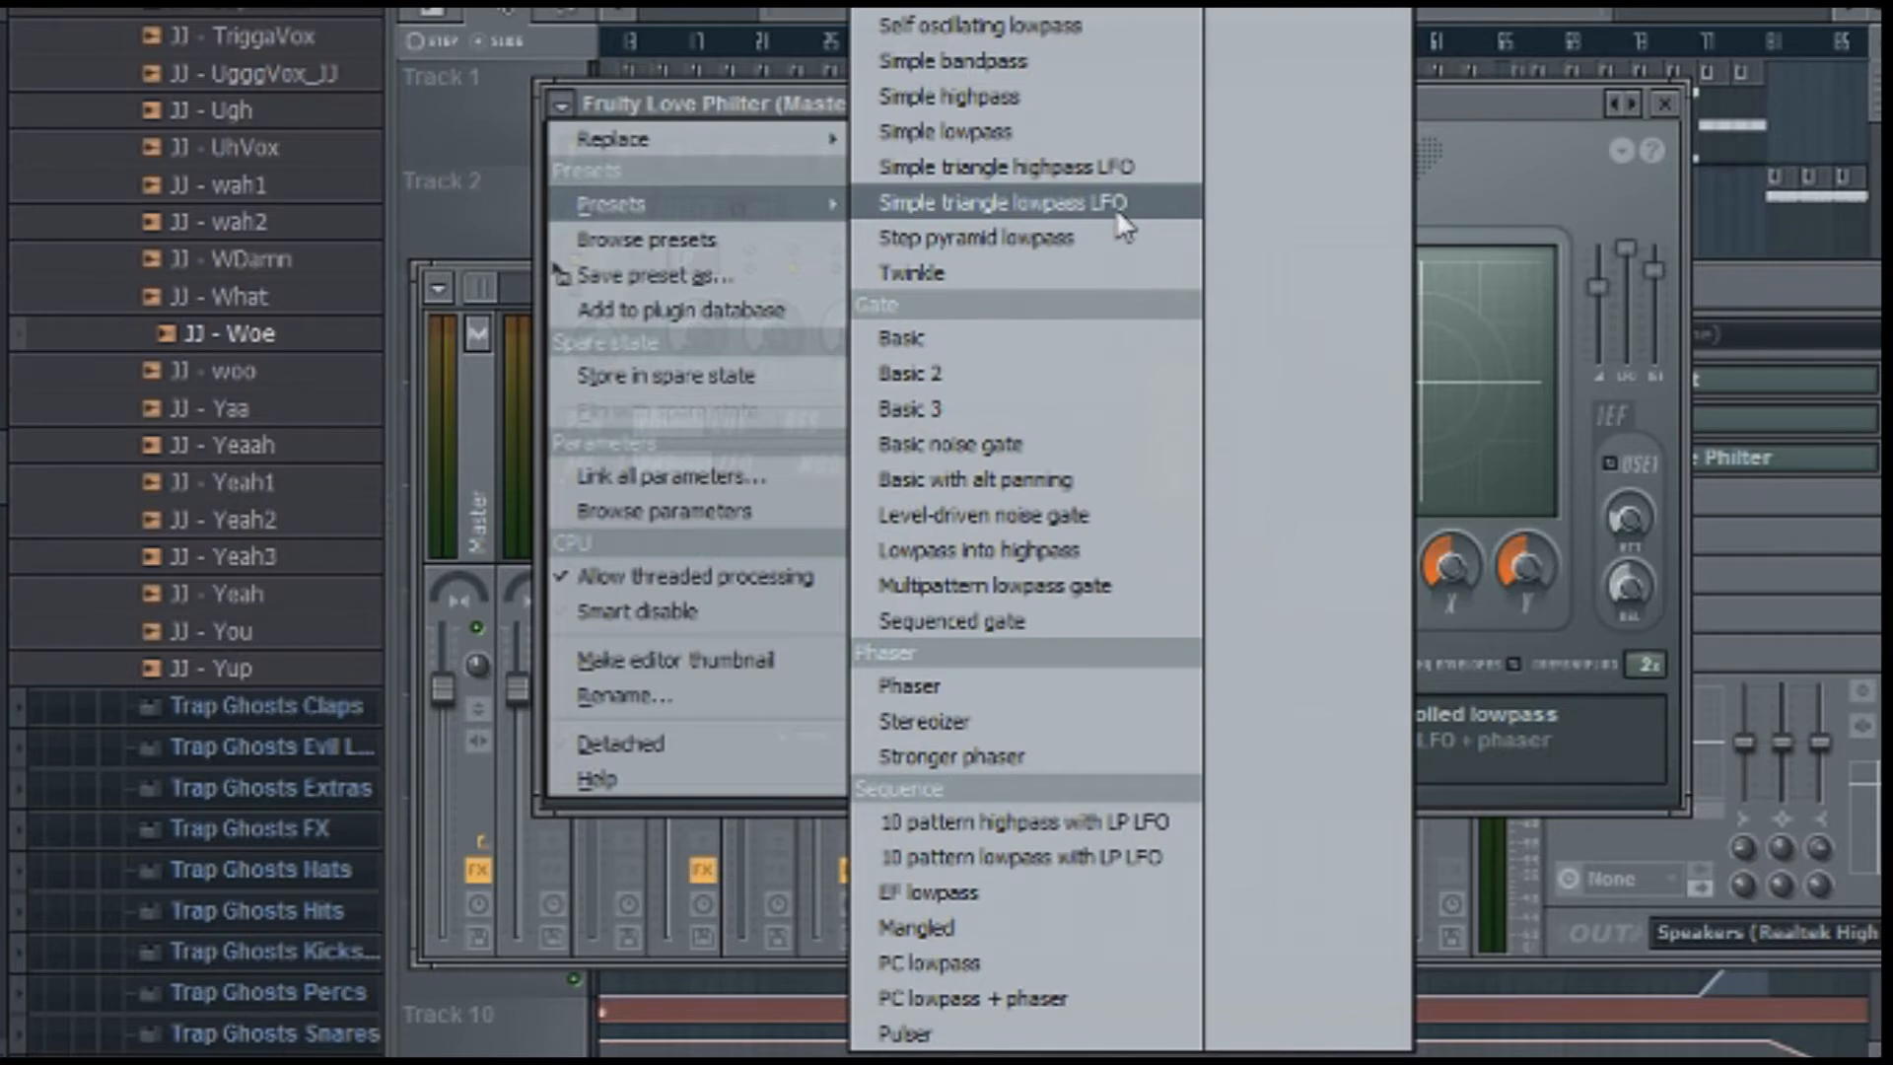
{"action": "left_click", "coordinate": [1000, 201]}
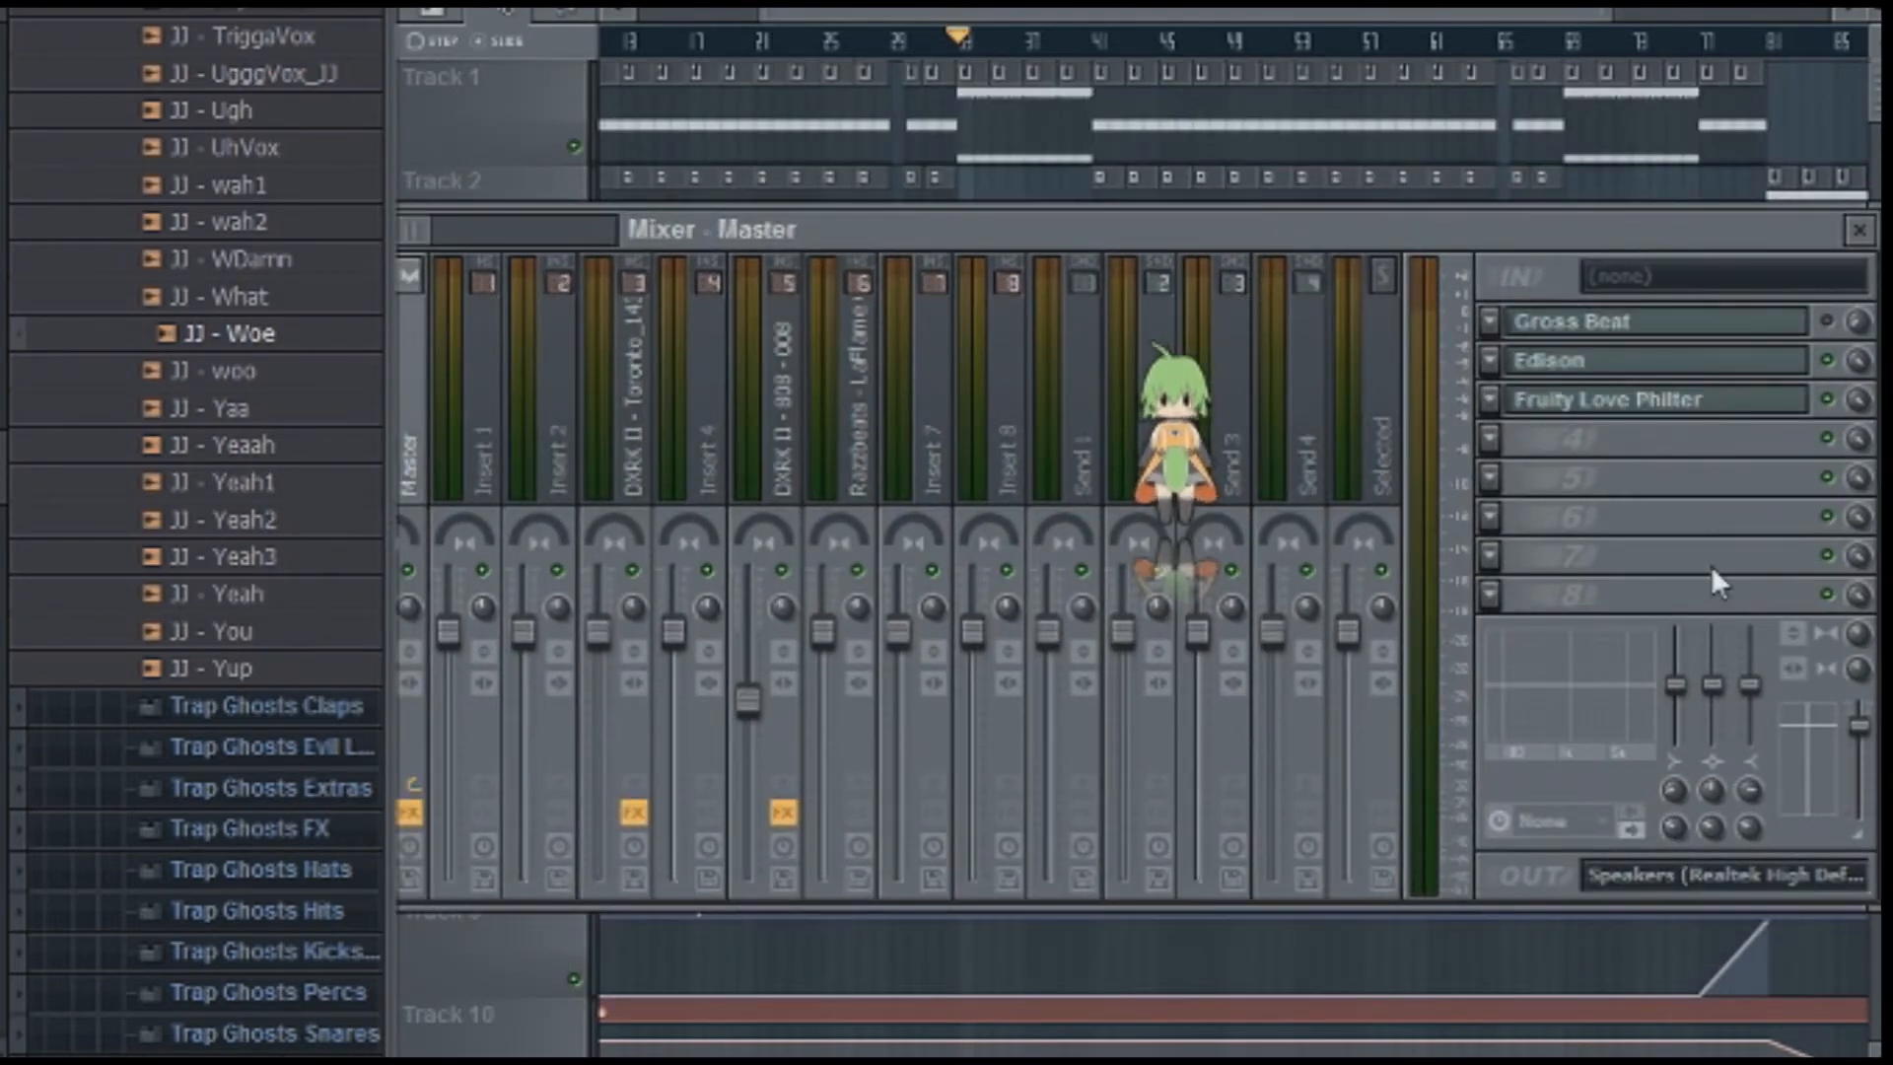
{"action": "mouse_move", "coordinate": [1701, 386]}
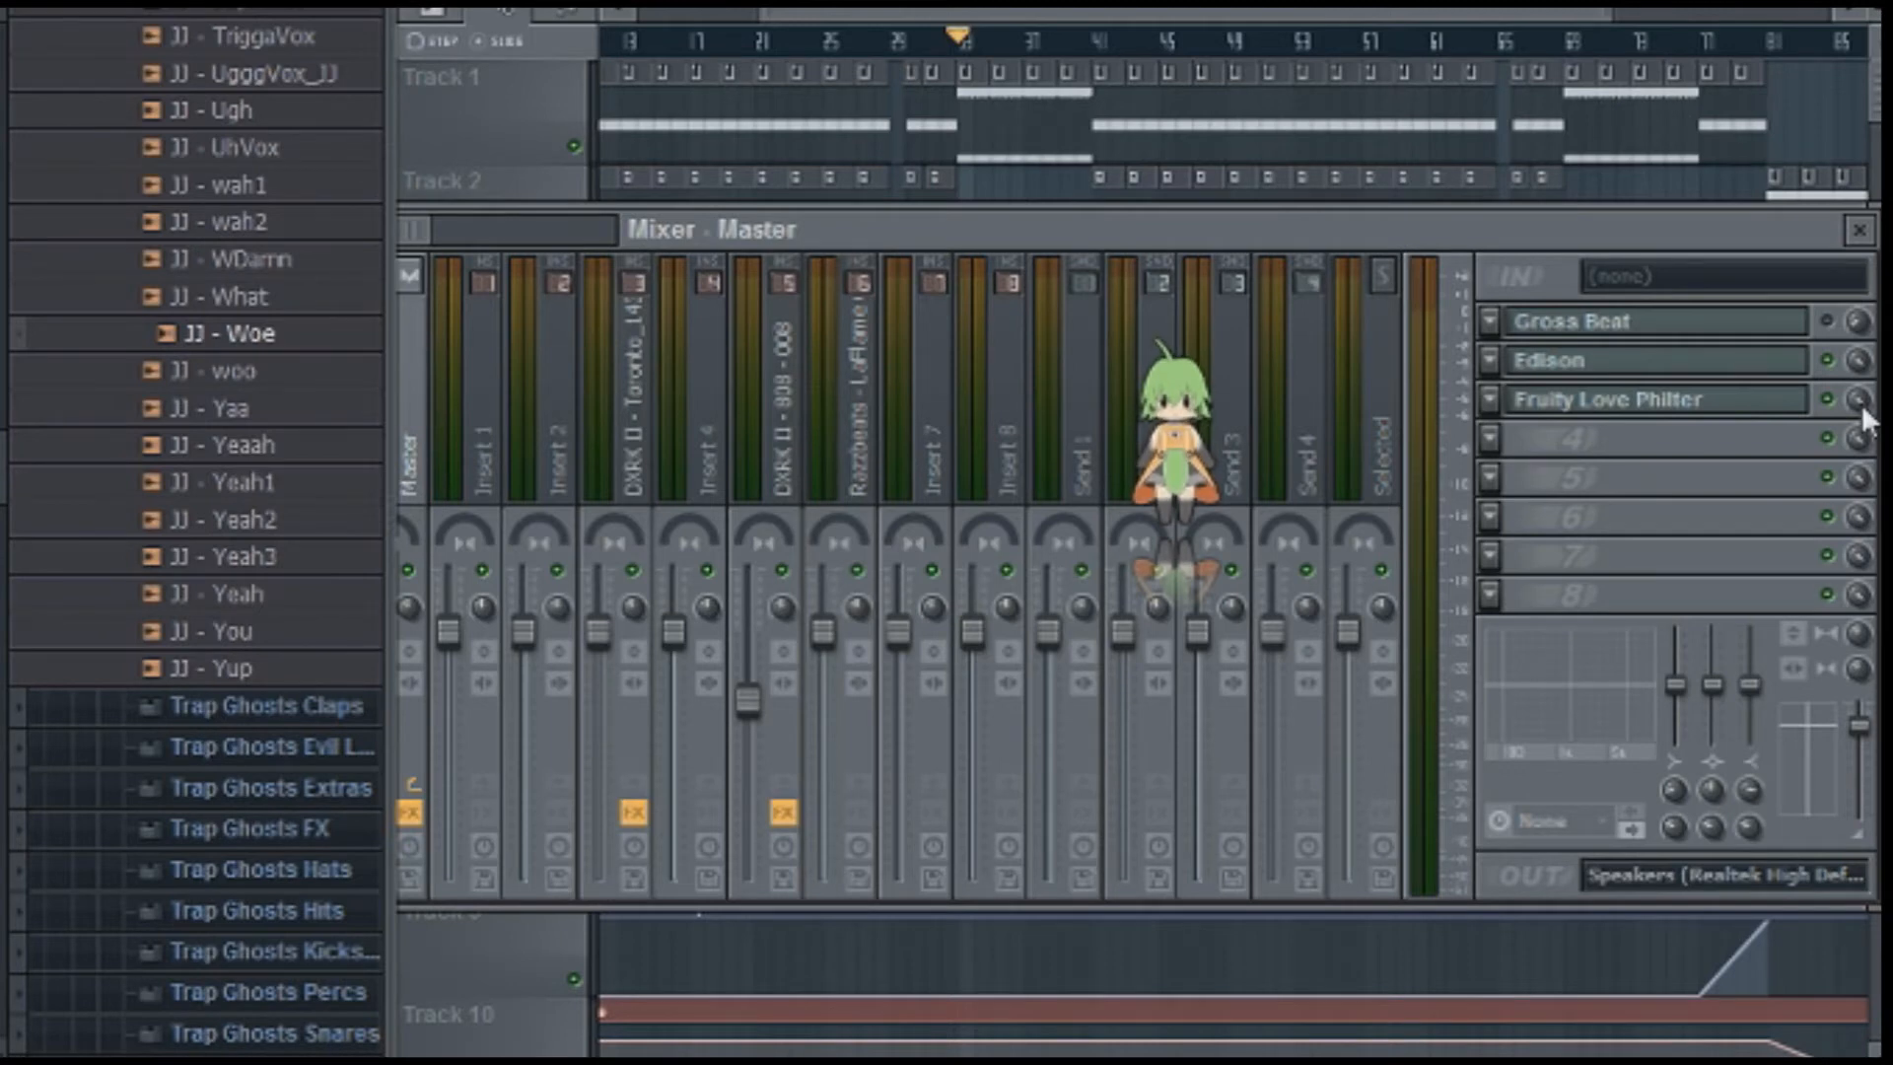
Create an automation clip from the Love Philter mix level knob.
{"action": "right_click", "coordinate": [1867, 398]}
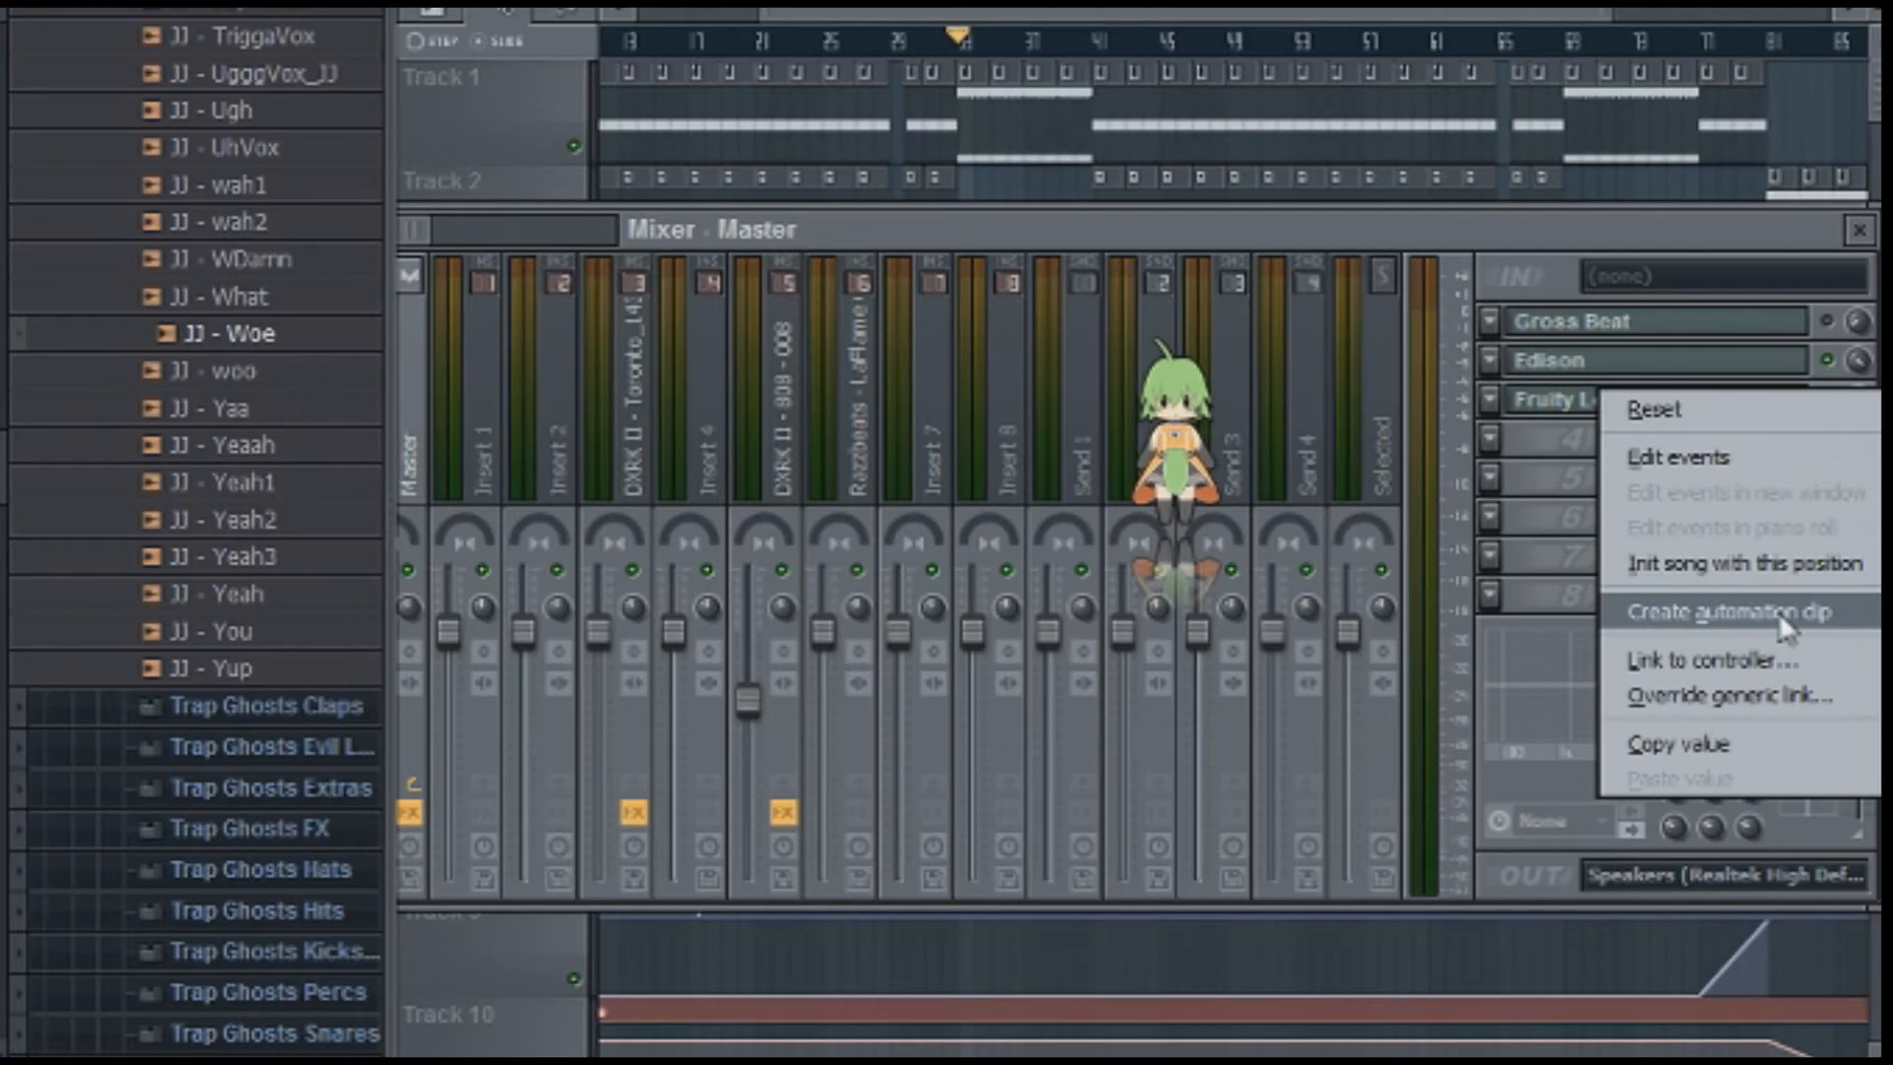
{"action": "left_click", "coordinate": [1735, 611]}
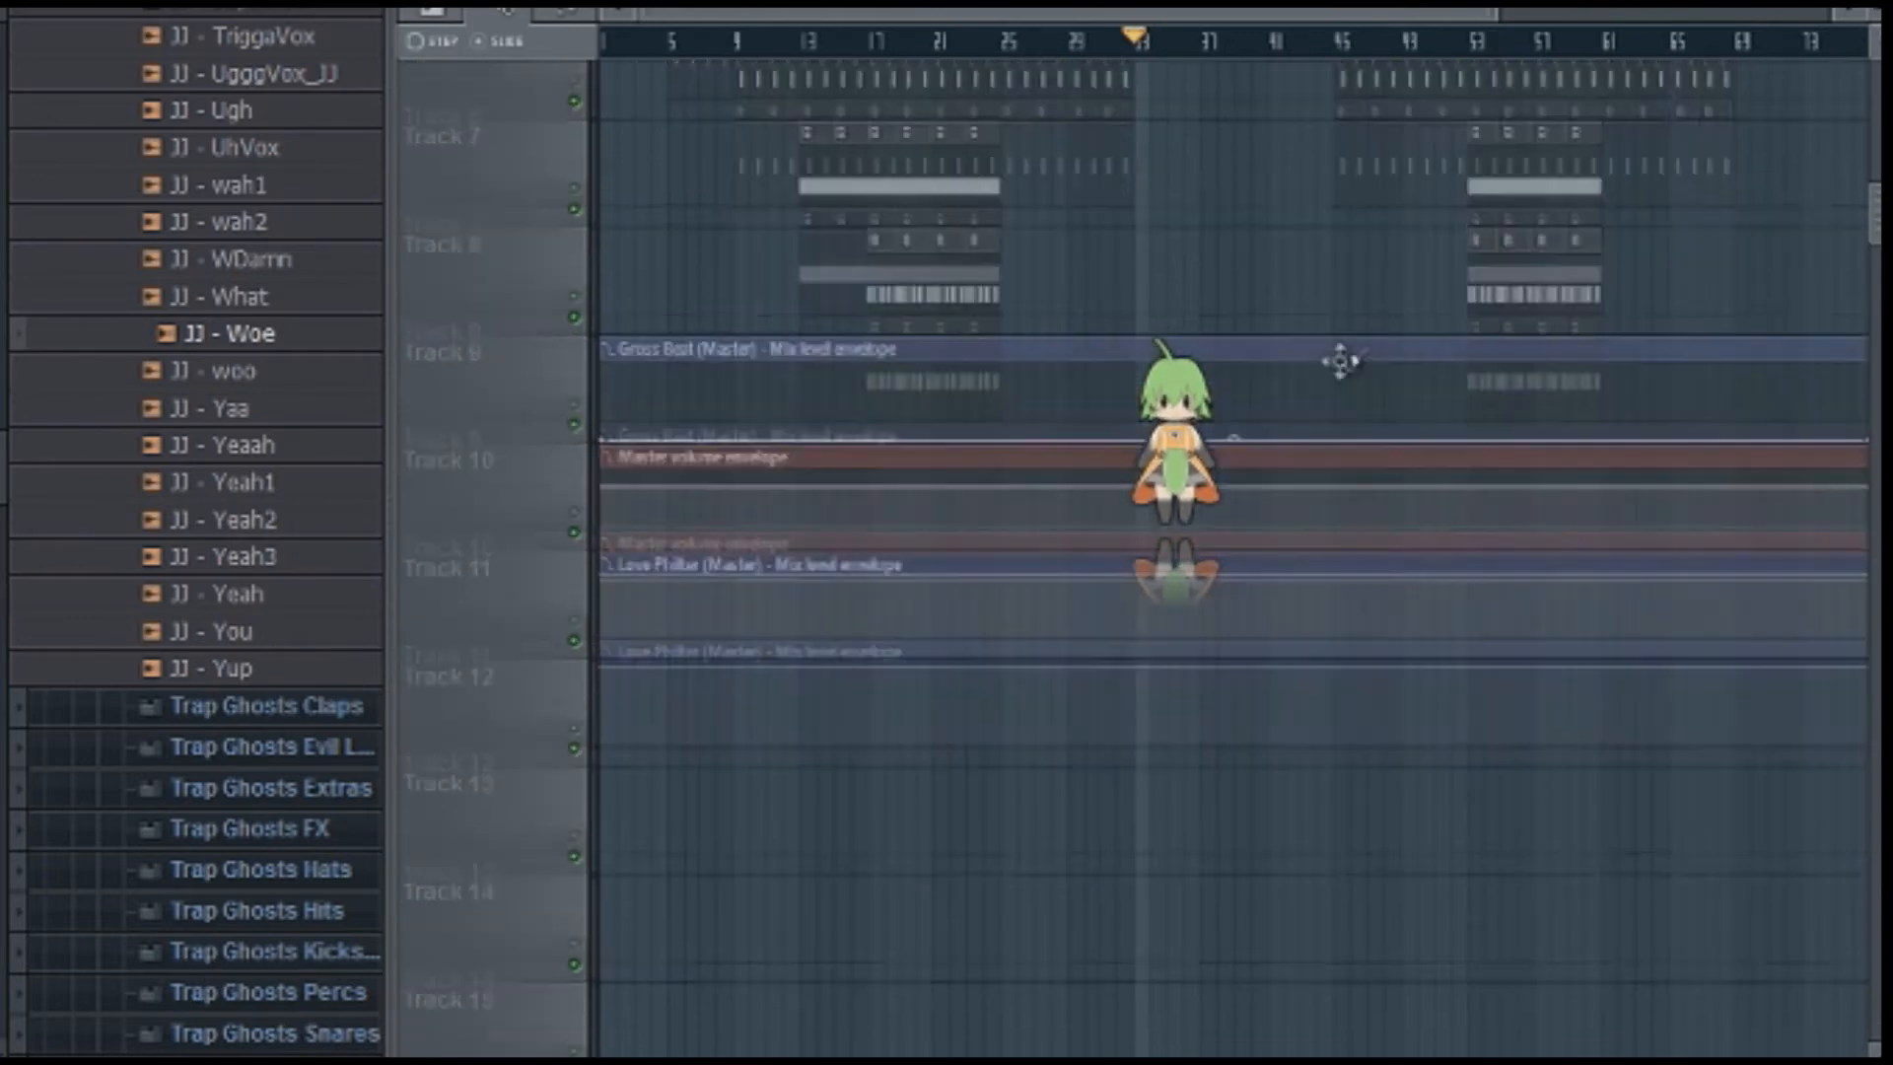
{"action": "scroll", "scroll_direction": "down", "scroll_amount": 3}
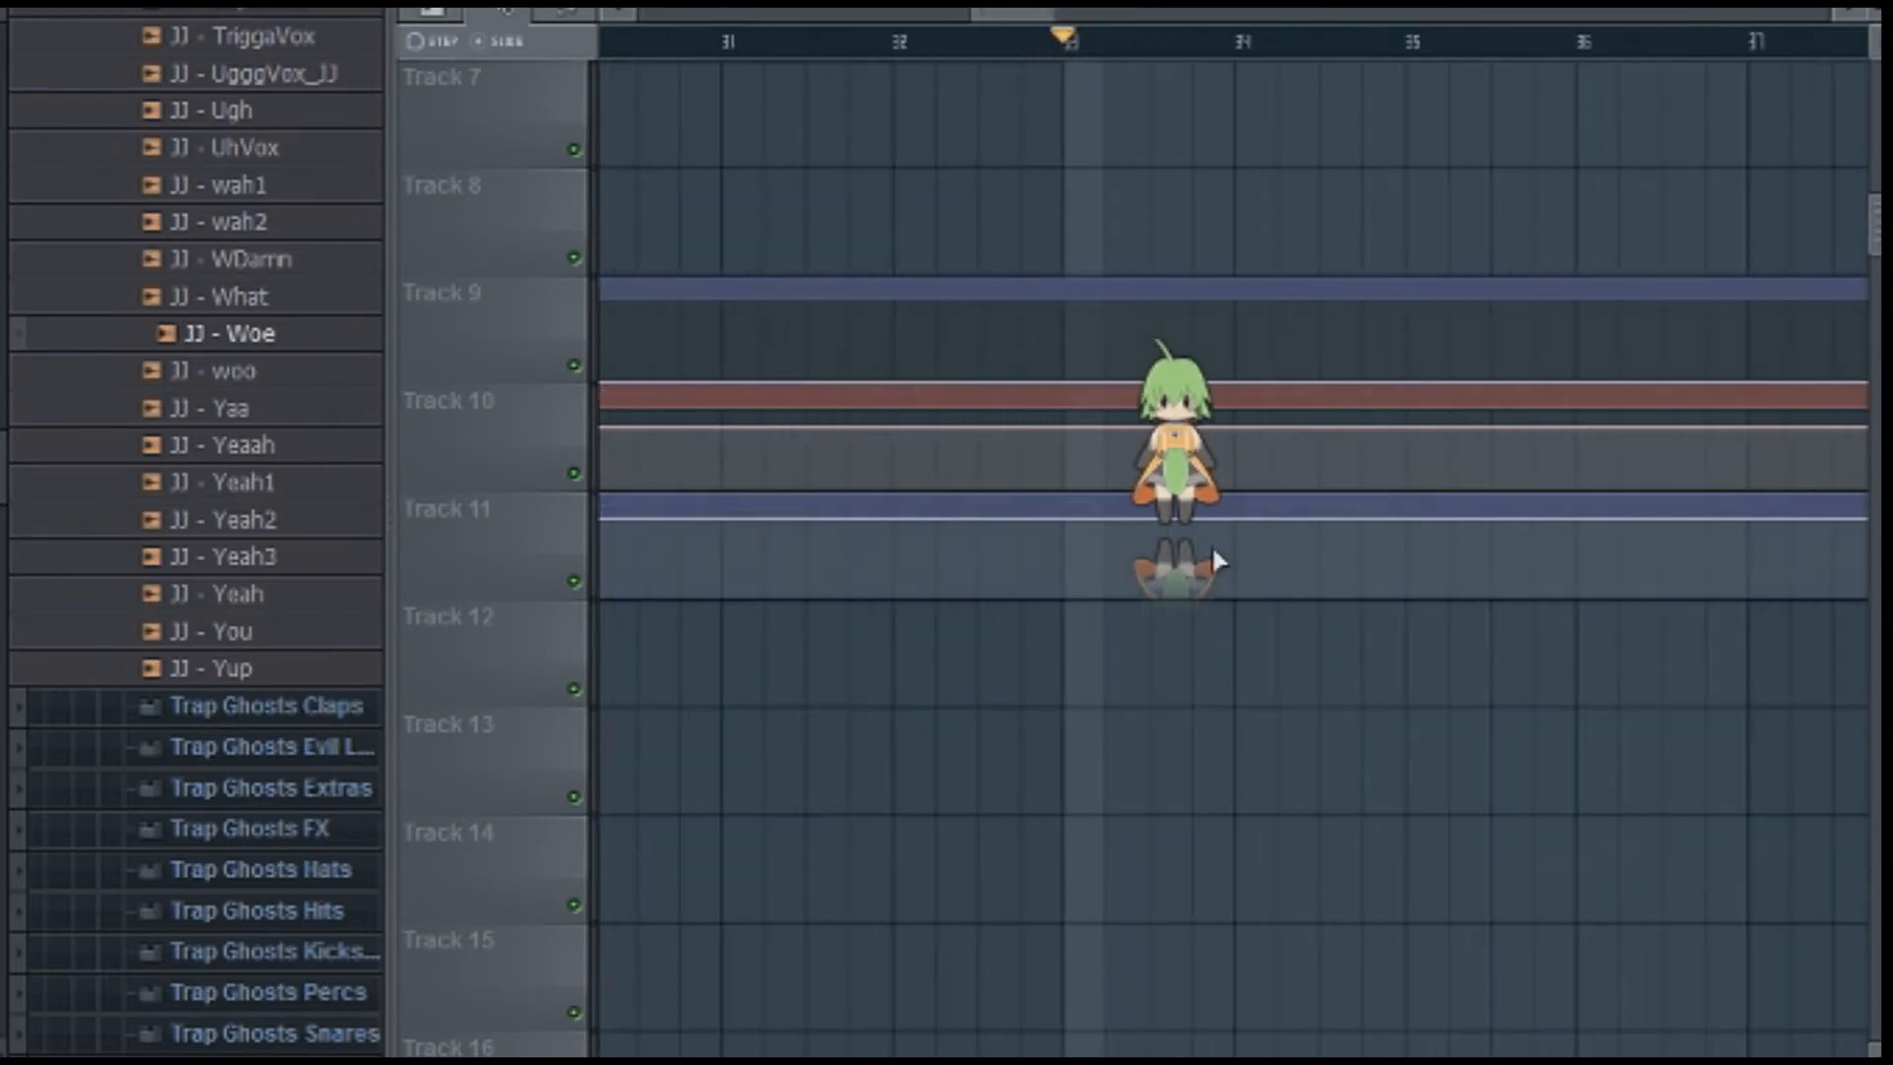
{"action": "mouse_move", "coordinate": [1070, 536]}
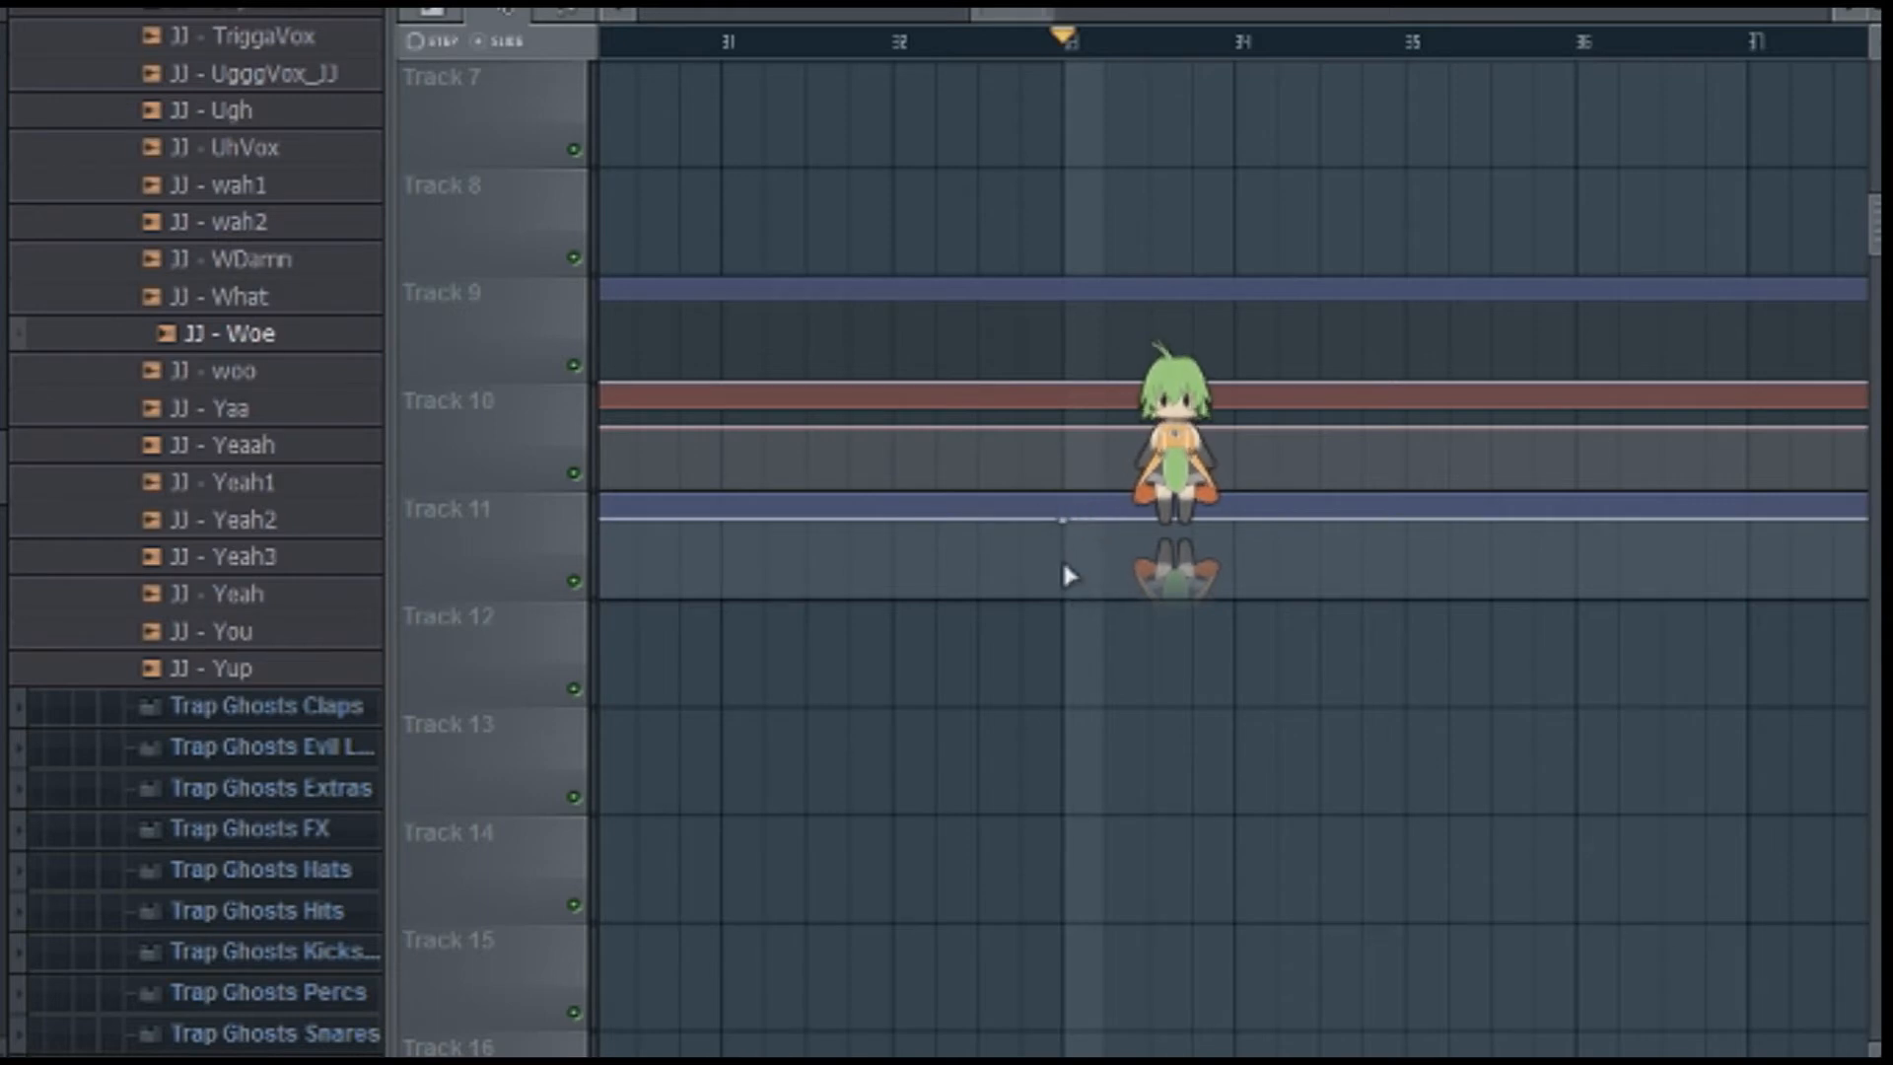
Reshape the envelope so the mix level jumps up at bar 33 and stays raised until bar 41.
{"action": "right_click", "coordinate": [1063, 519]}
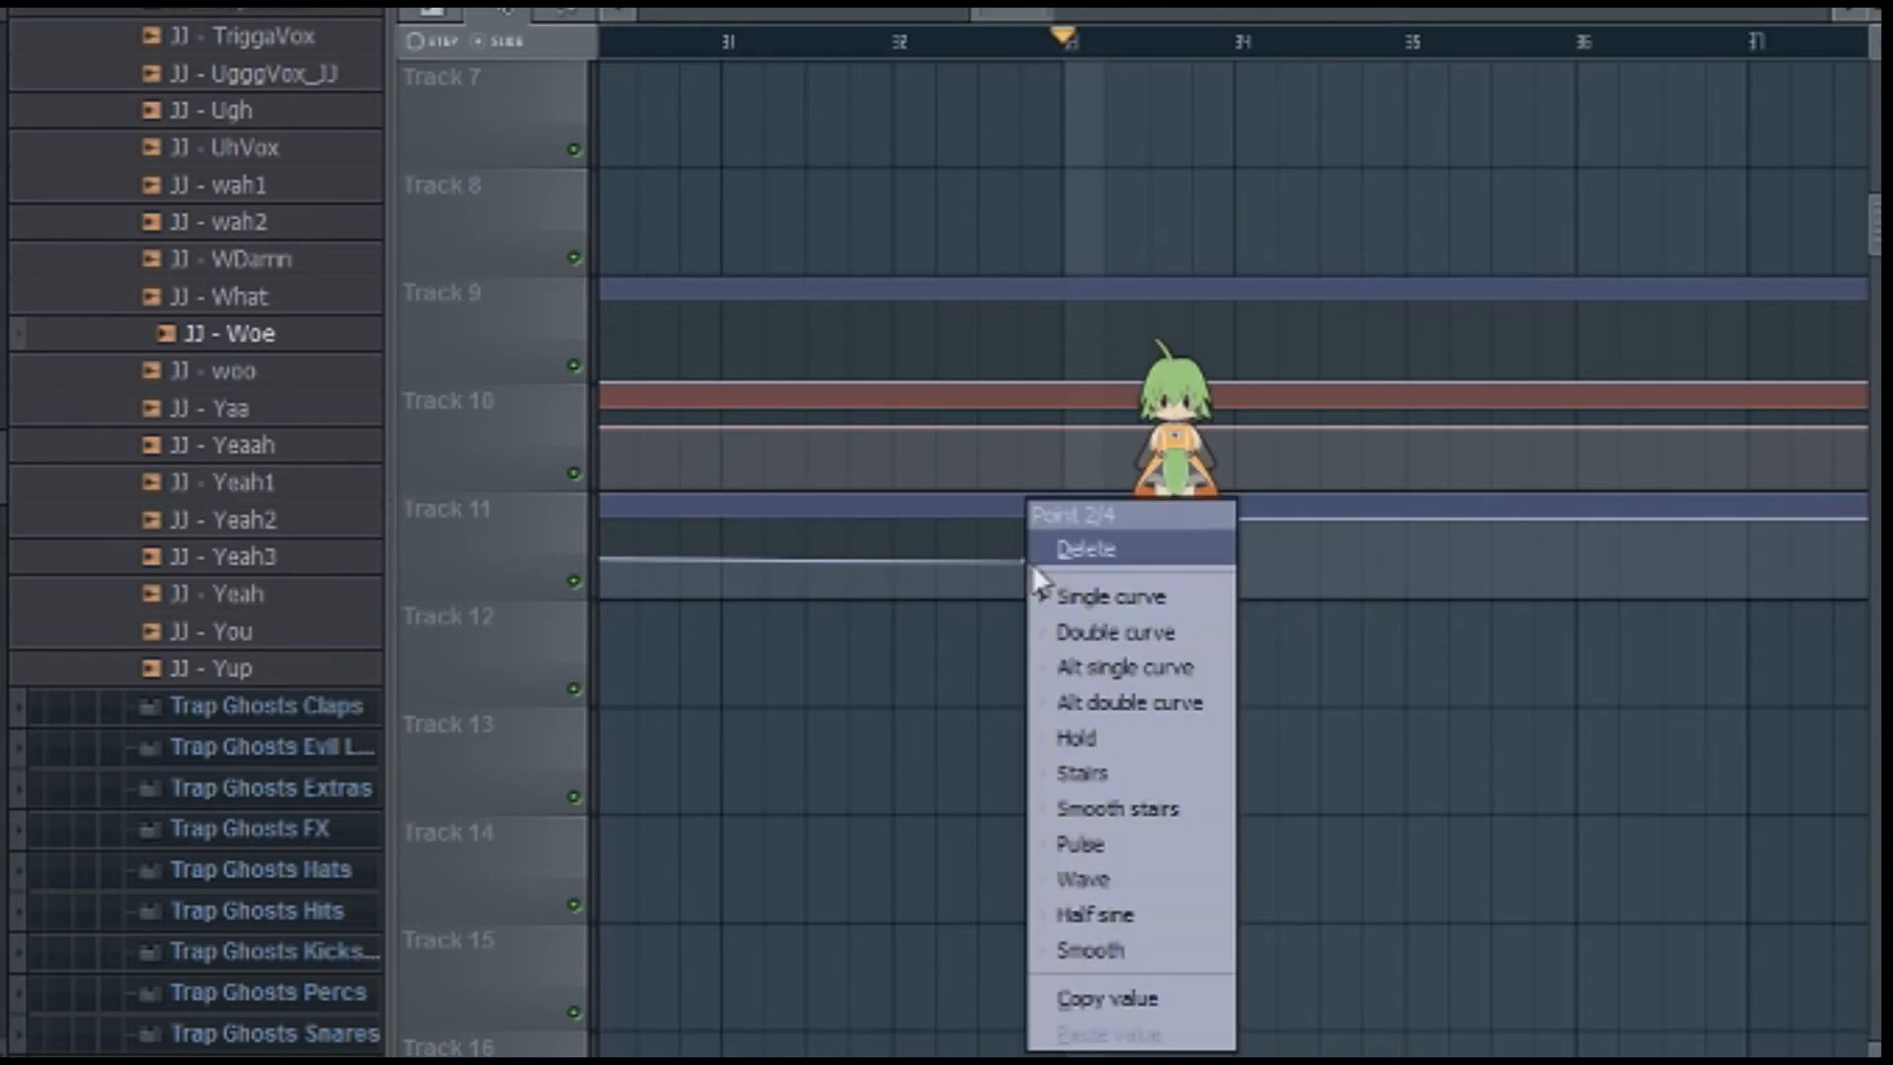
{"action": "left_click", "coordinate": [1083, 548]}
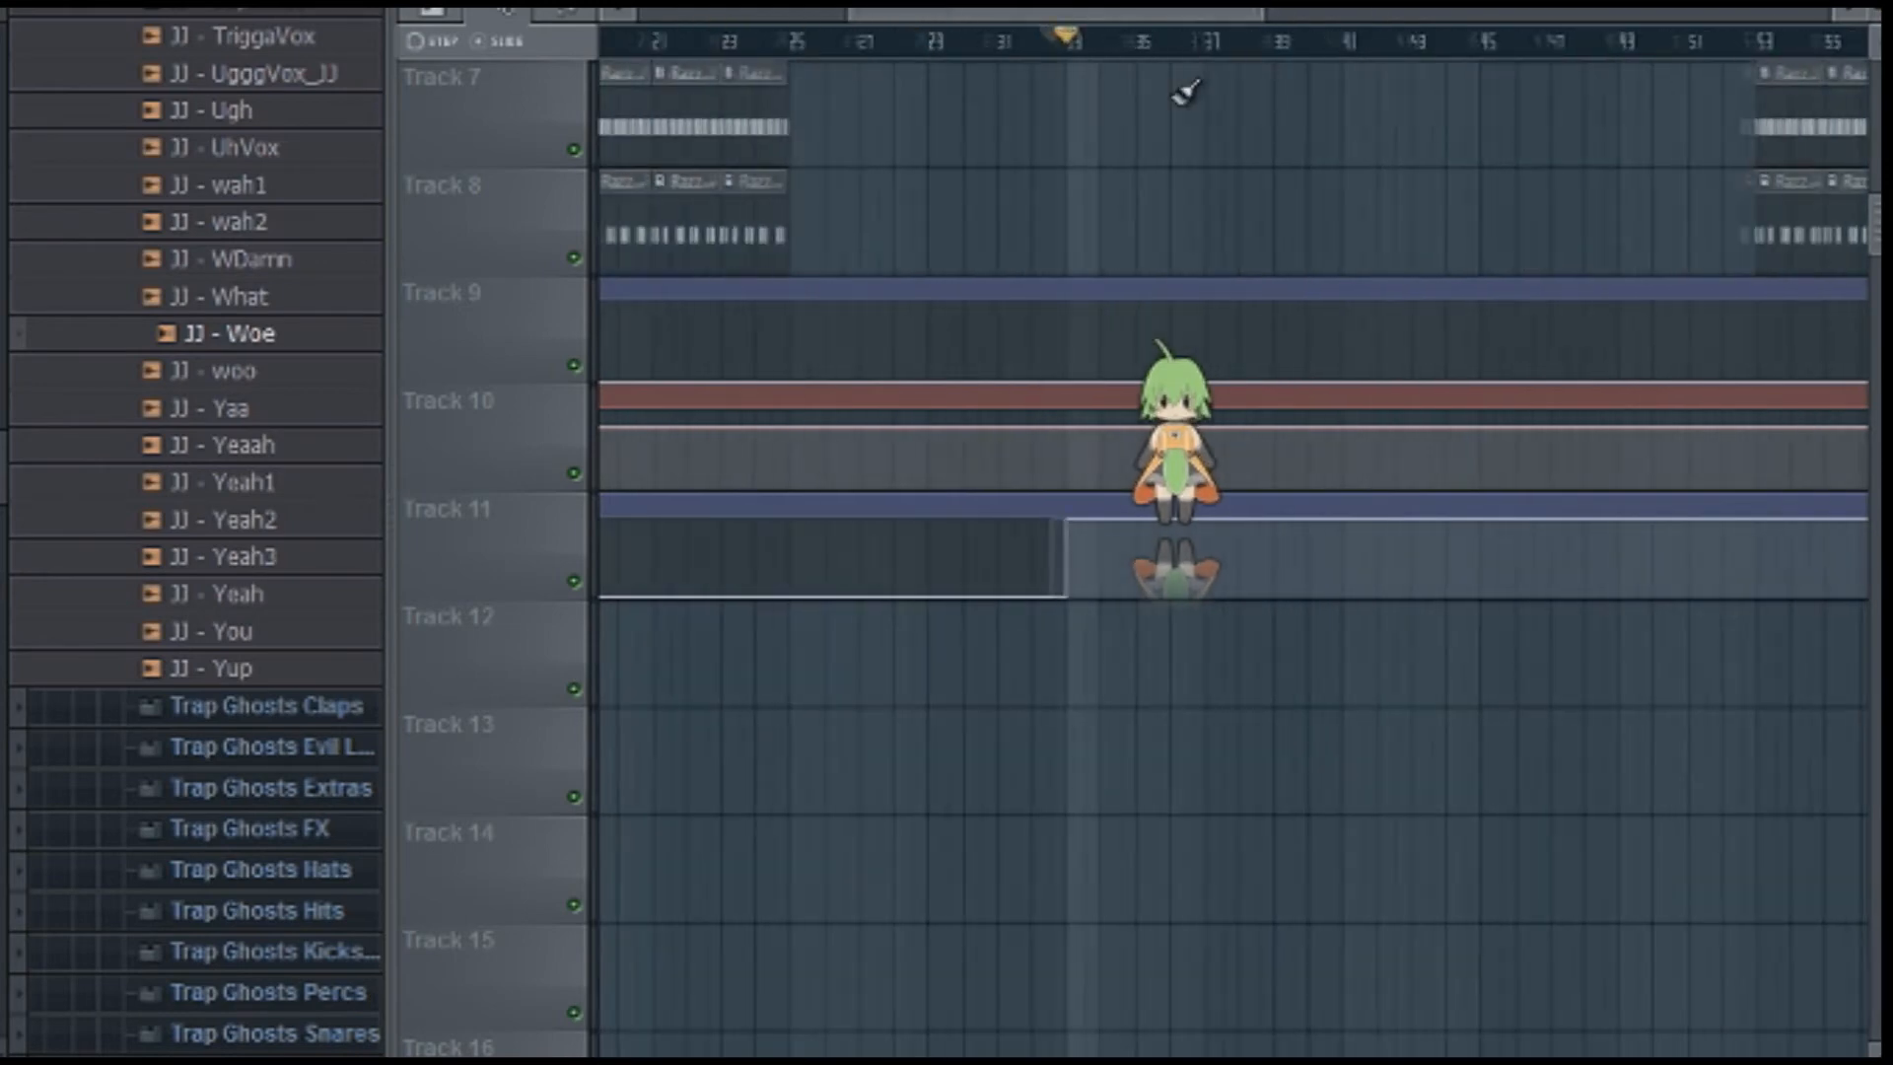
{"action": "scroll", "scroll_direction": "down", "scroll_amount": 3}
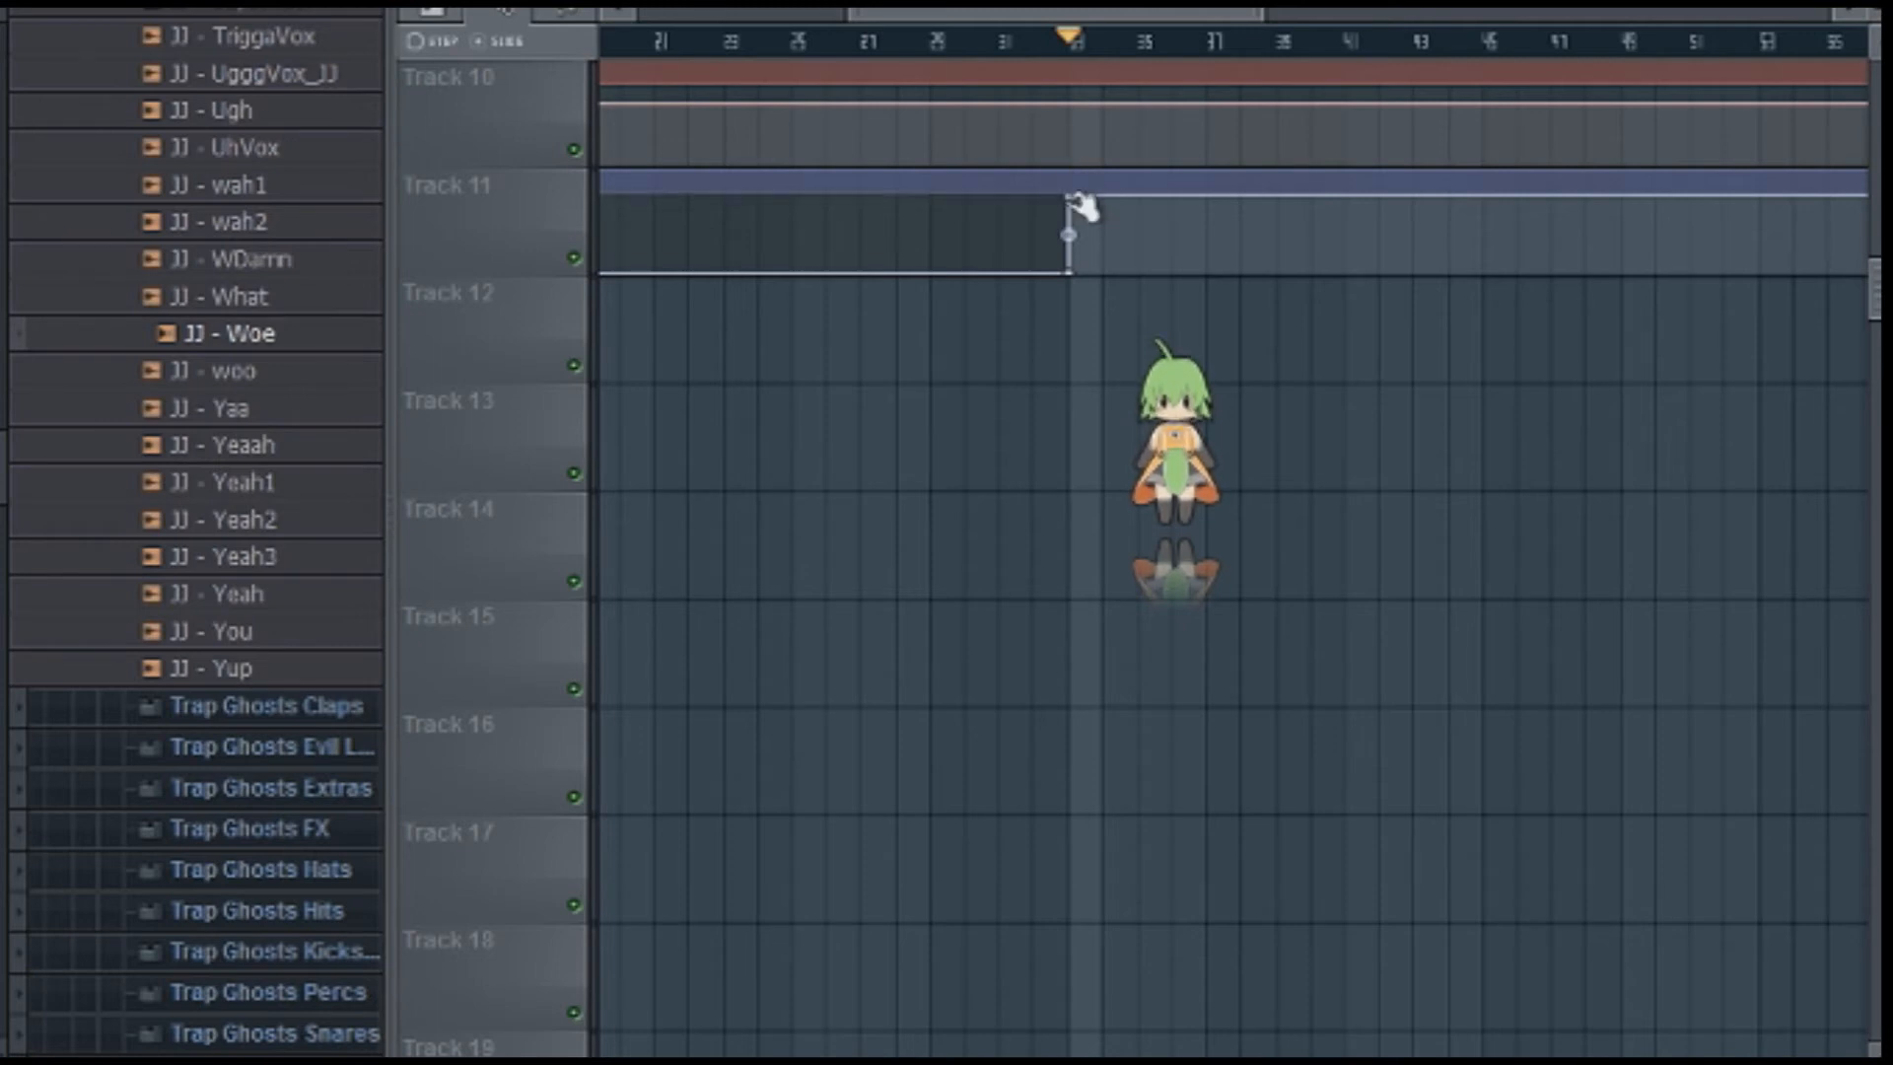
{"action": "left_click_drag", "start_coordinate": [1067, 248], "coordinate": [1883, 223]}
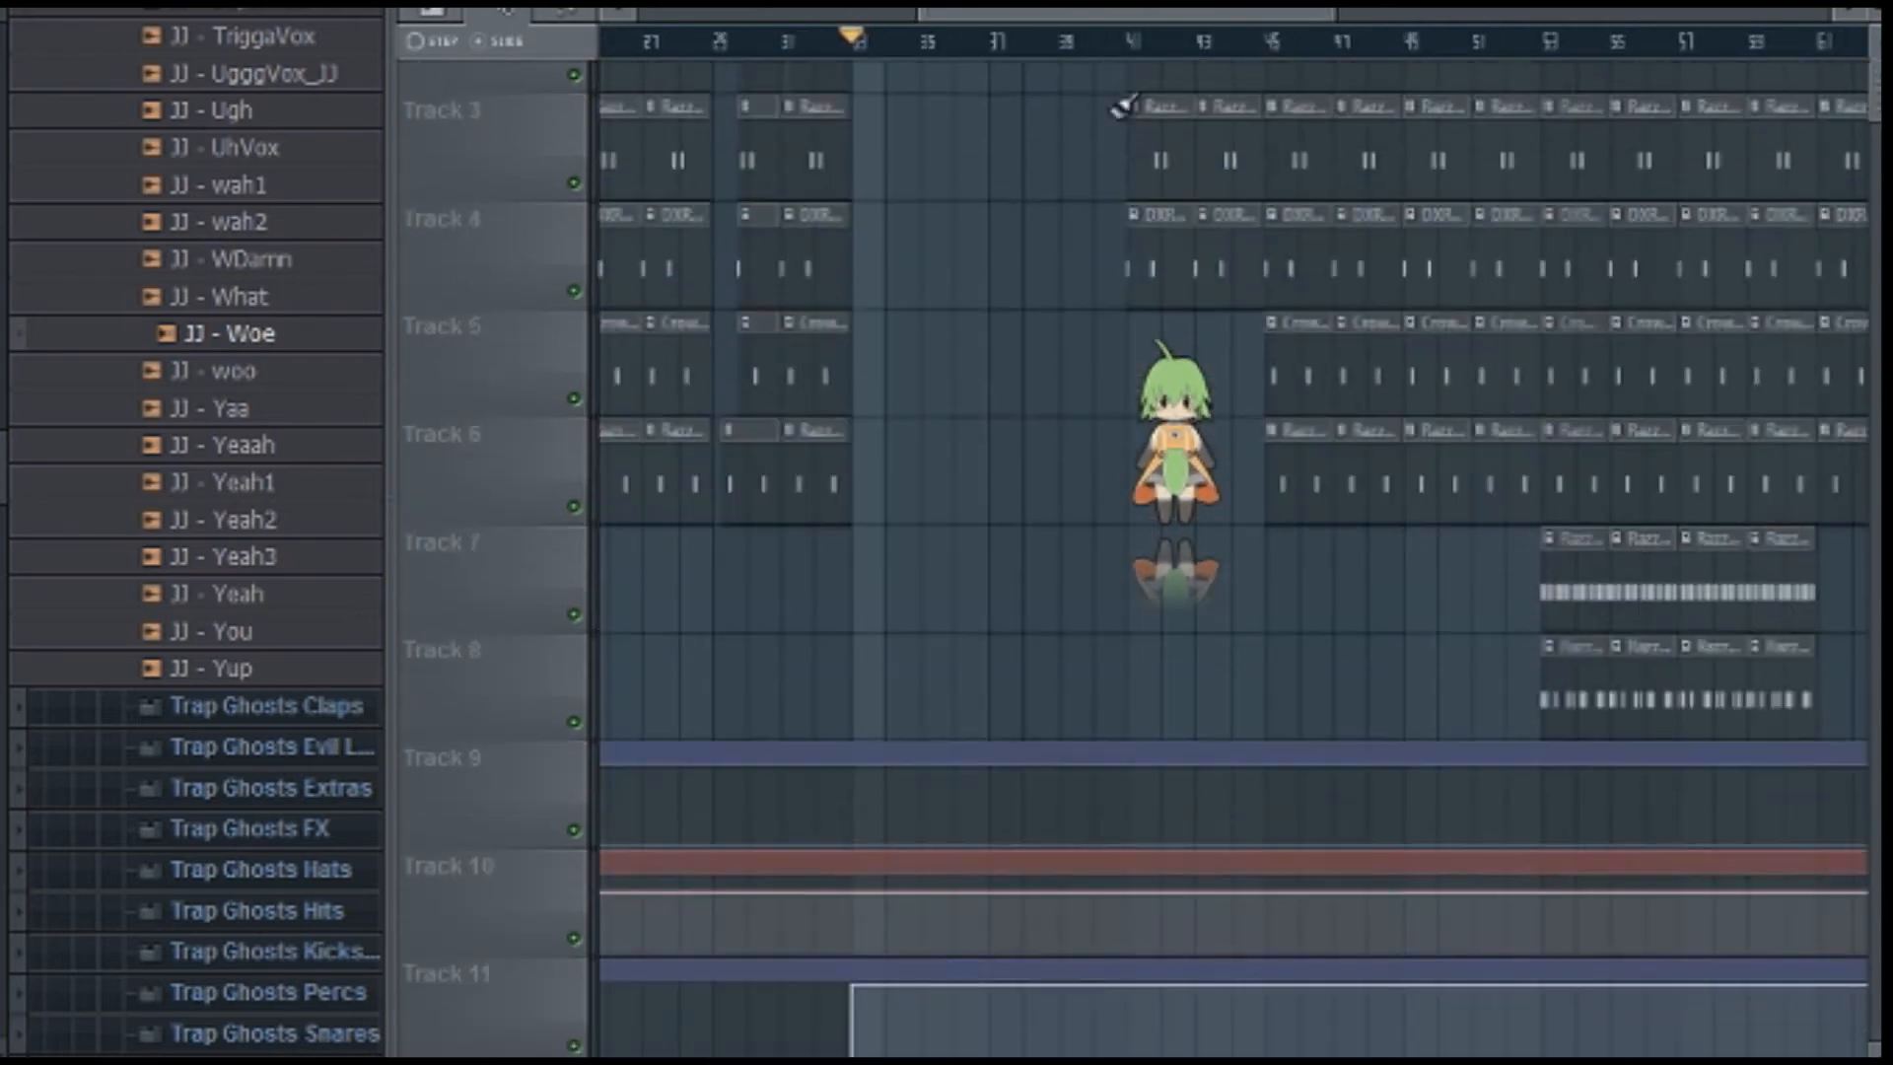
{"action": "scroll", "scroll_direction": "down", "scroll_amount": 3}
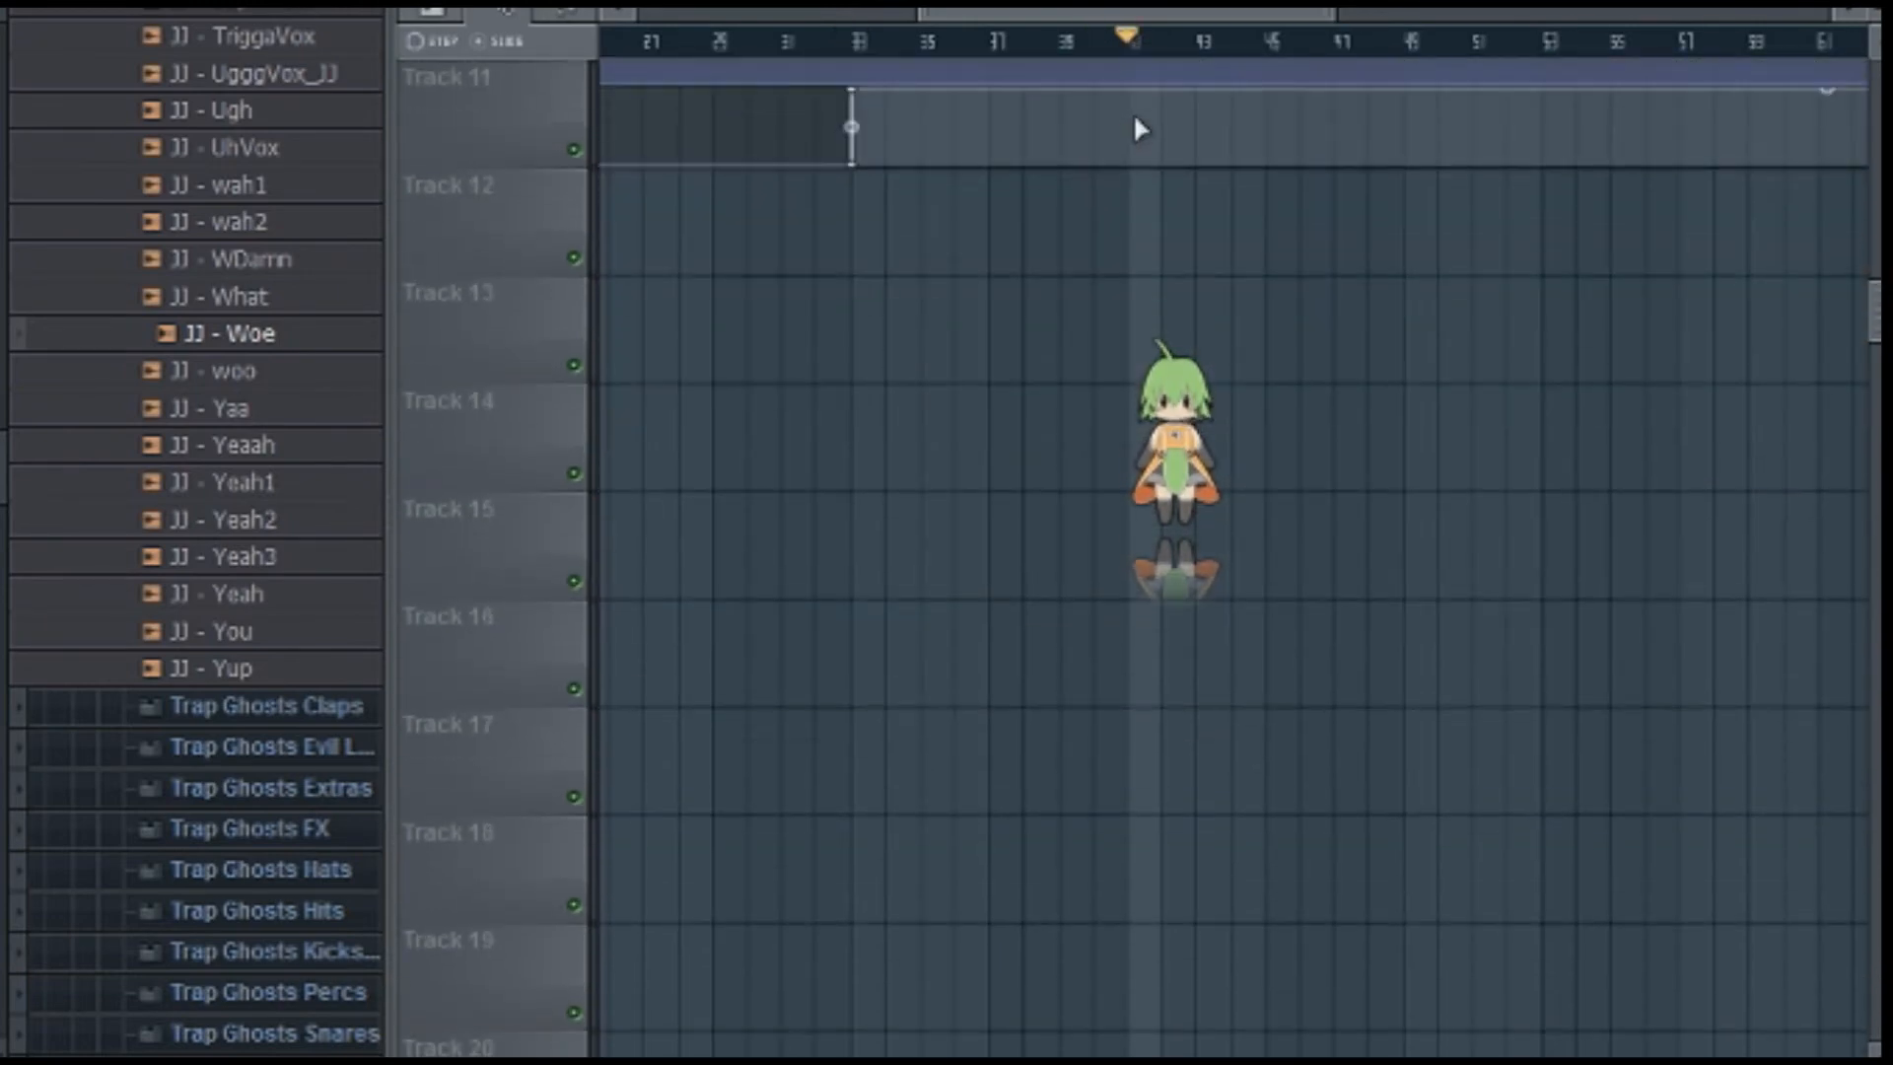
{"action": "left_click_drag", "start_coordinate": [852, 126], "coordinate": [1142, 109]}
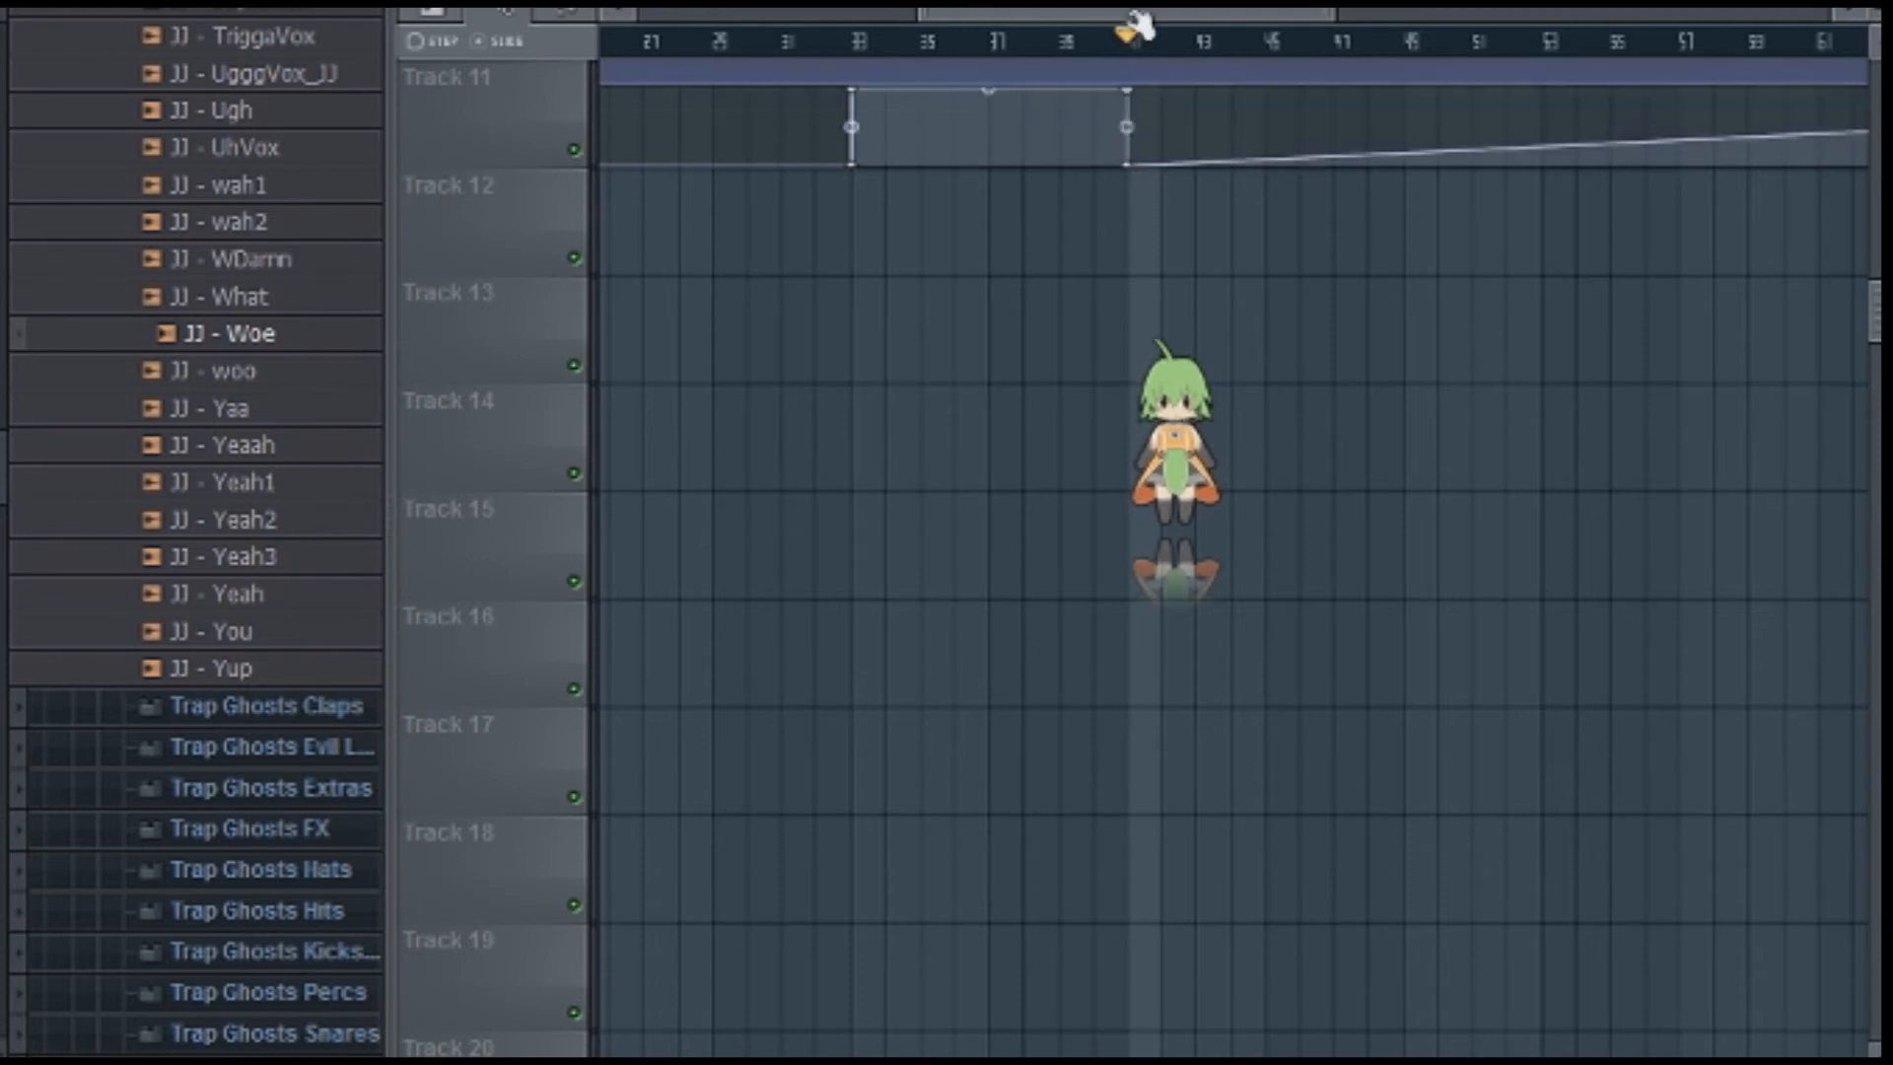
{"action": "scroll", "scroll_direction": "right", "scroll_amount": 3}
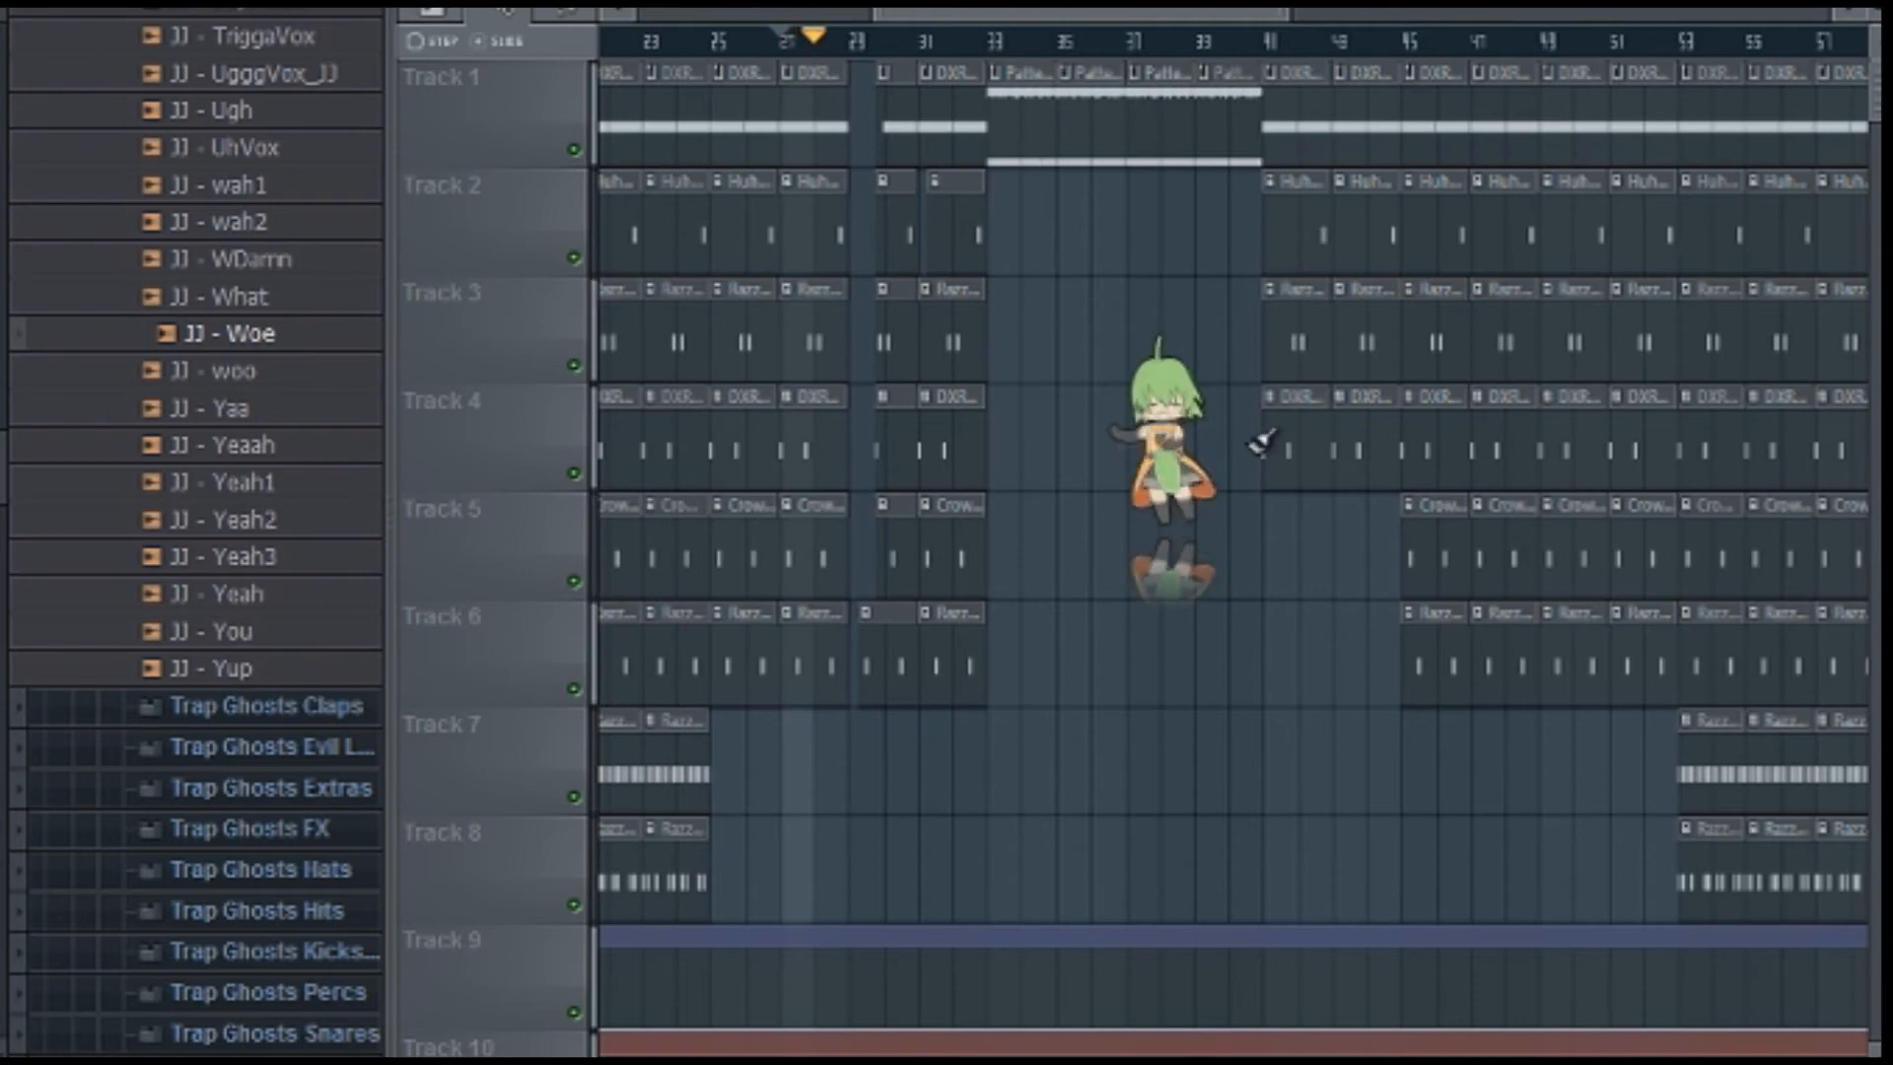
Scroll through the playlist to review the Love Philter automation across the arrangement.
{"action": "scroll", "scroll_direction": "down", "scroll_amount": 3}
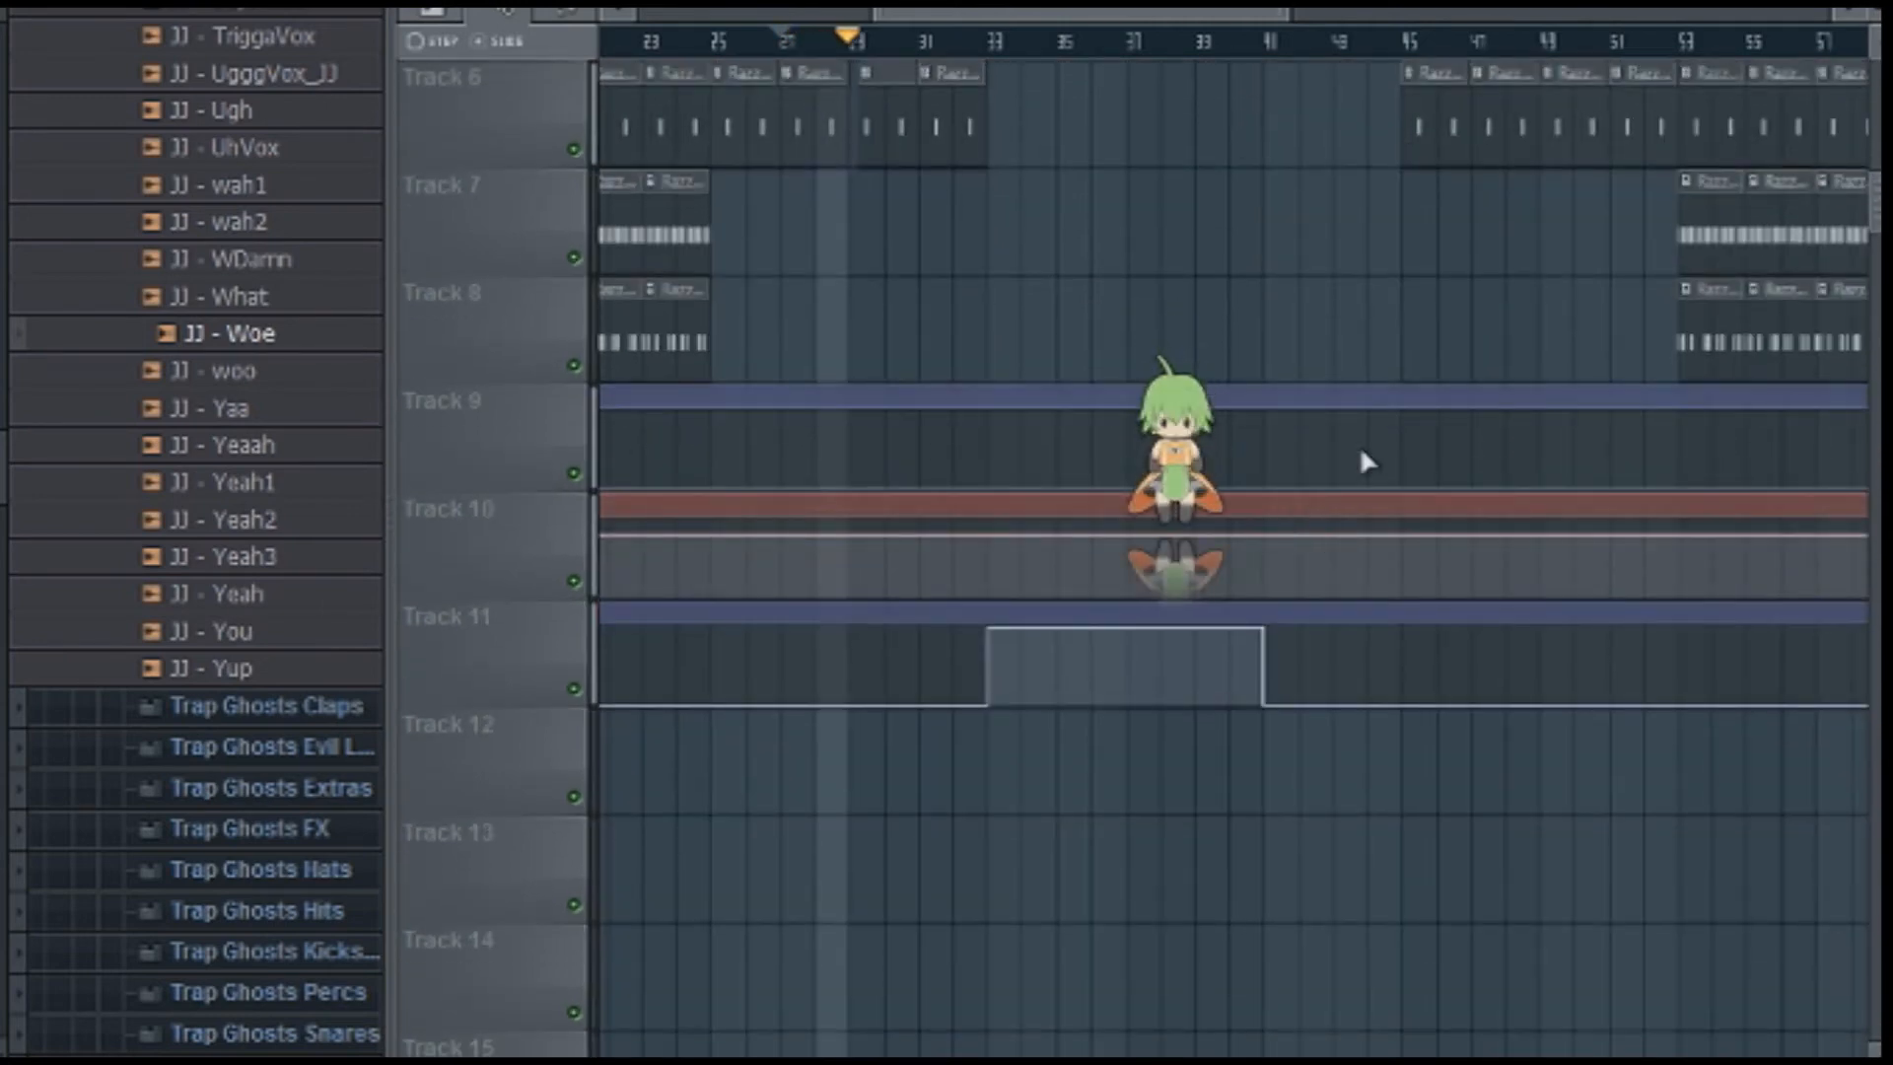
{"action": "scroll", "scroll_direction": "down", "scroll_amount": 3}
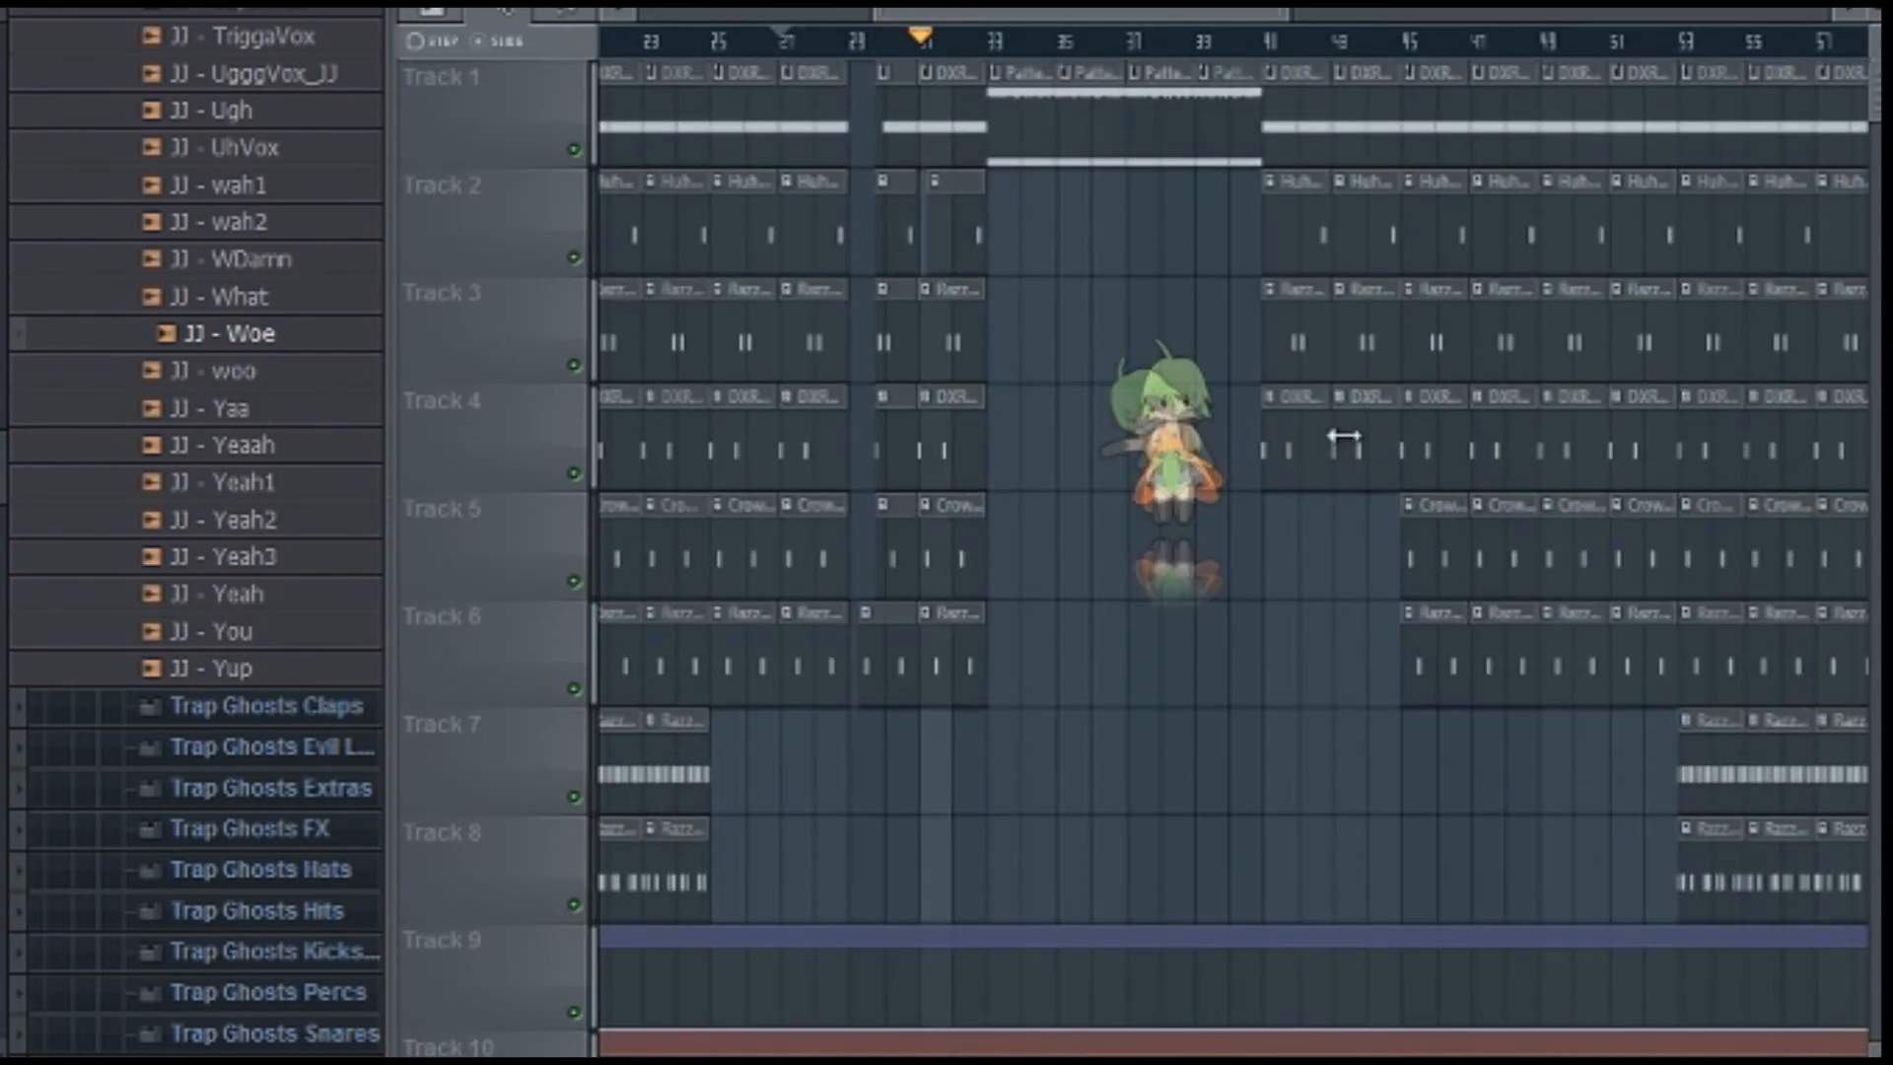
{"action": "scroll", "scroll_direction": "down", "scroll_amount": 3}
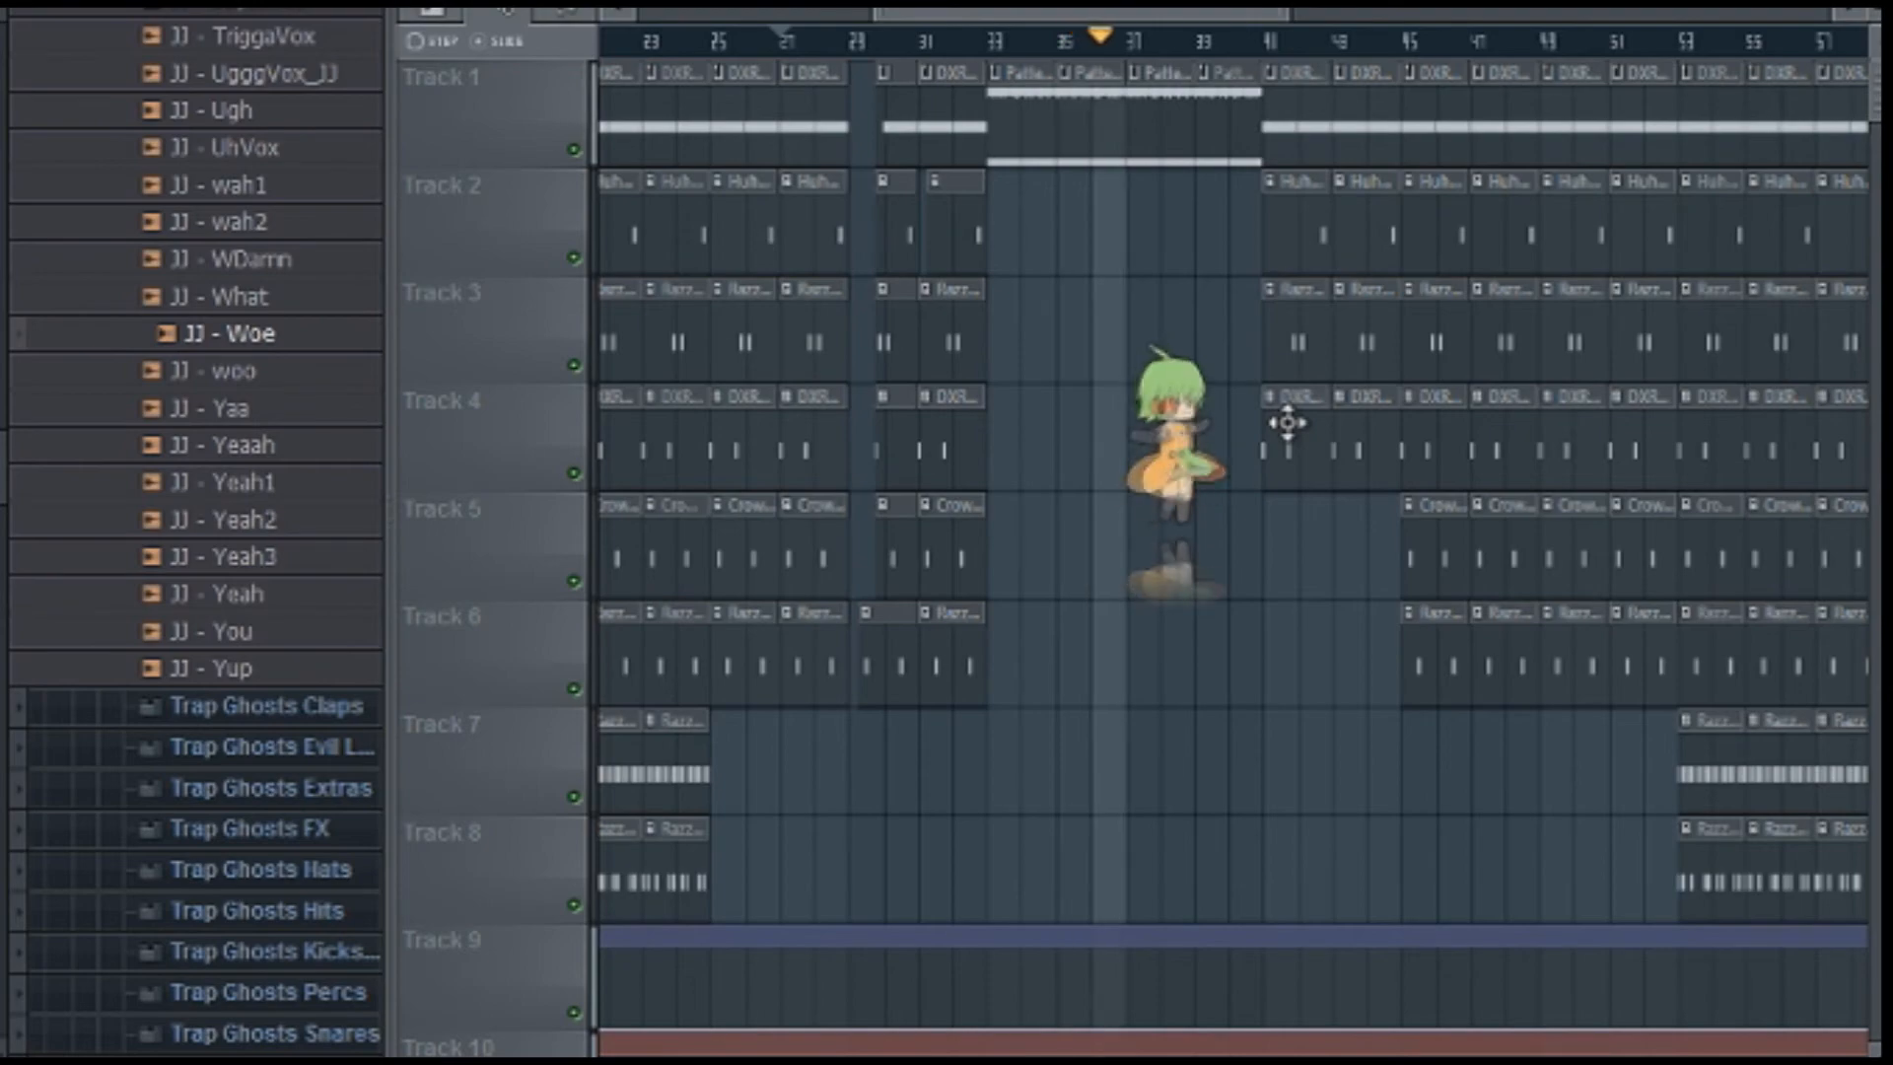
{"action": "scroll", "scroll_direction": "down", "scroll_amount": 3}
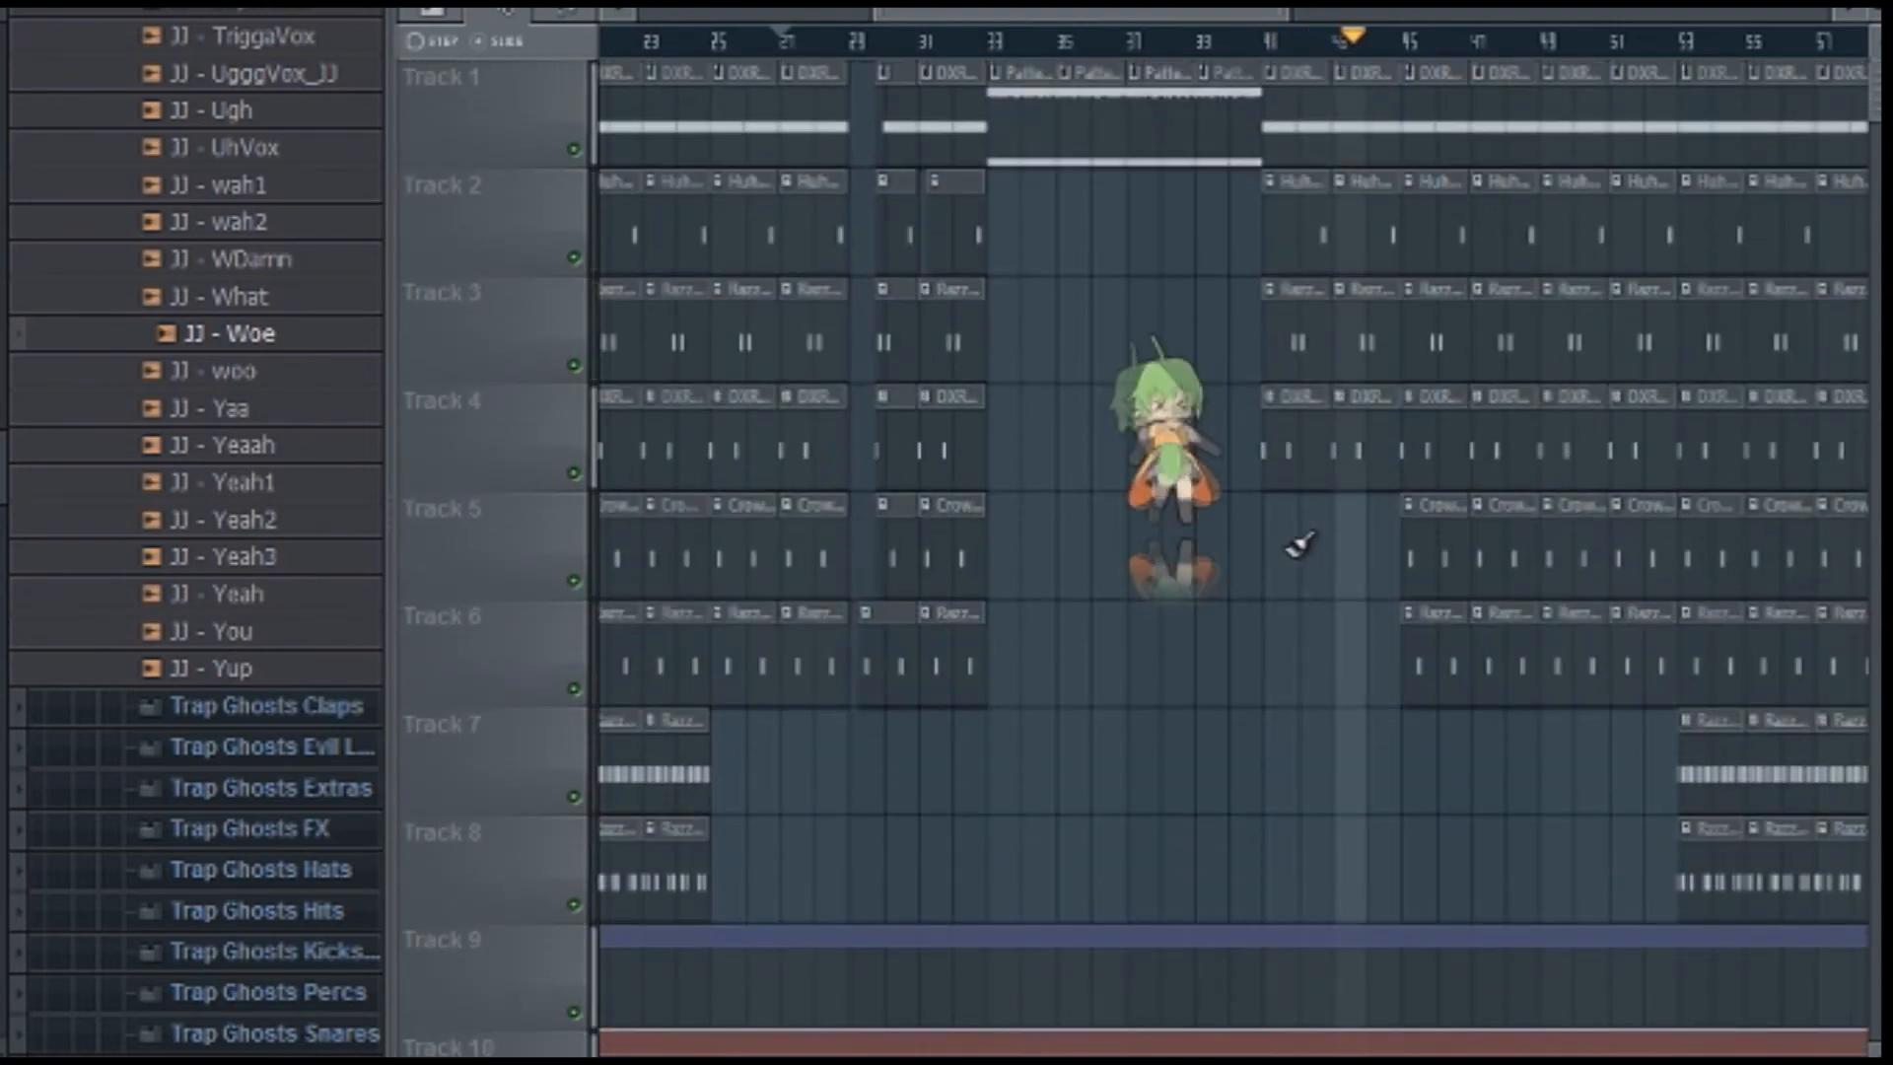
{"action": "scroll", "scroll_direction": "down", "scroll_amount": 3}
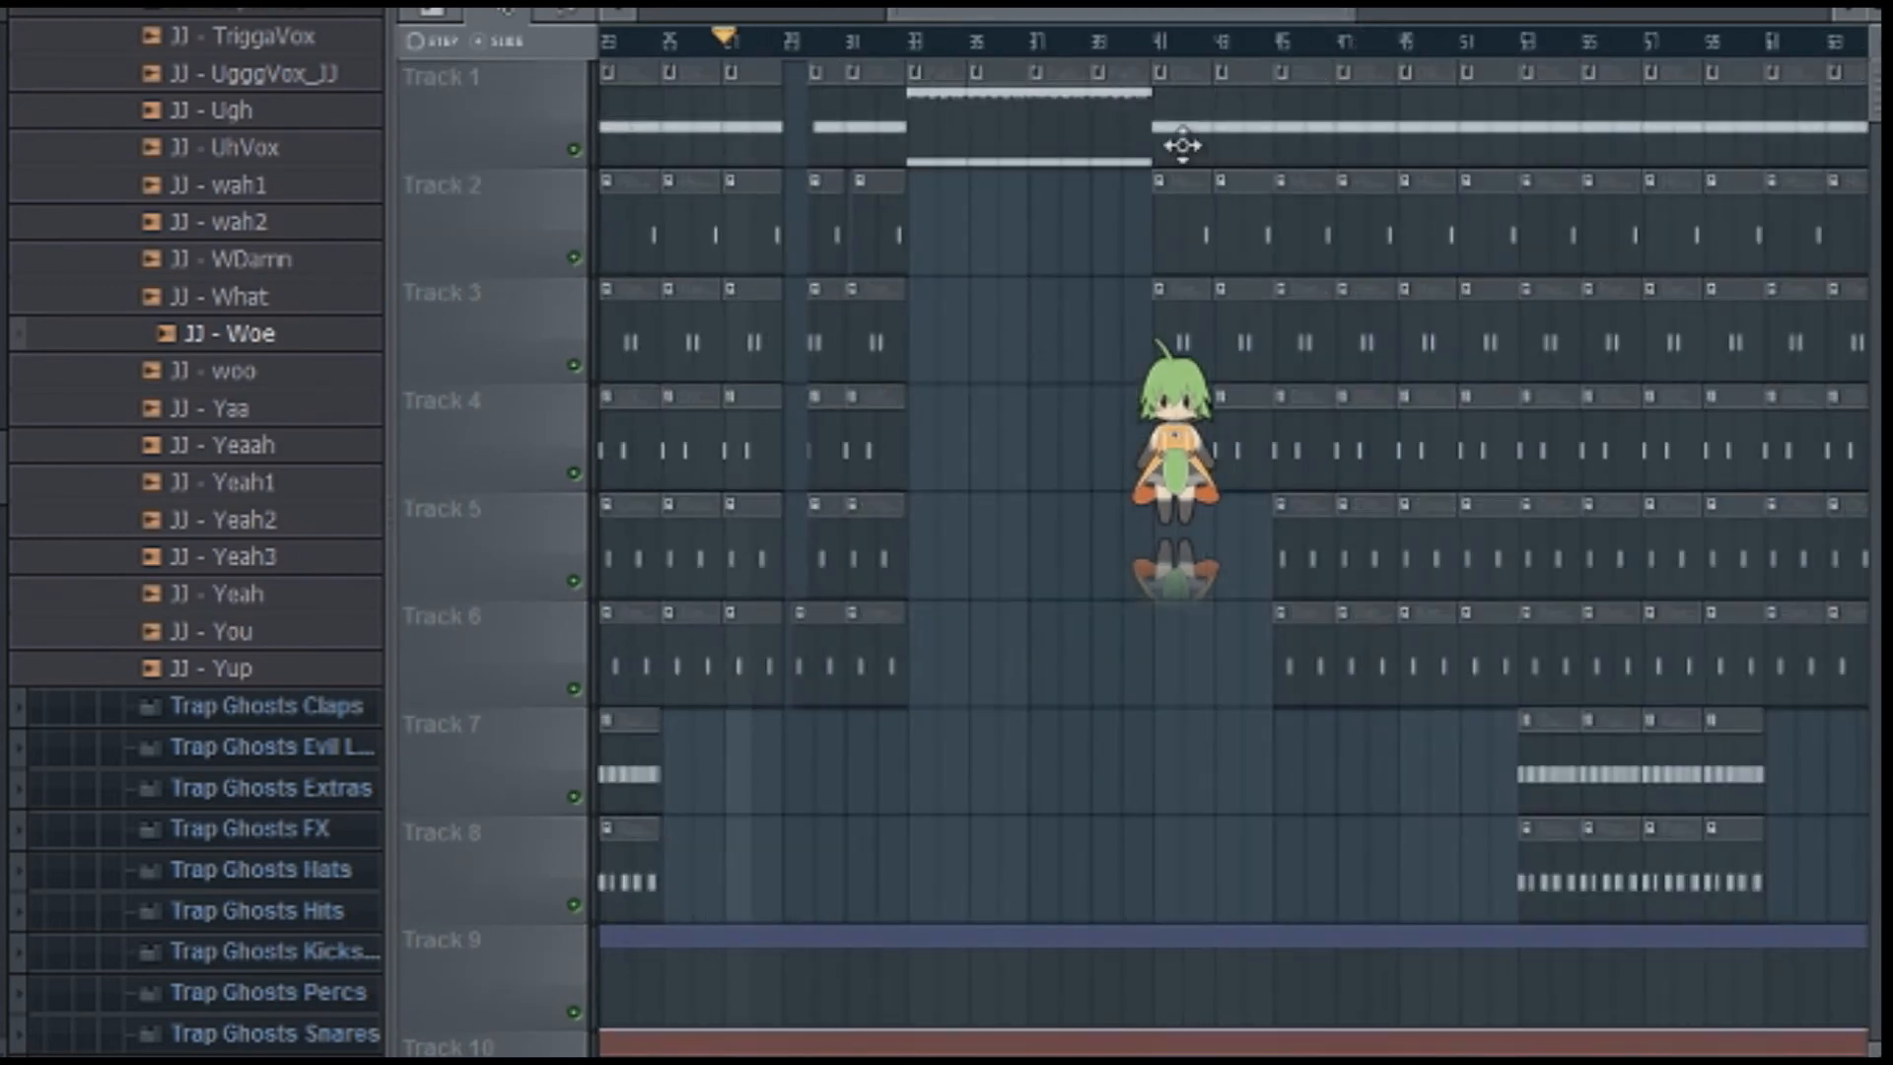
{"action": "scroll", "scroll_direction": "down", "scroll_amount": 3}
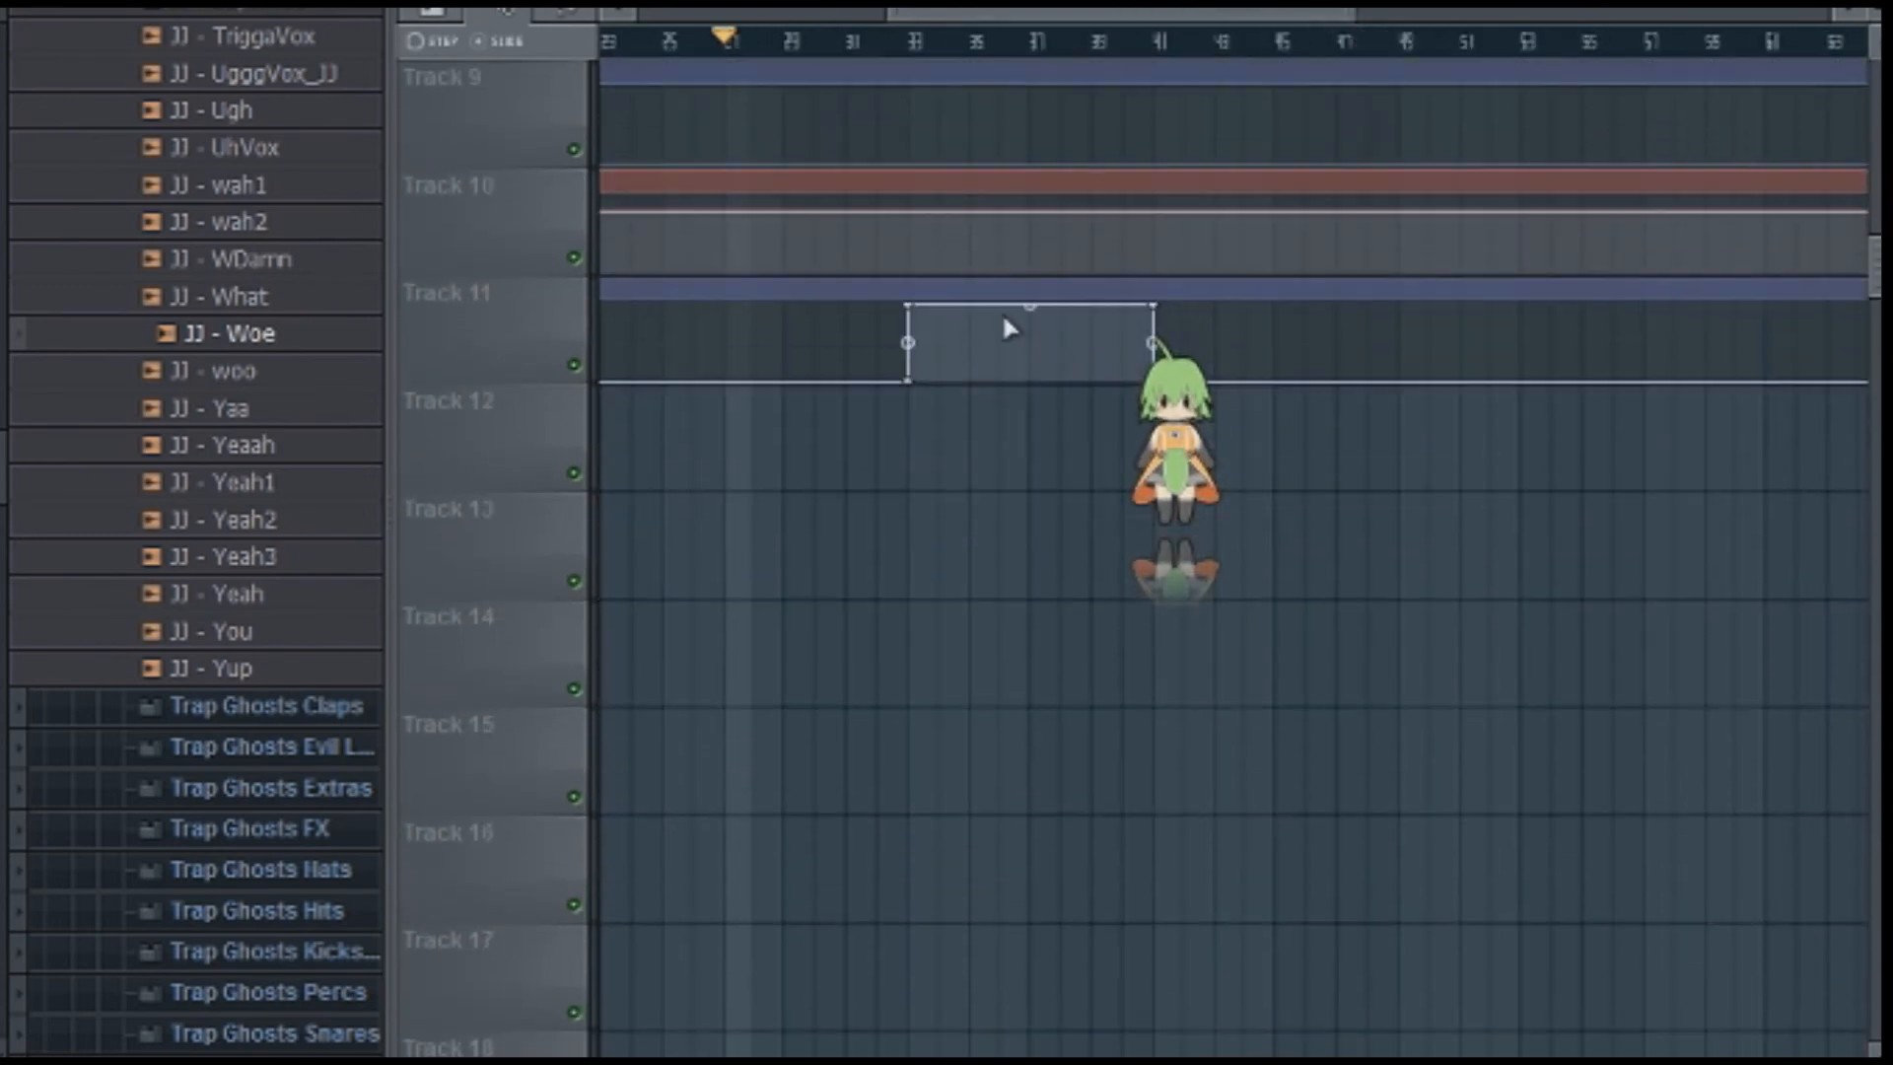
{"action": "mouse_move", "coordinate": [1122, 368]}
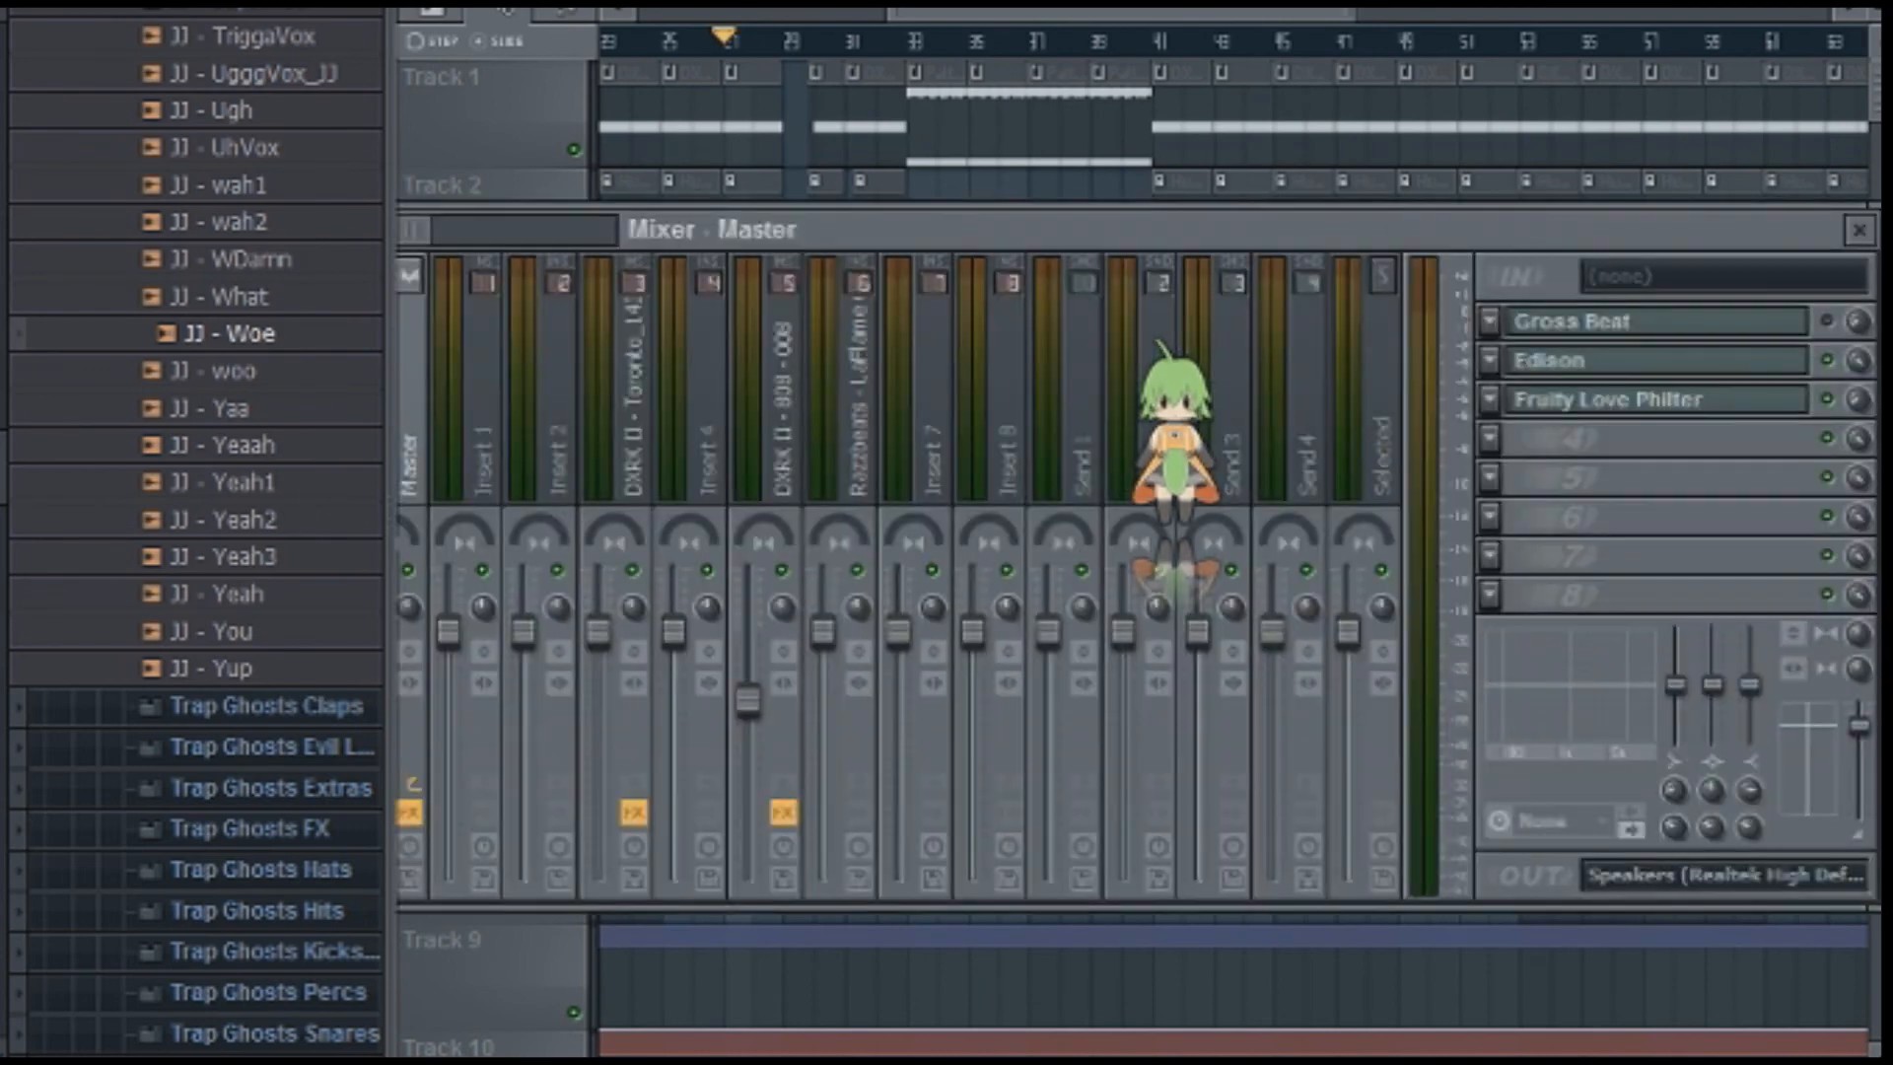
{"action": "left_click", "coordinate": [1626, 398]}
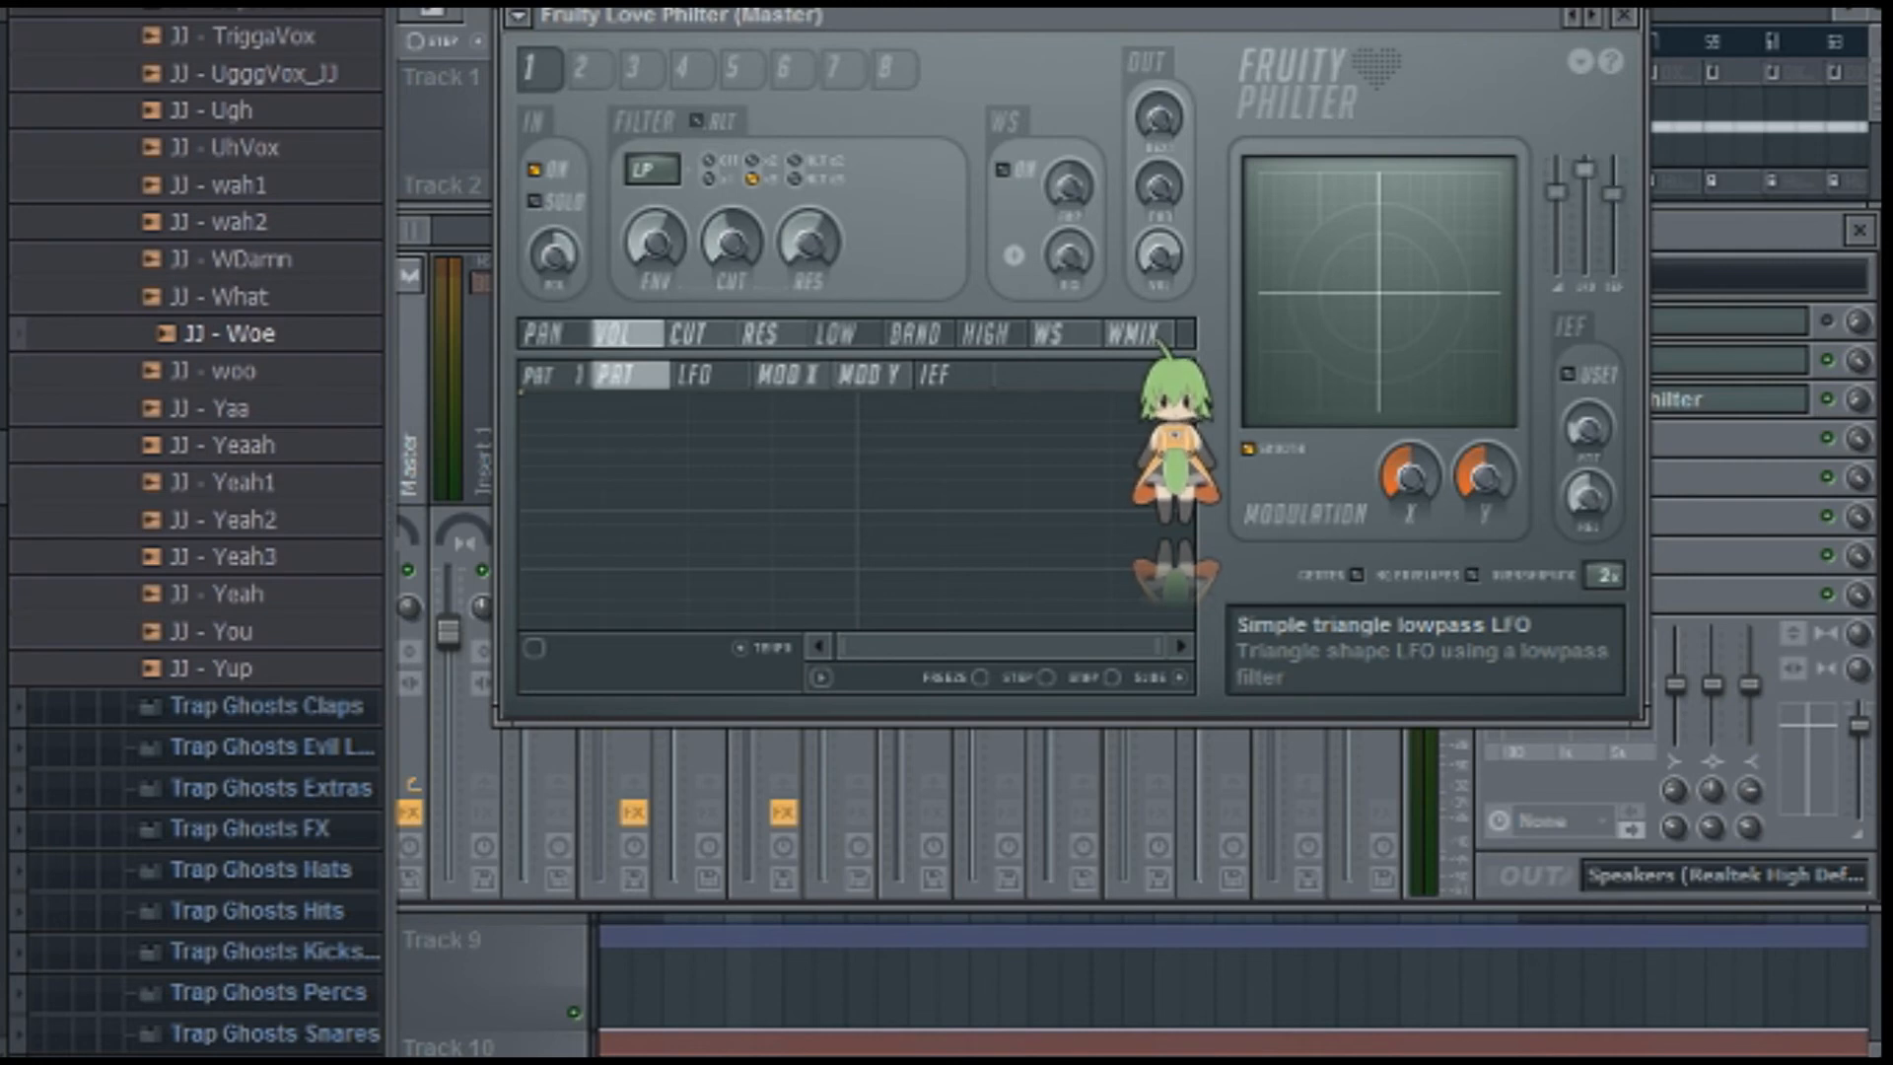
{"action": "mouse_move", "coordinate": [1637, 283]}
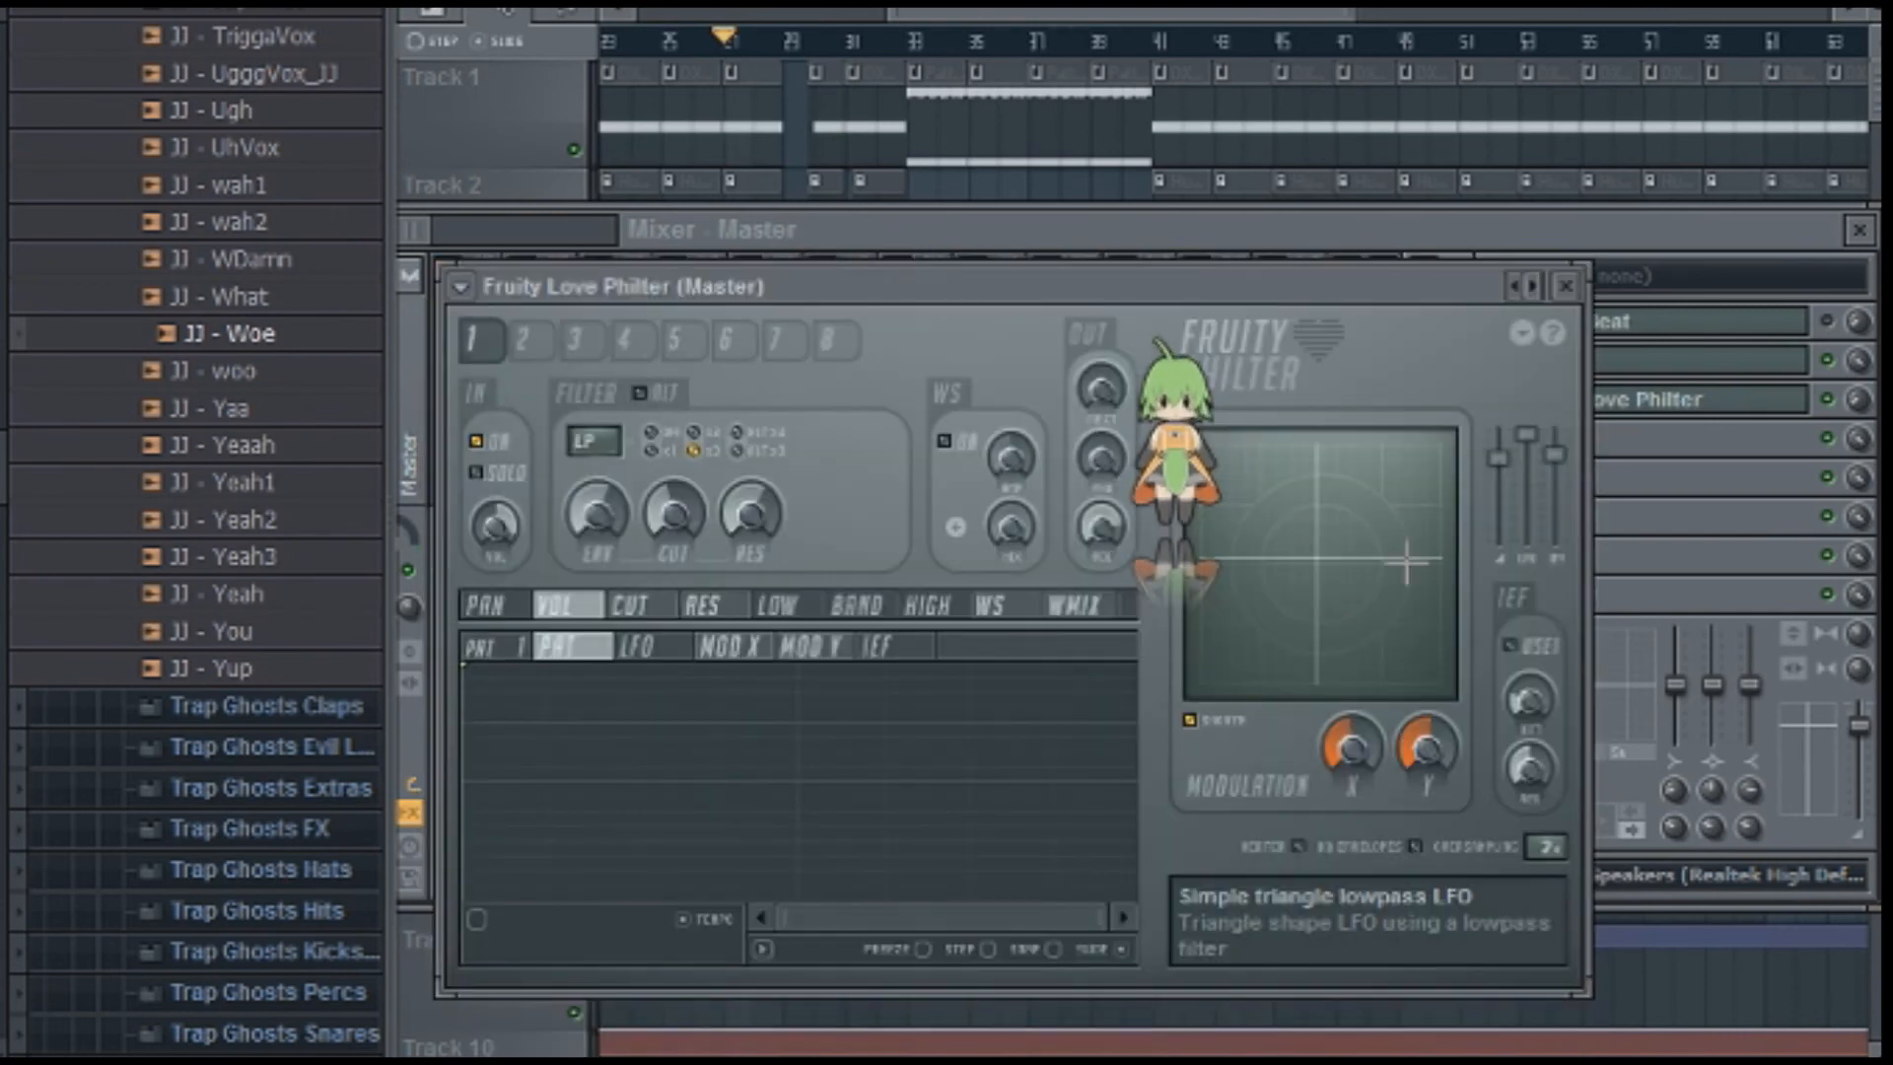
{"action": "left_click", "coordinate": [1566, 286]}
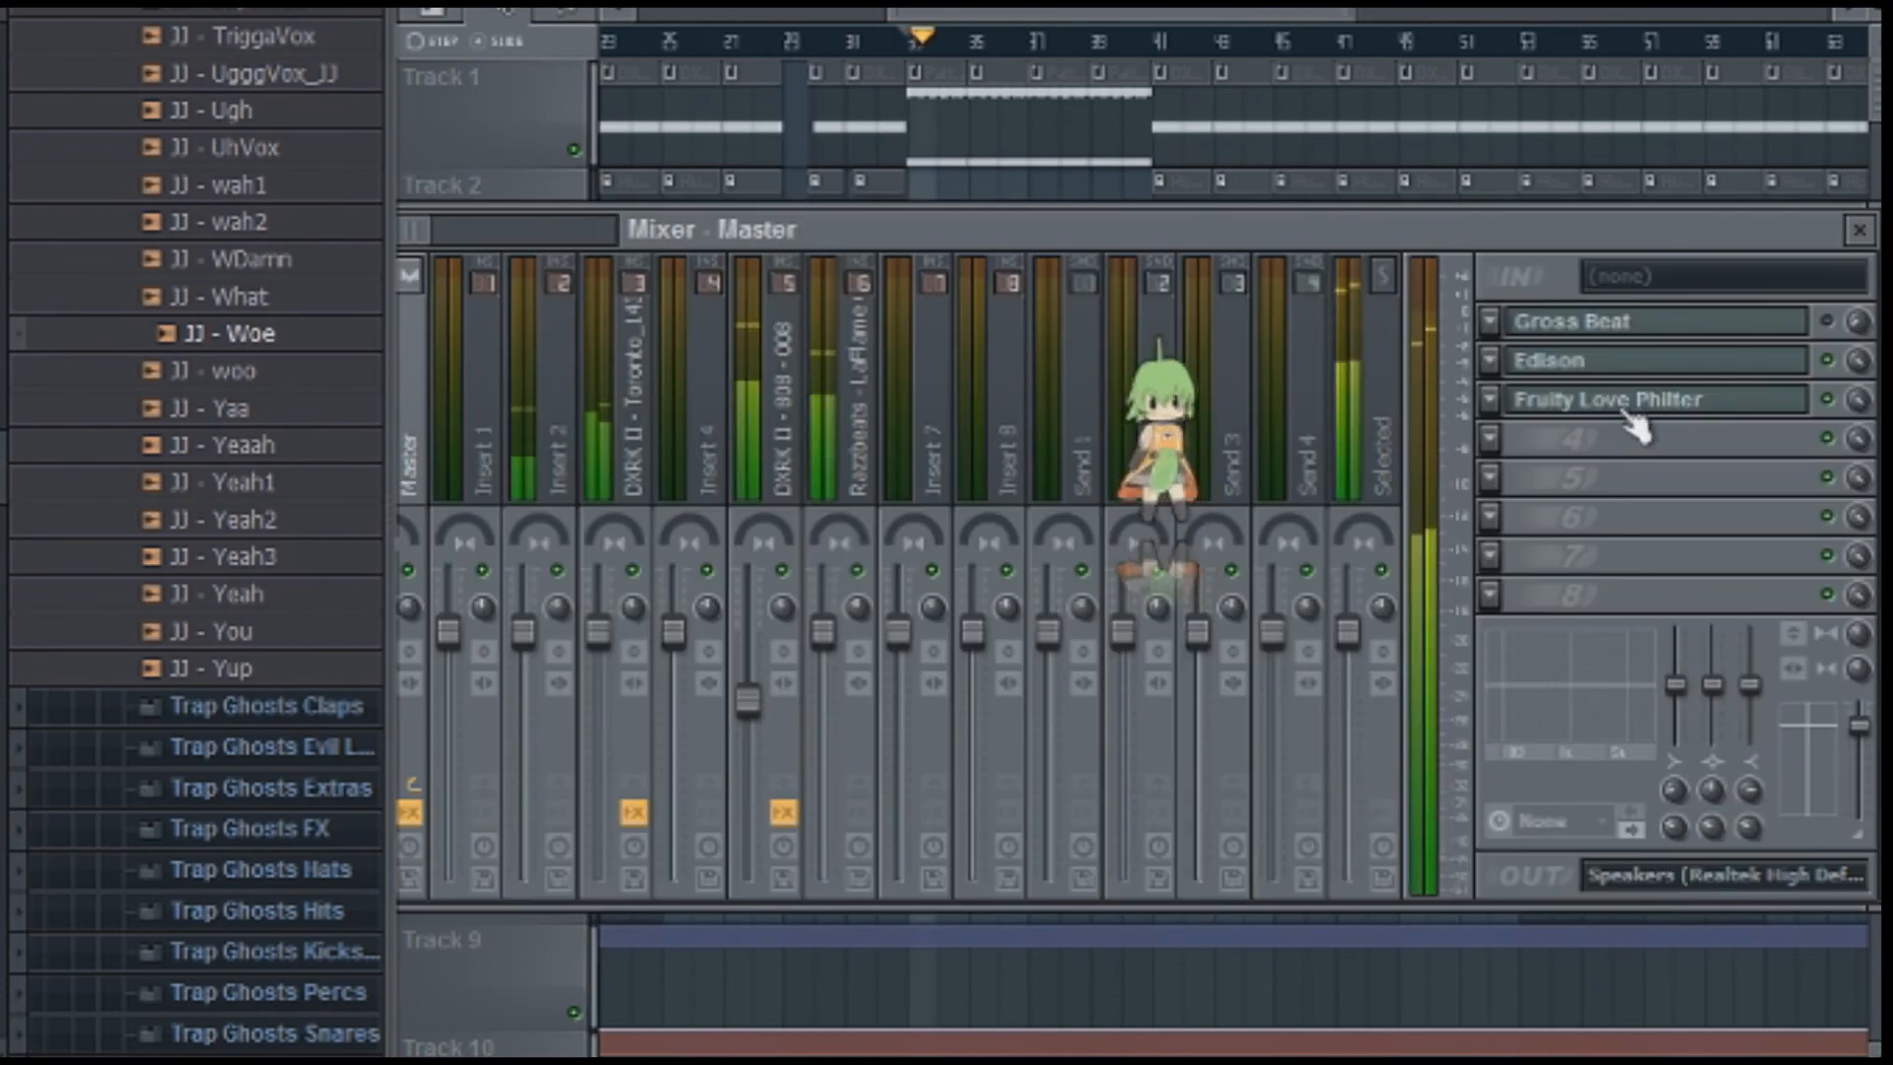
{"action": "left_click", "coordinate": [1631, 398]}
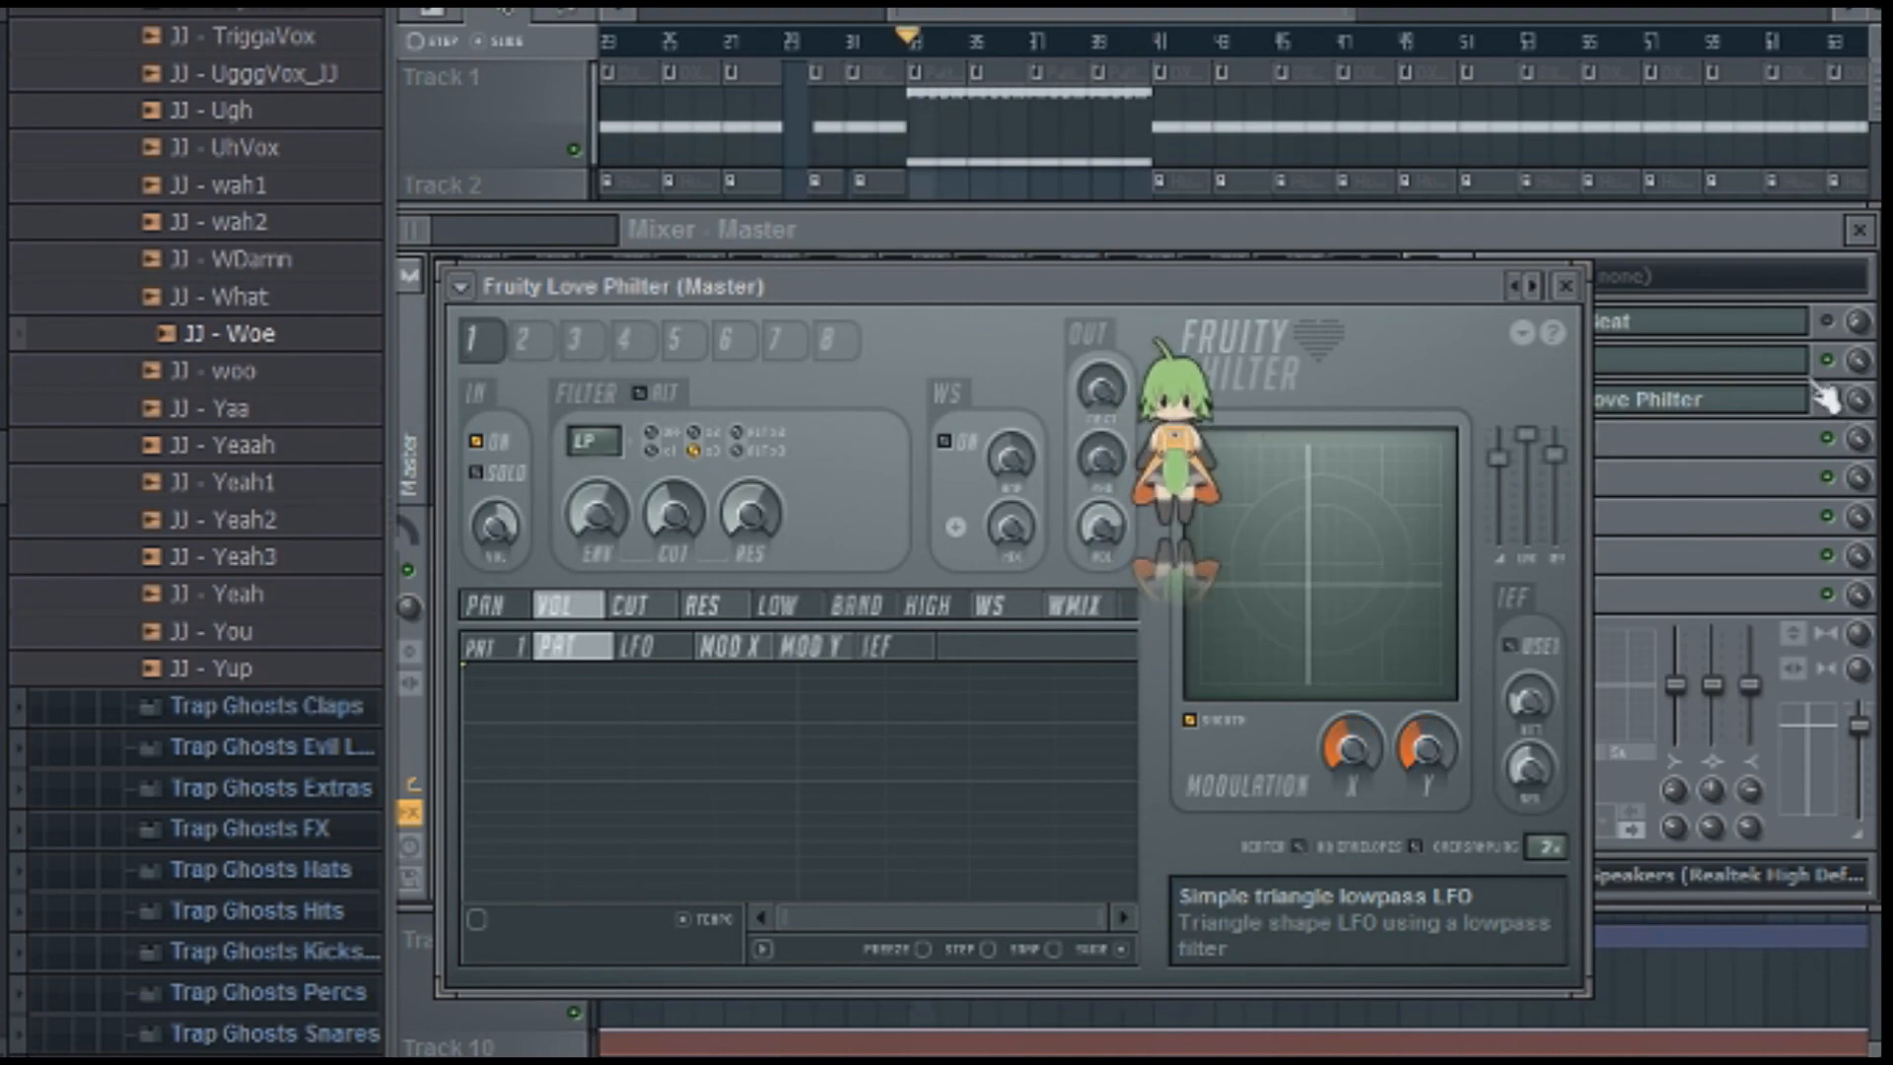
{"action": "left_click", "coordinate": [1565, 286]}
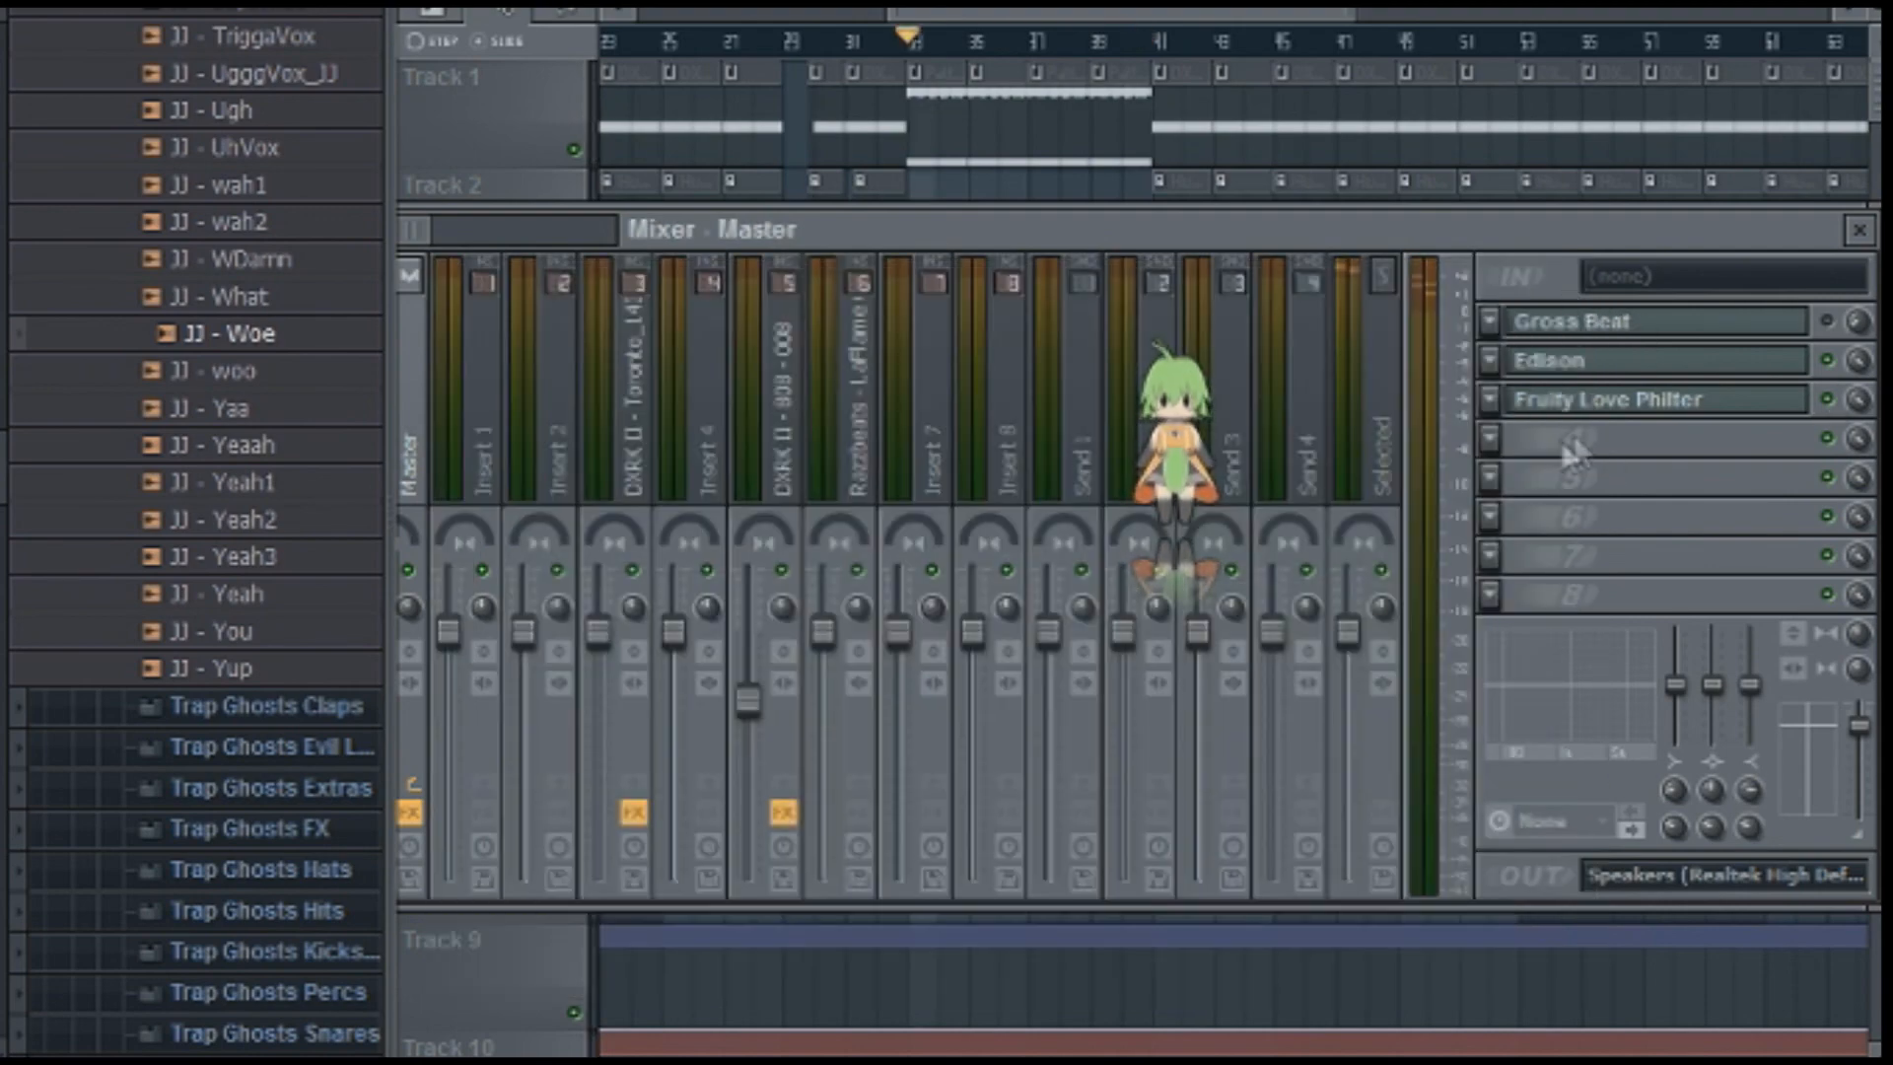
{"action": "left_click", "coordinate": [1631, 401]}
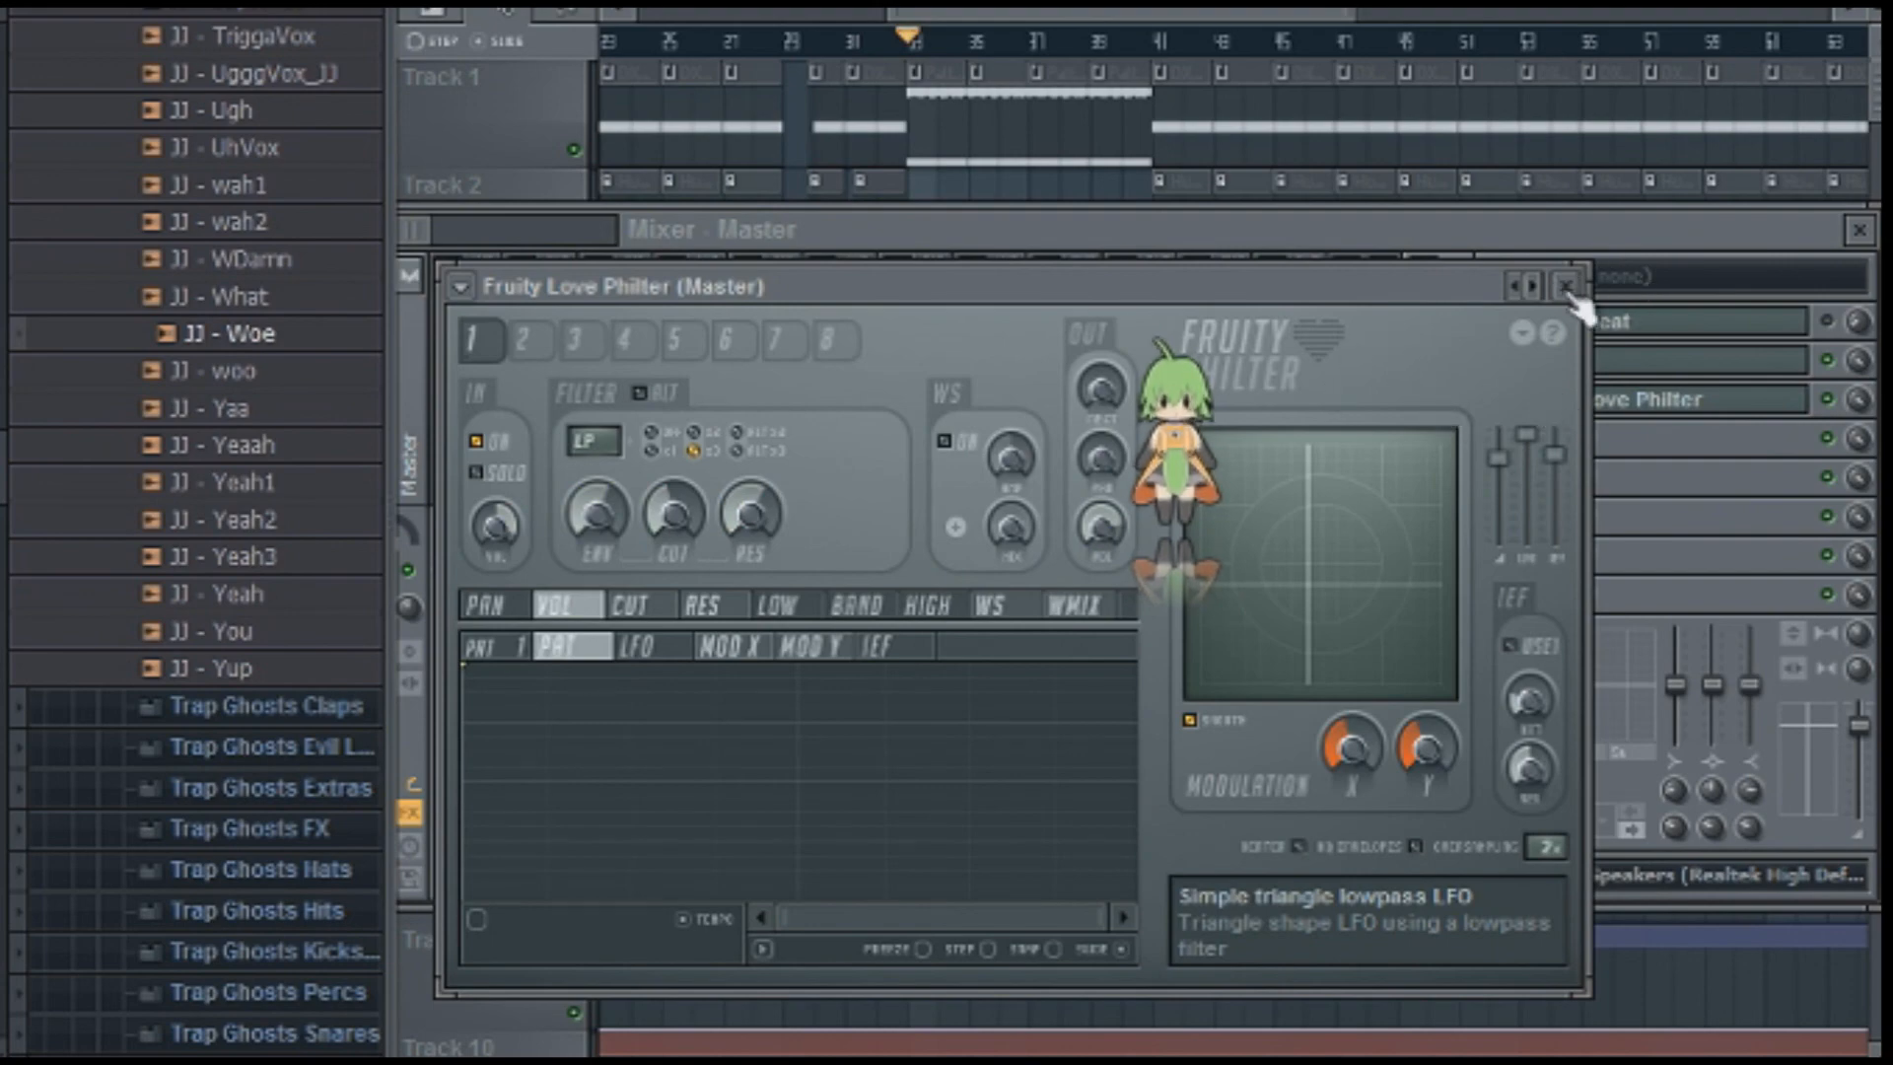
{"action": "left_click", "coordinate": [1567, 288]}
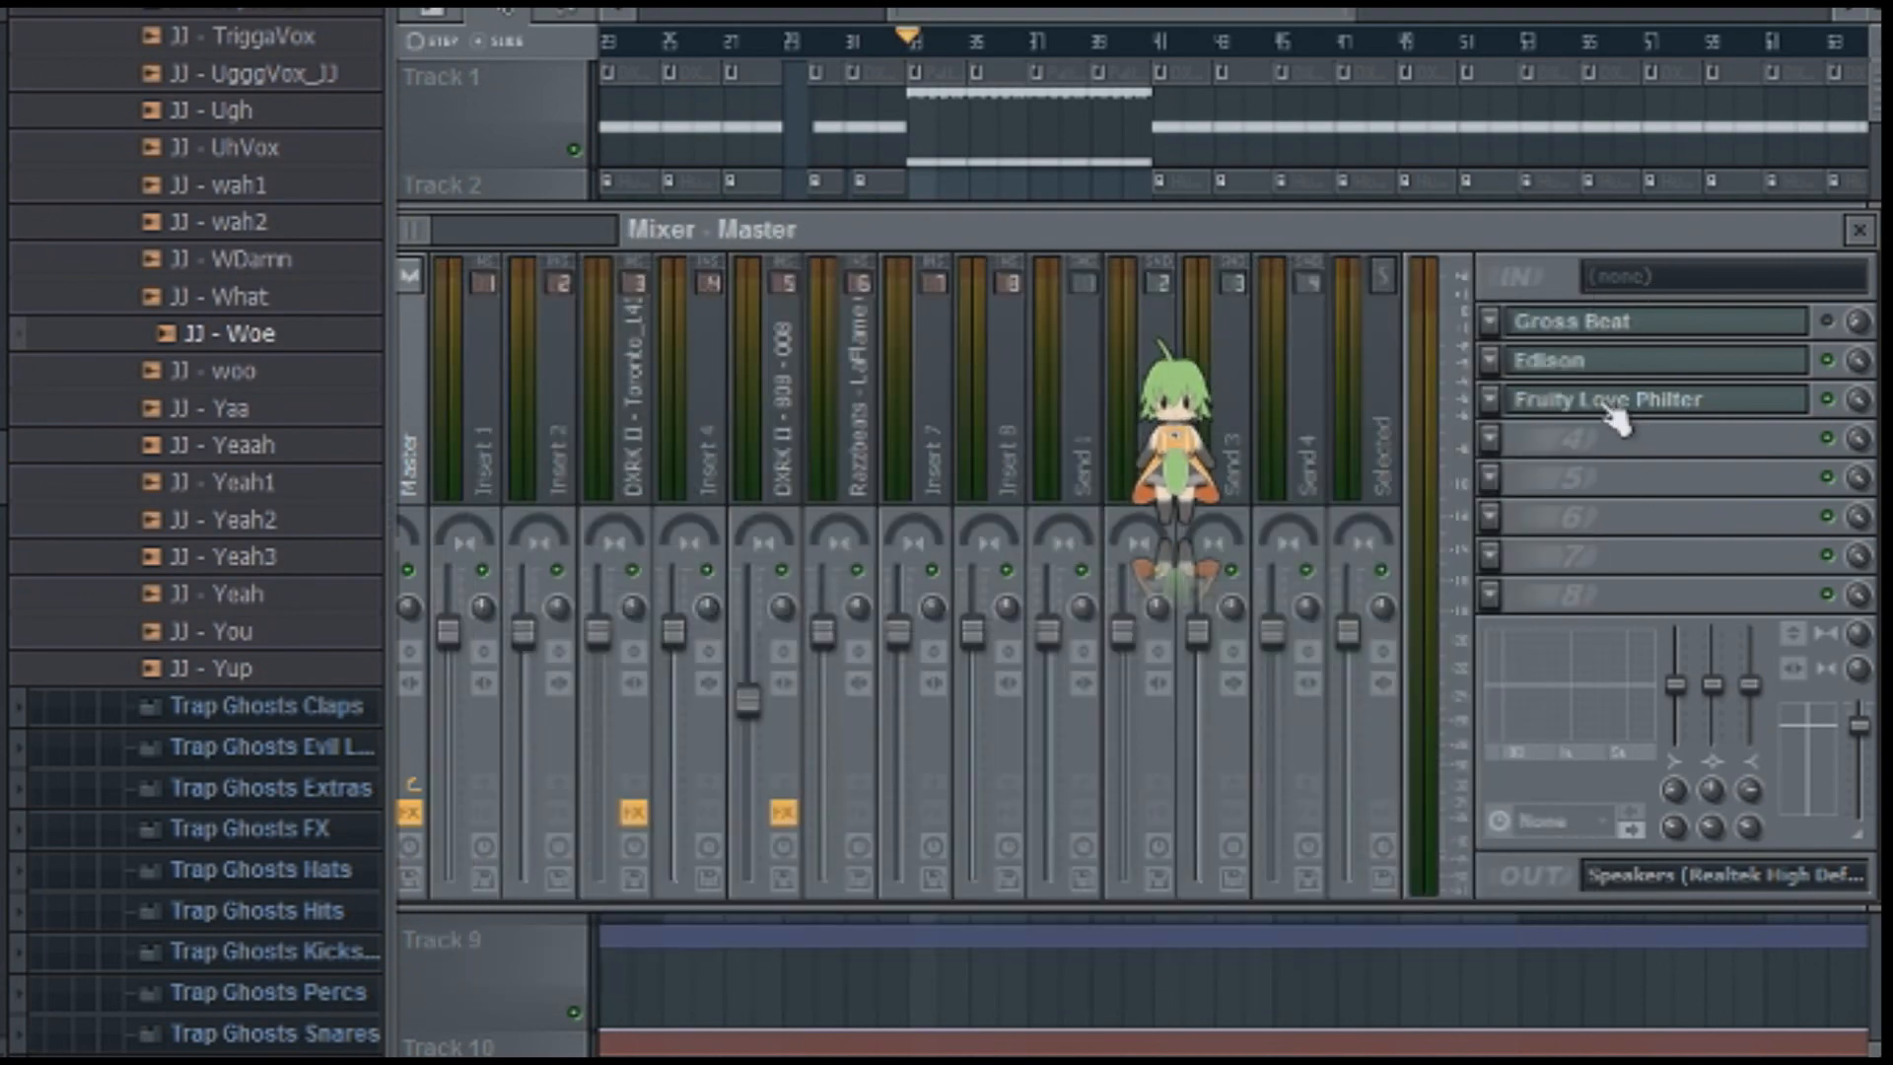
{"action": "mouse_move", "coordinate": [1570, 489]}
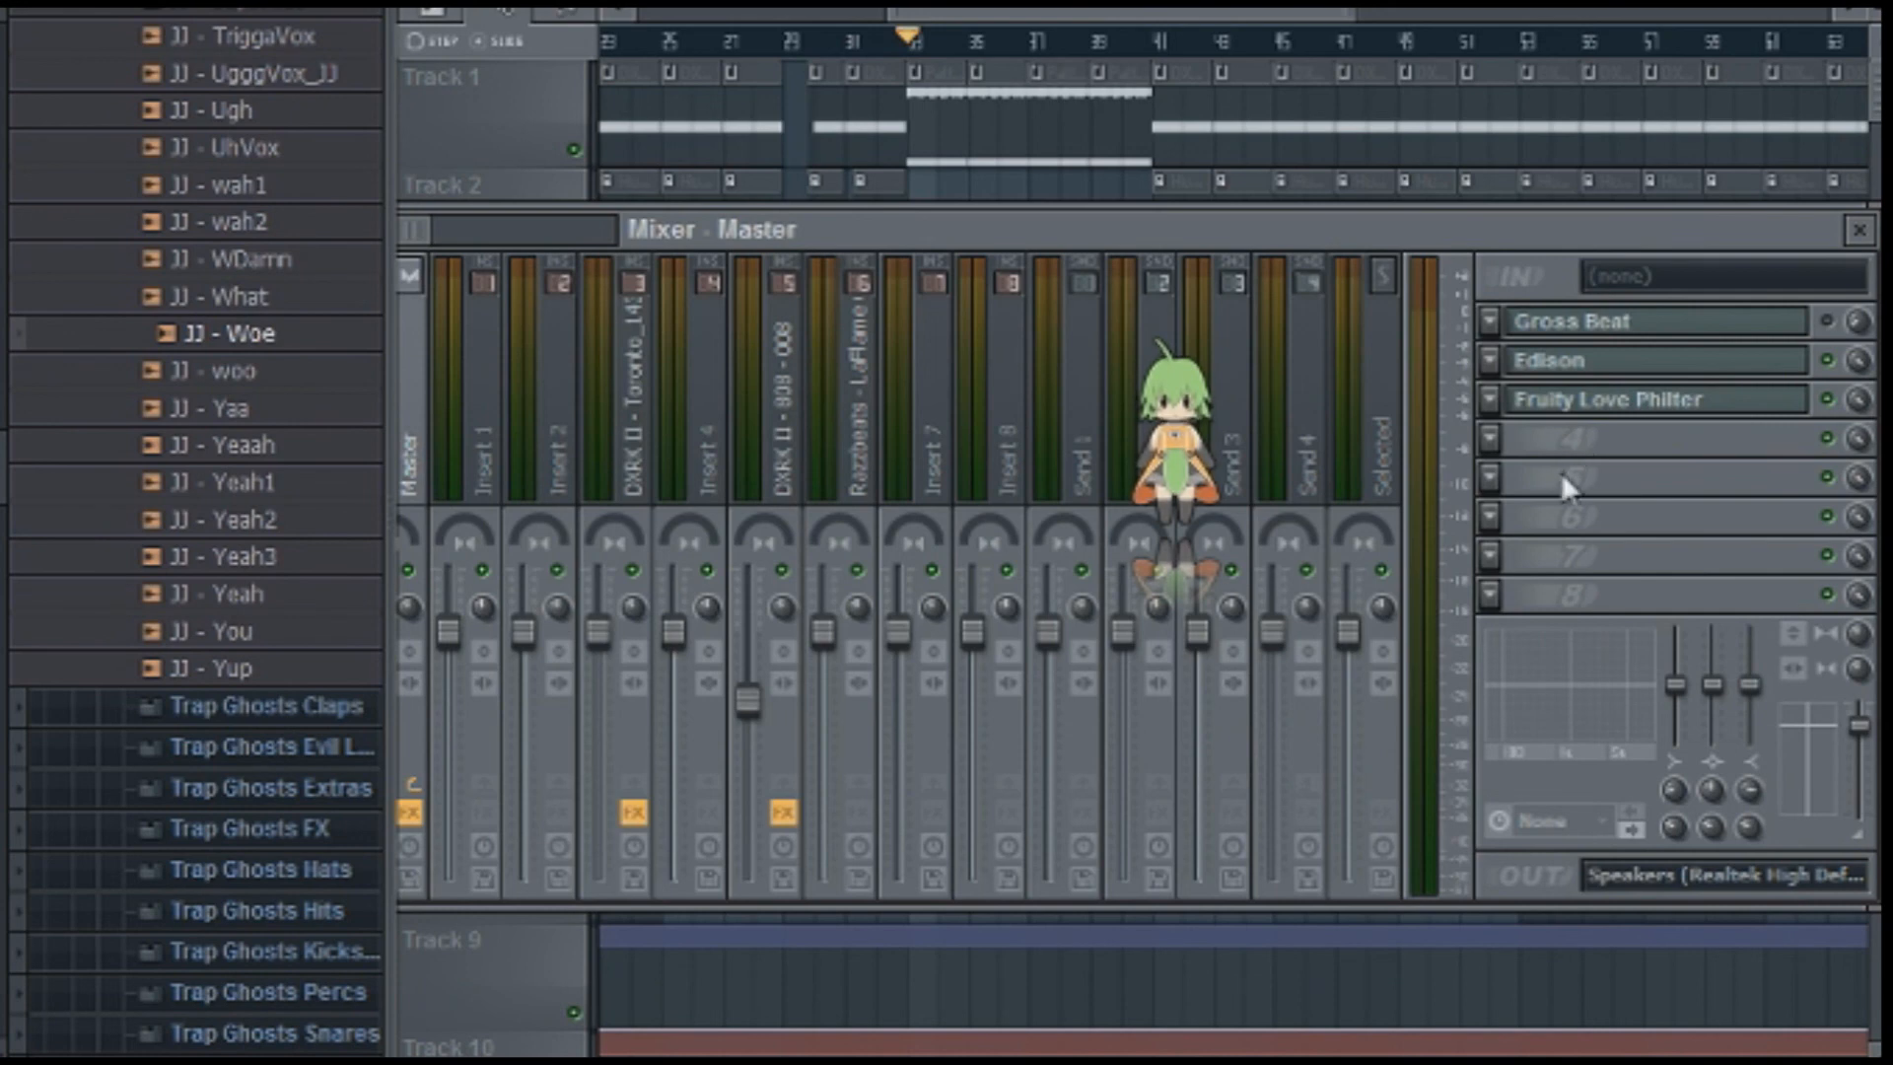